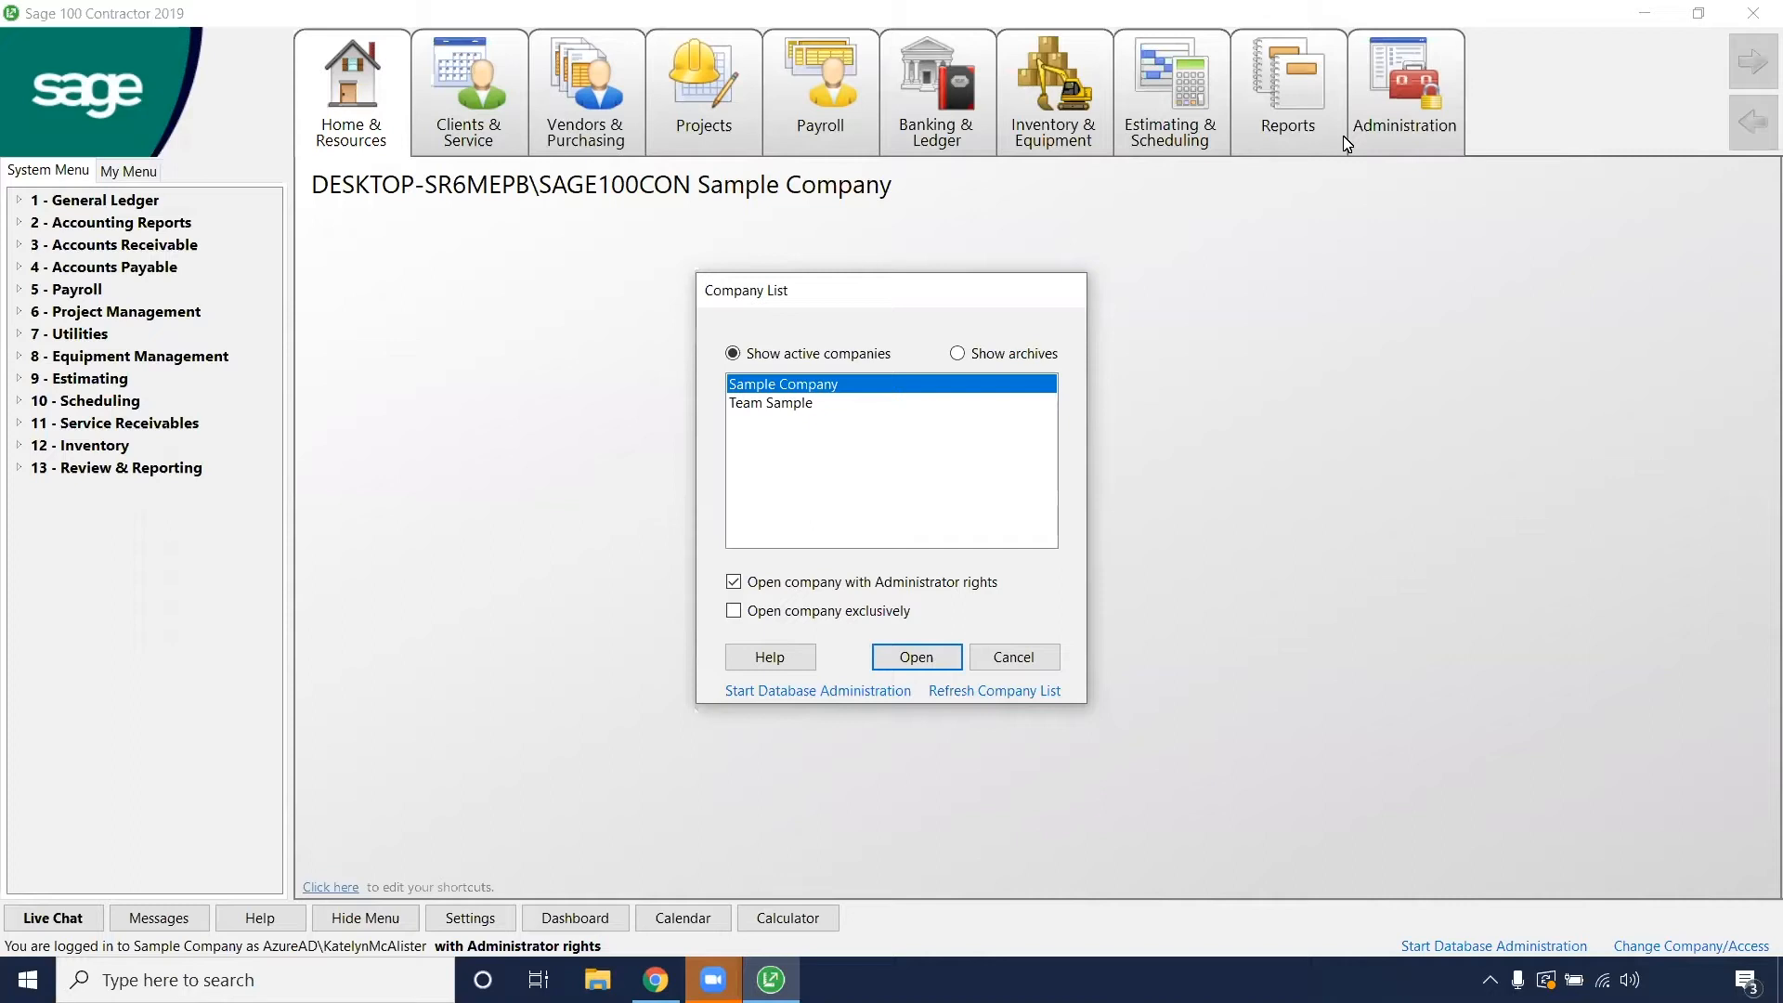
mouse_move(865, 548)
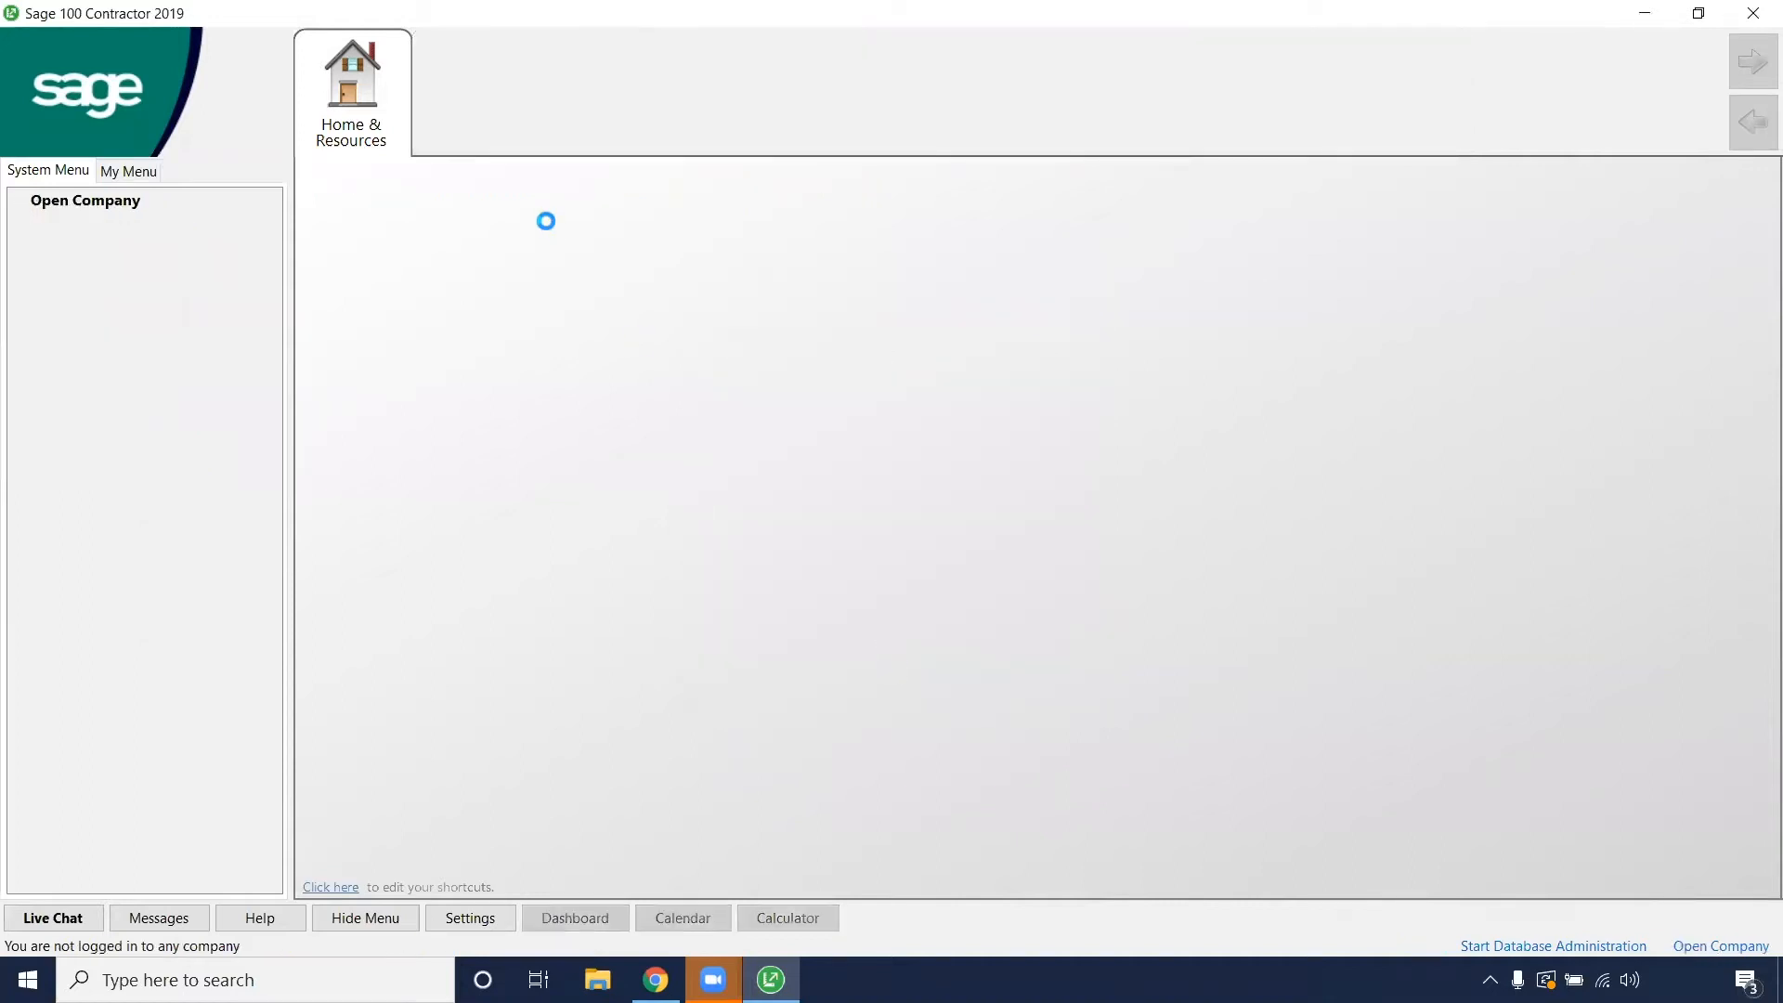
Choose 1-5 Bank Reconciliation from the General Ledger menu in Sample Company.
click(1720, 945)
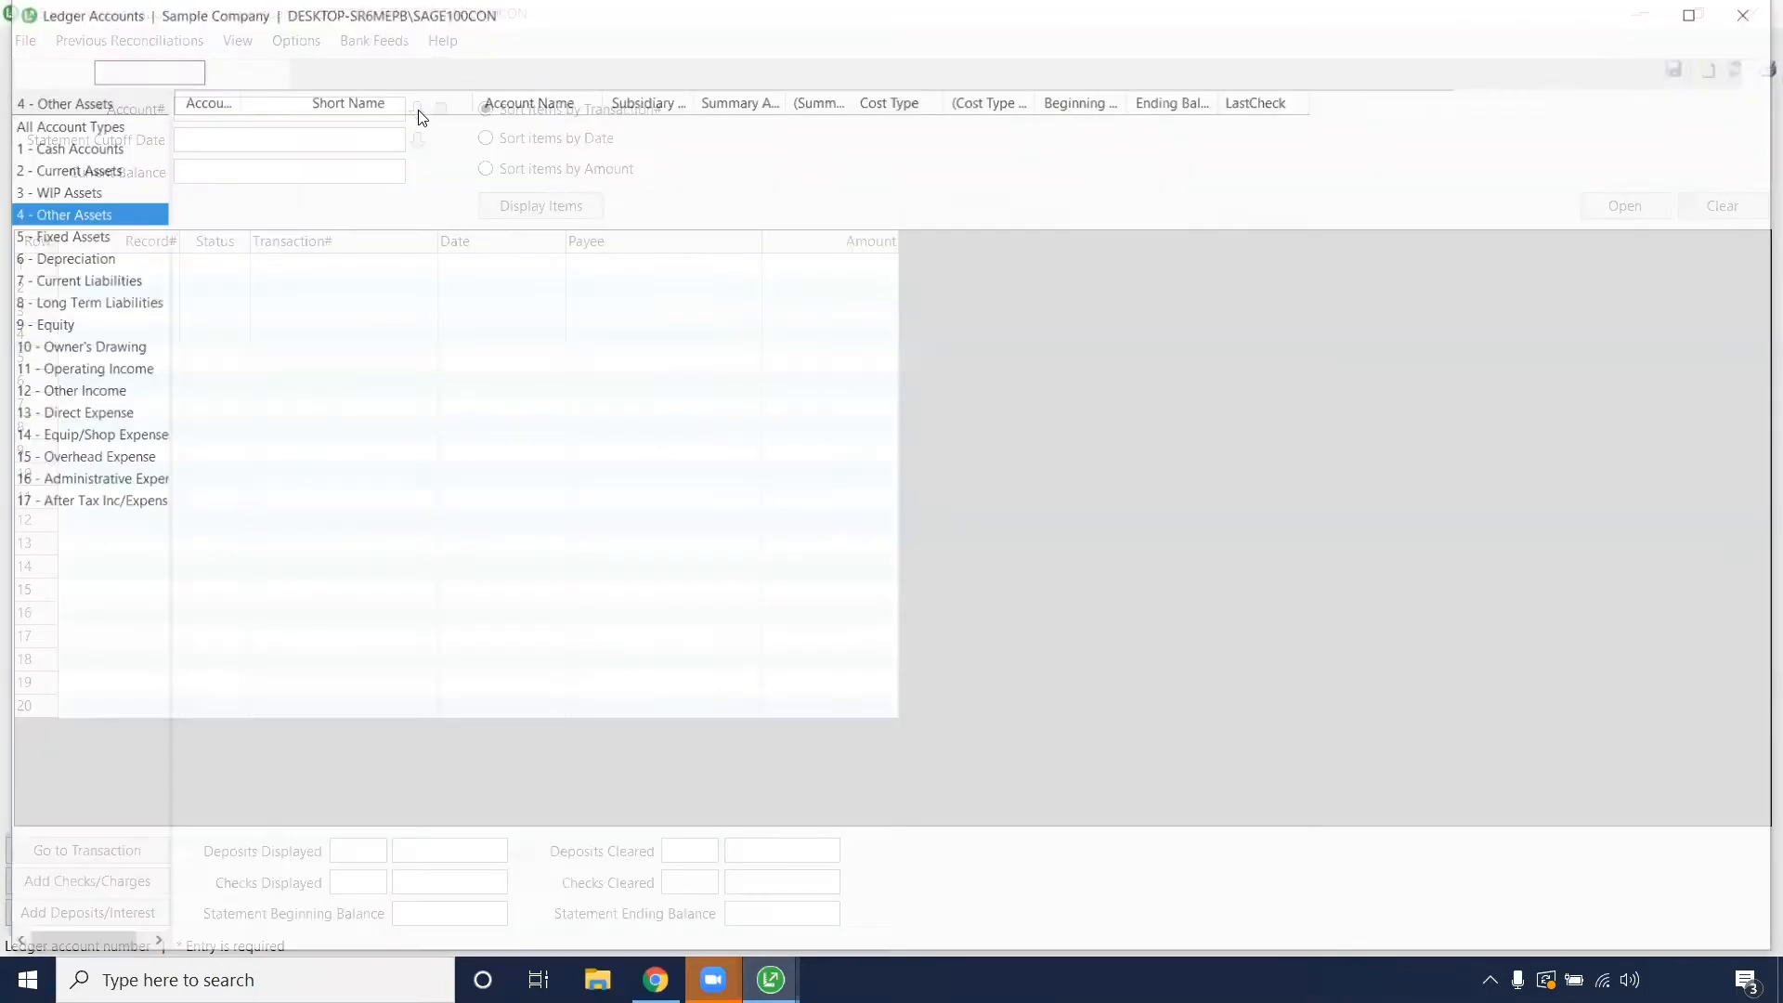
Select account 1000 - General Checking and highlight its -925.90 current balance.
click(67, 148)
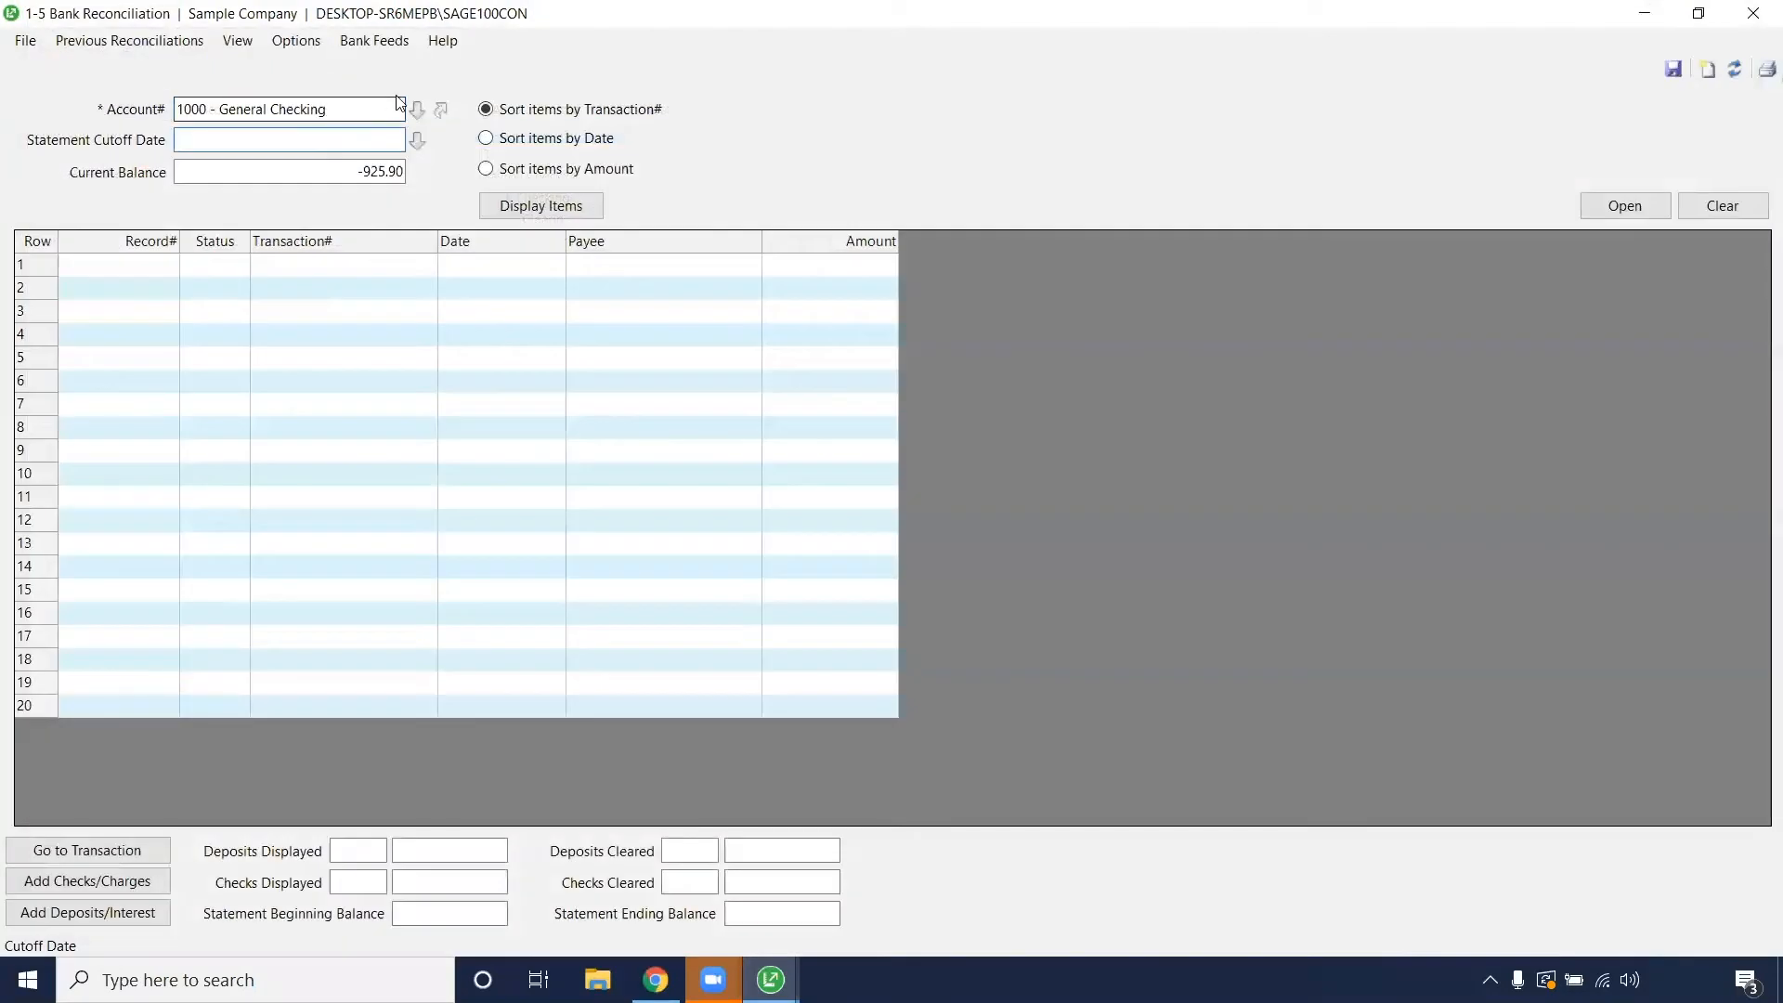
mouse_move(405, 87)
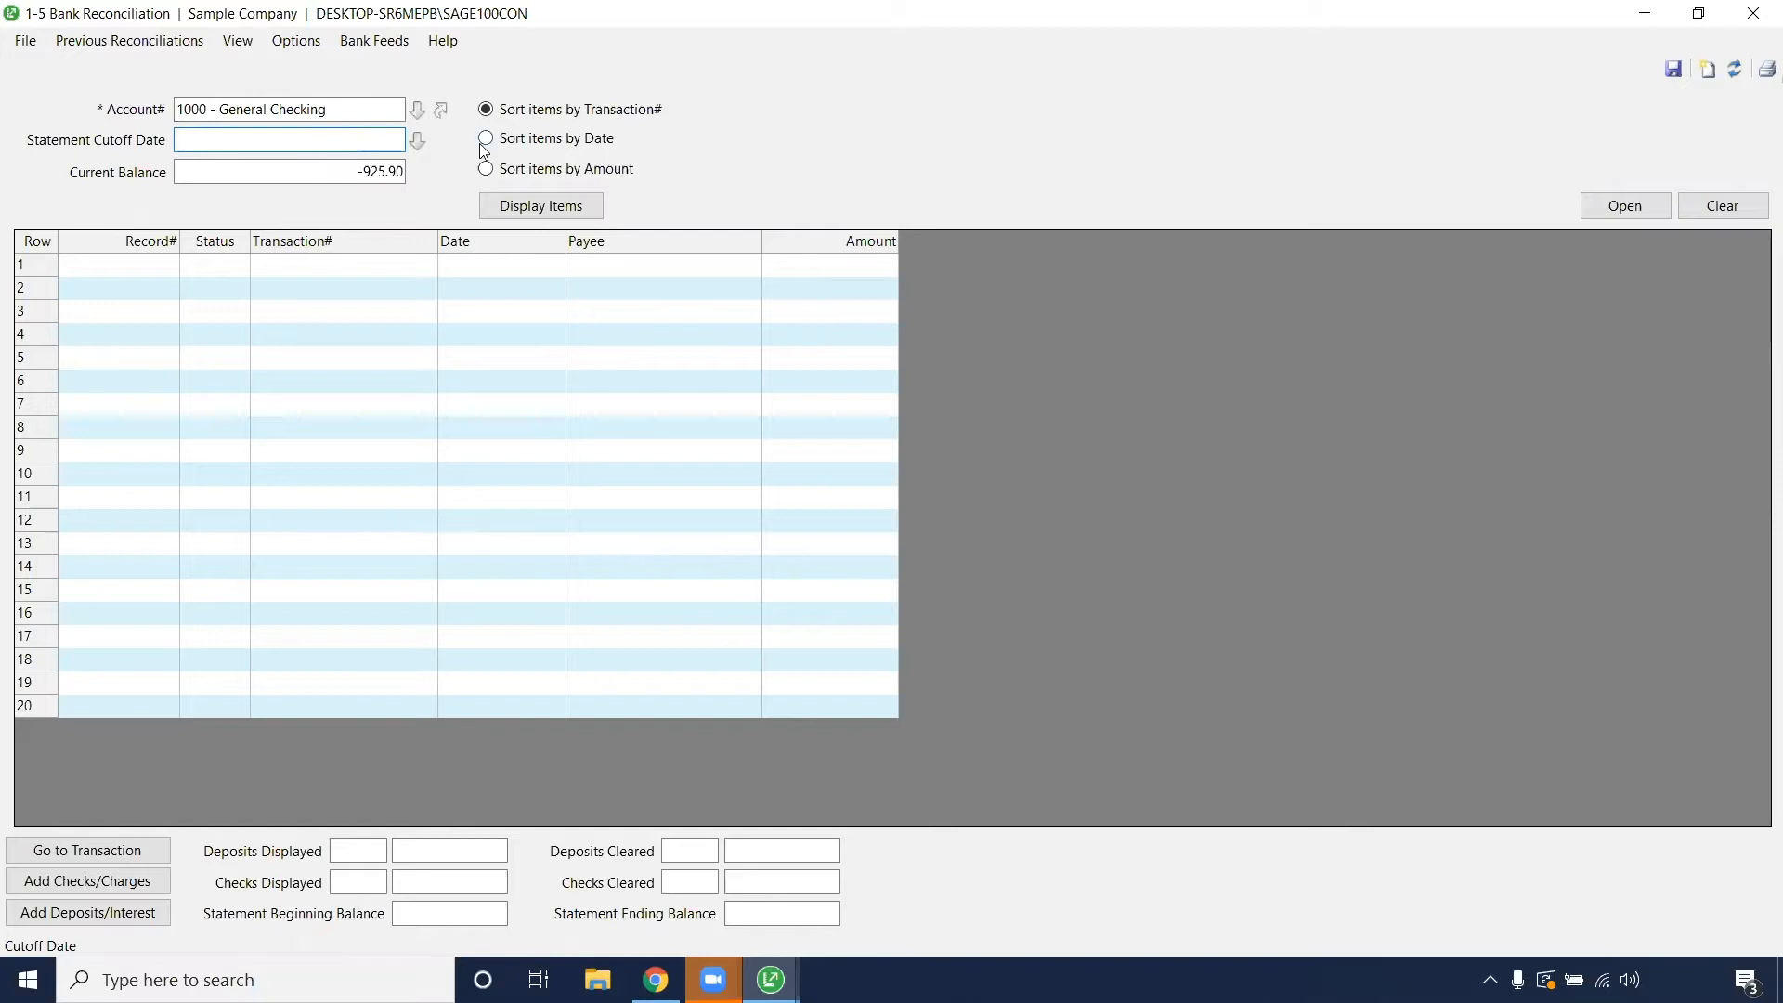
mouse_move(466, 139)
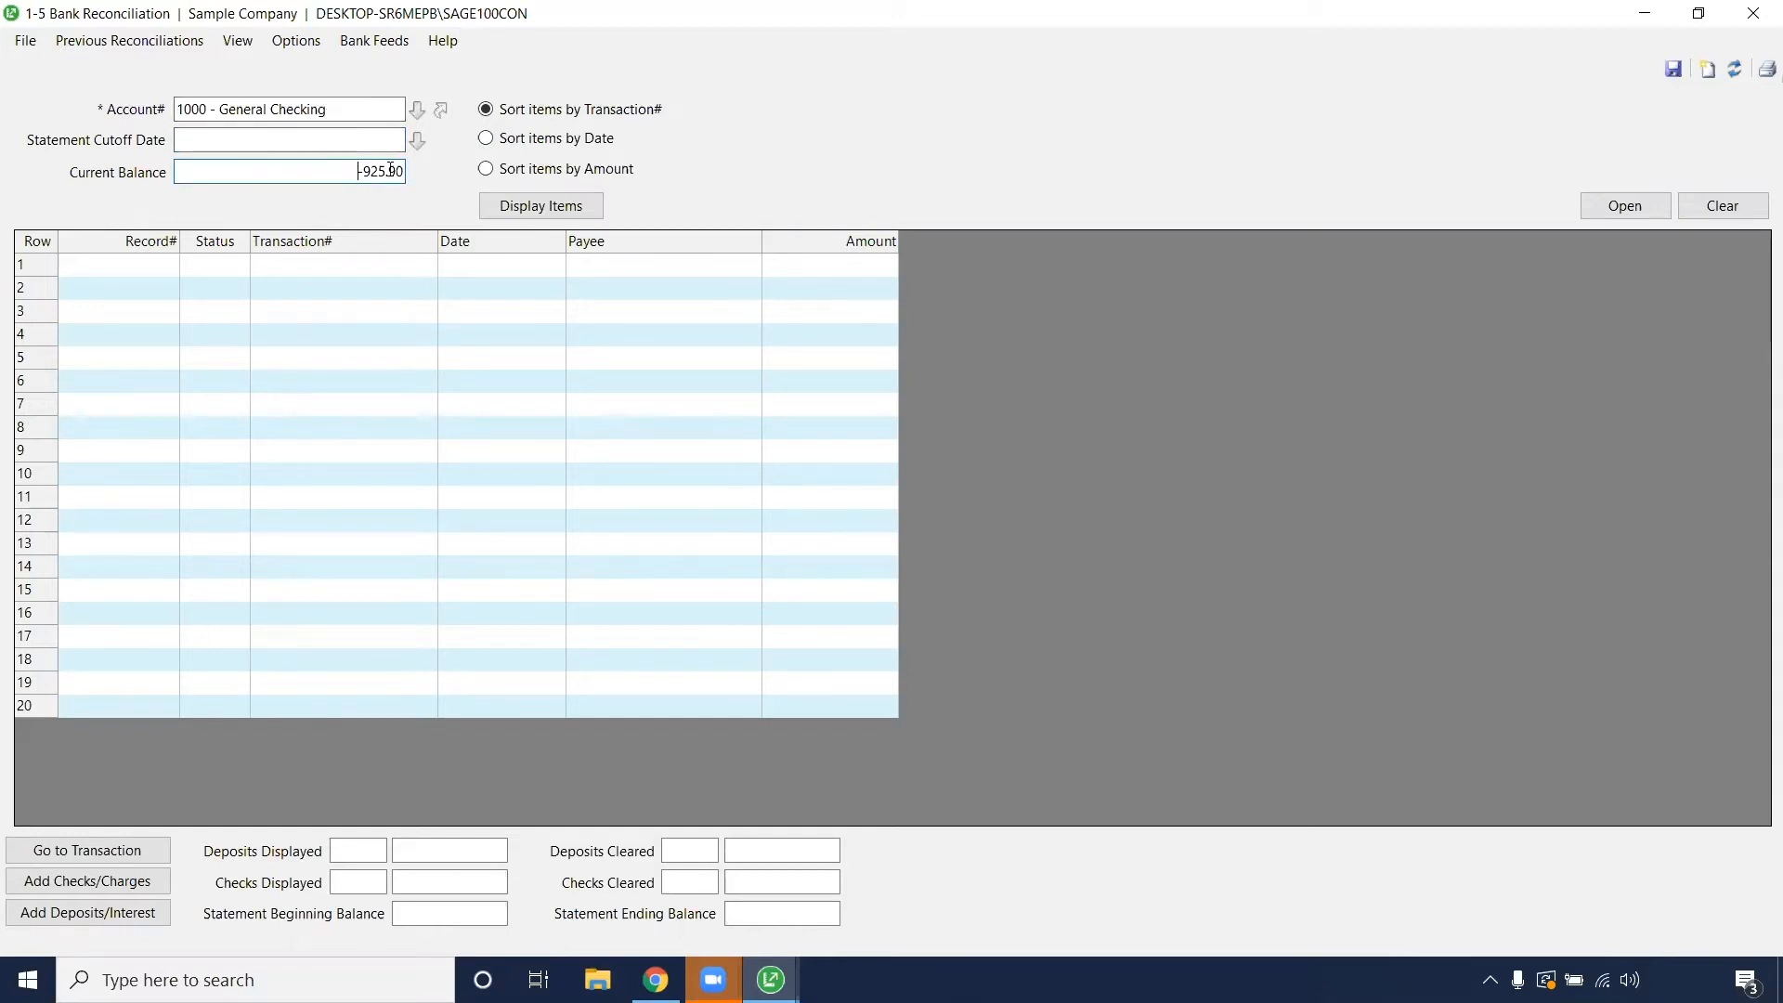
triple_click(289, 171)
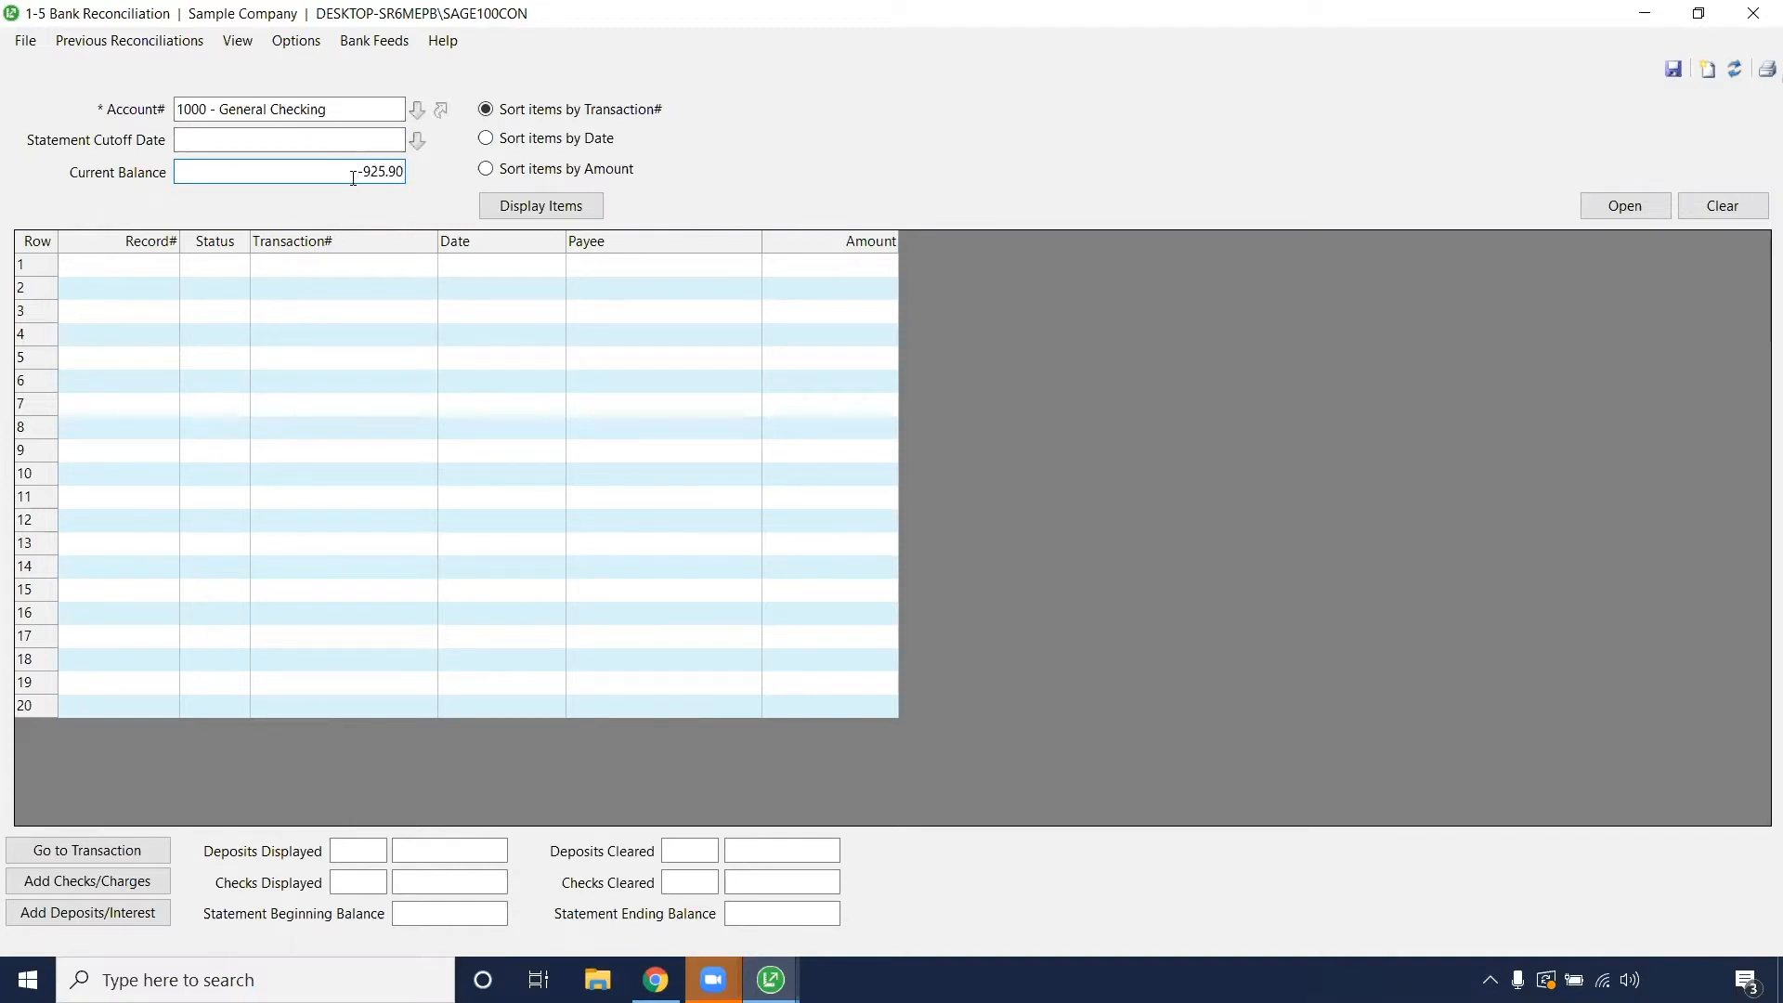
mouse_move(455, 169)
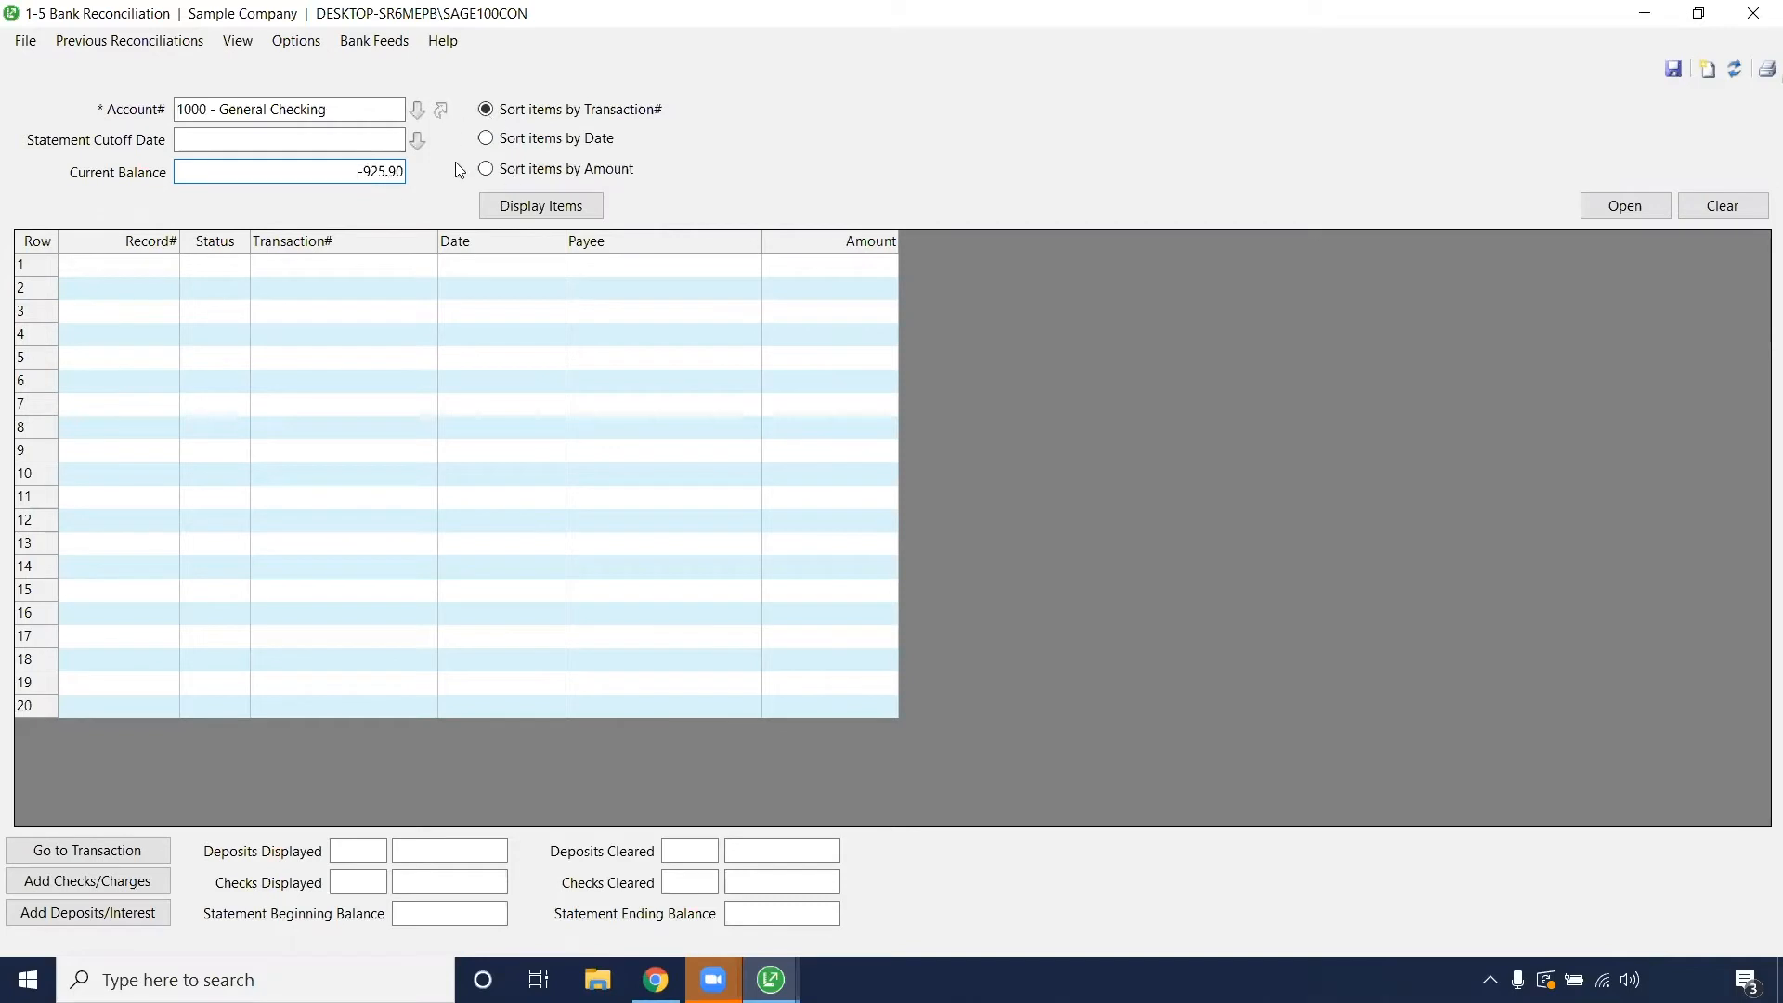
Display the account's items: adjustments, 12 deposits of 1,124,133.14 and 155 checks of 1,200,230.06.
click(540, 206)
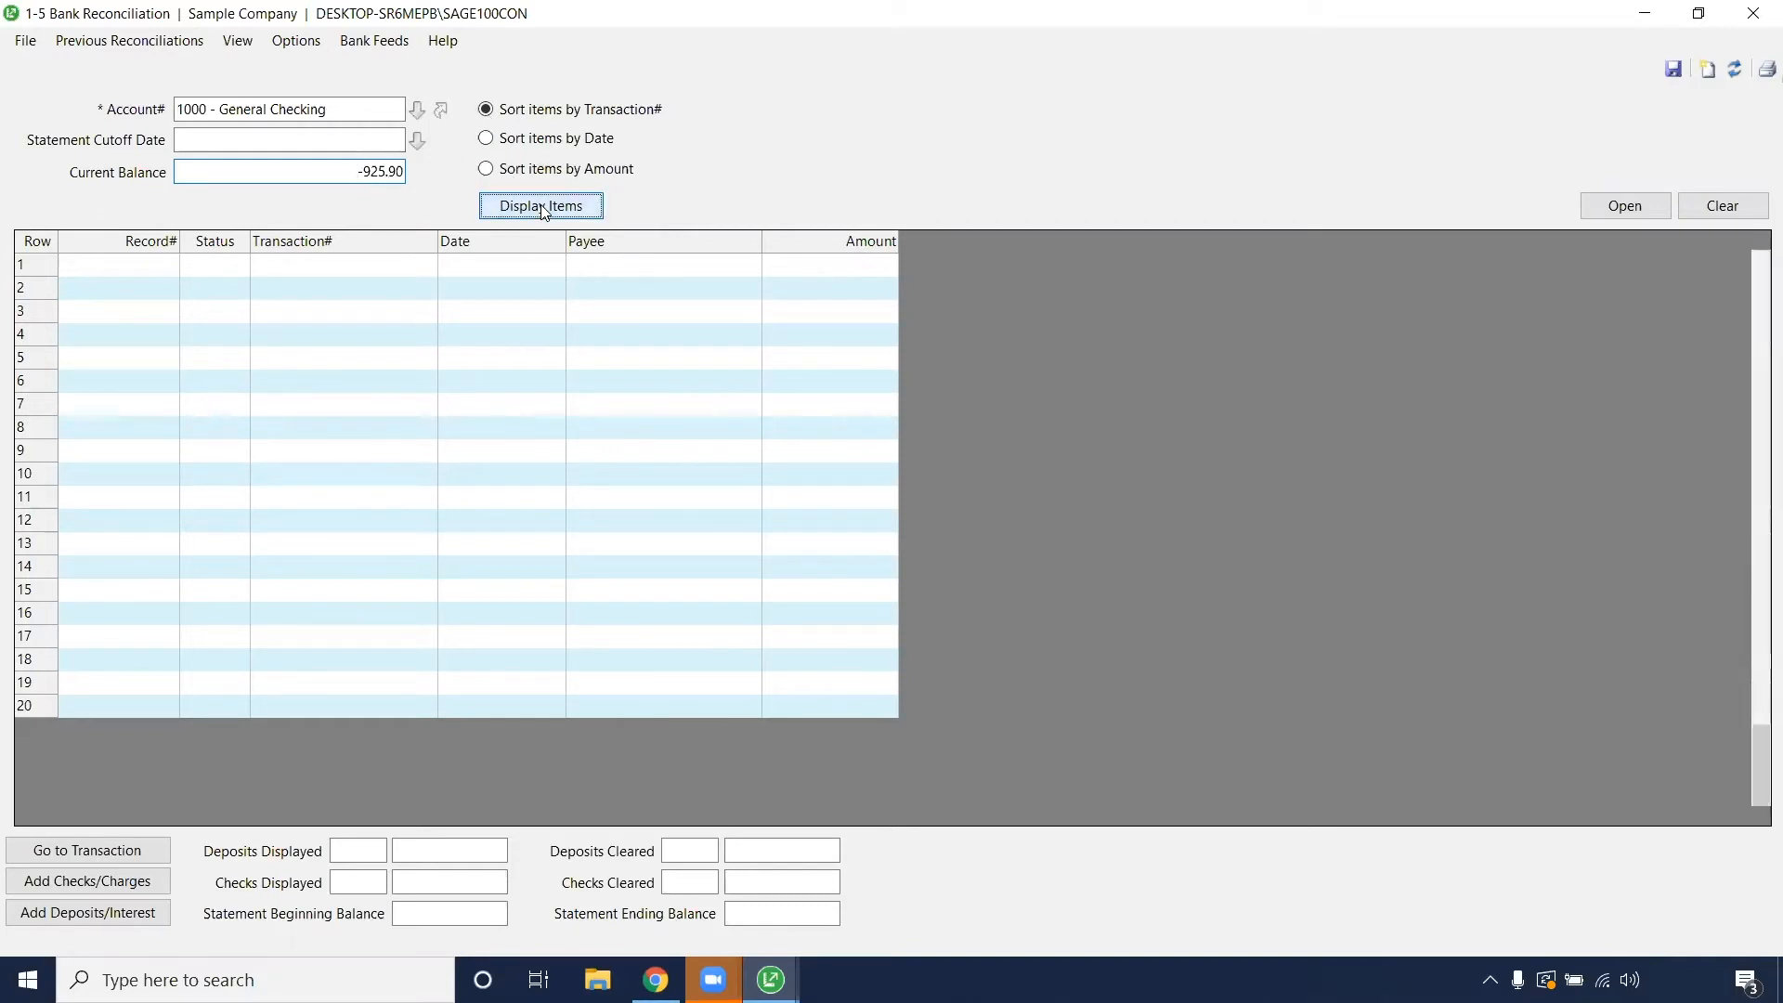
click(540, 206)
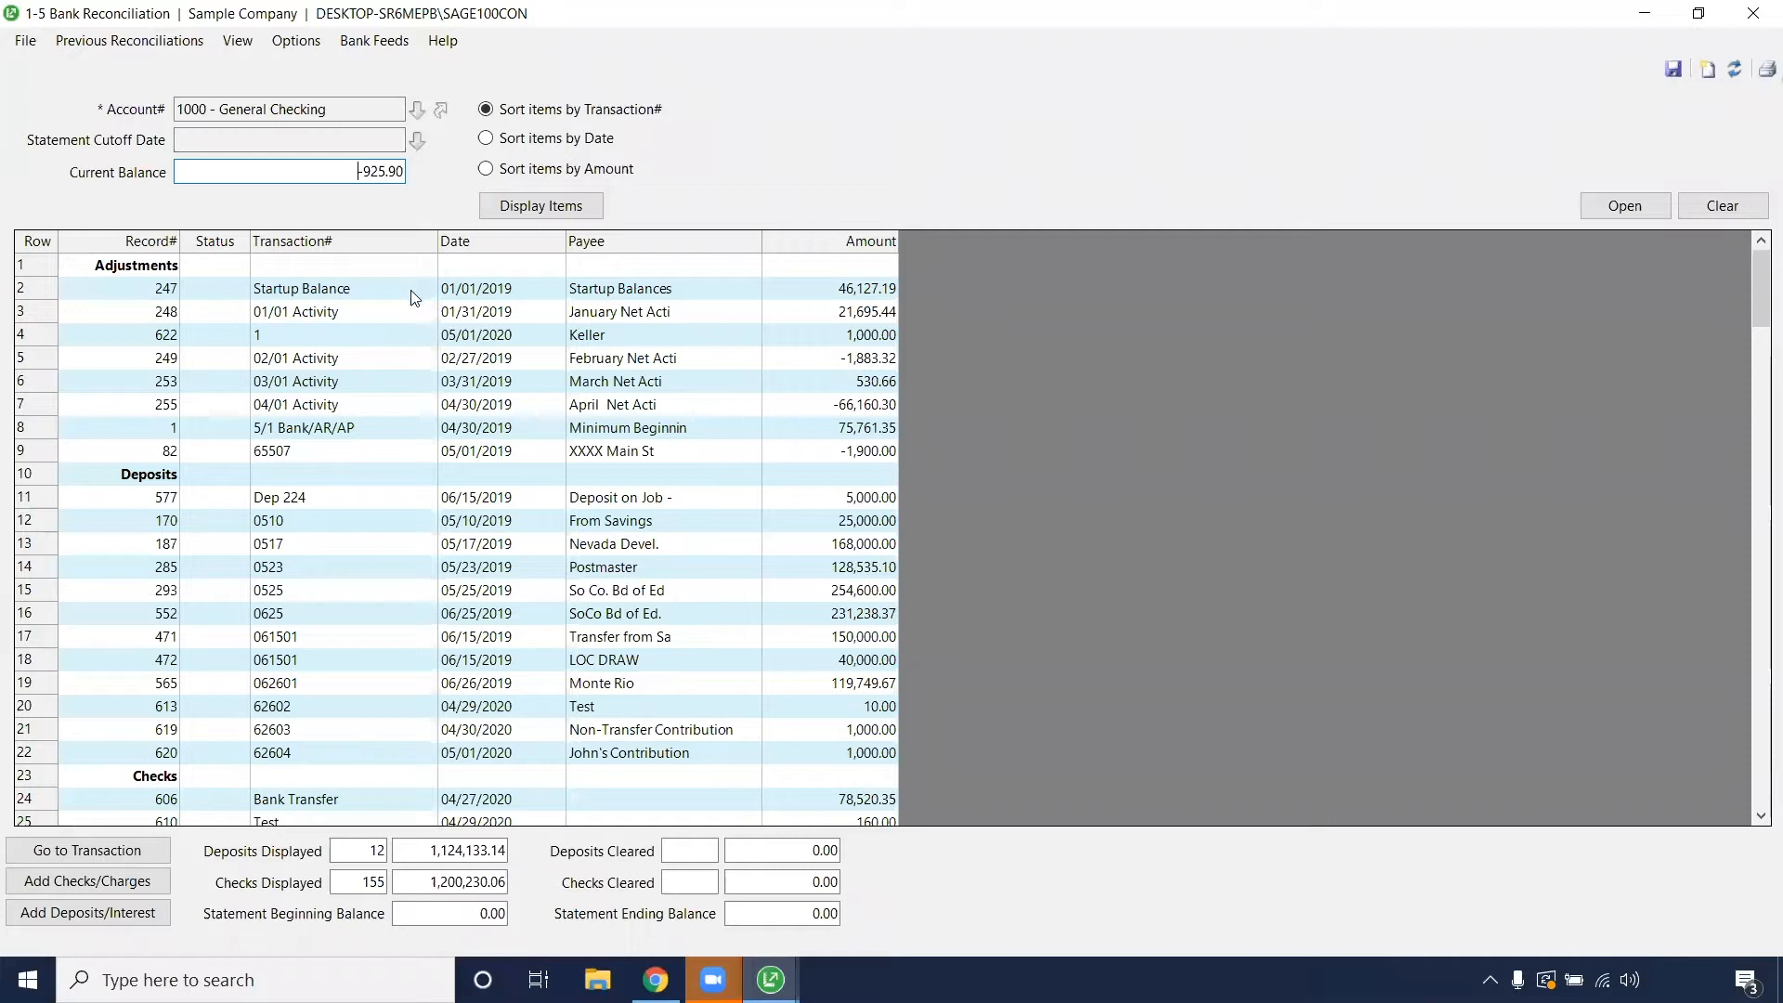
mouse_move(488, 265)
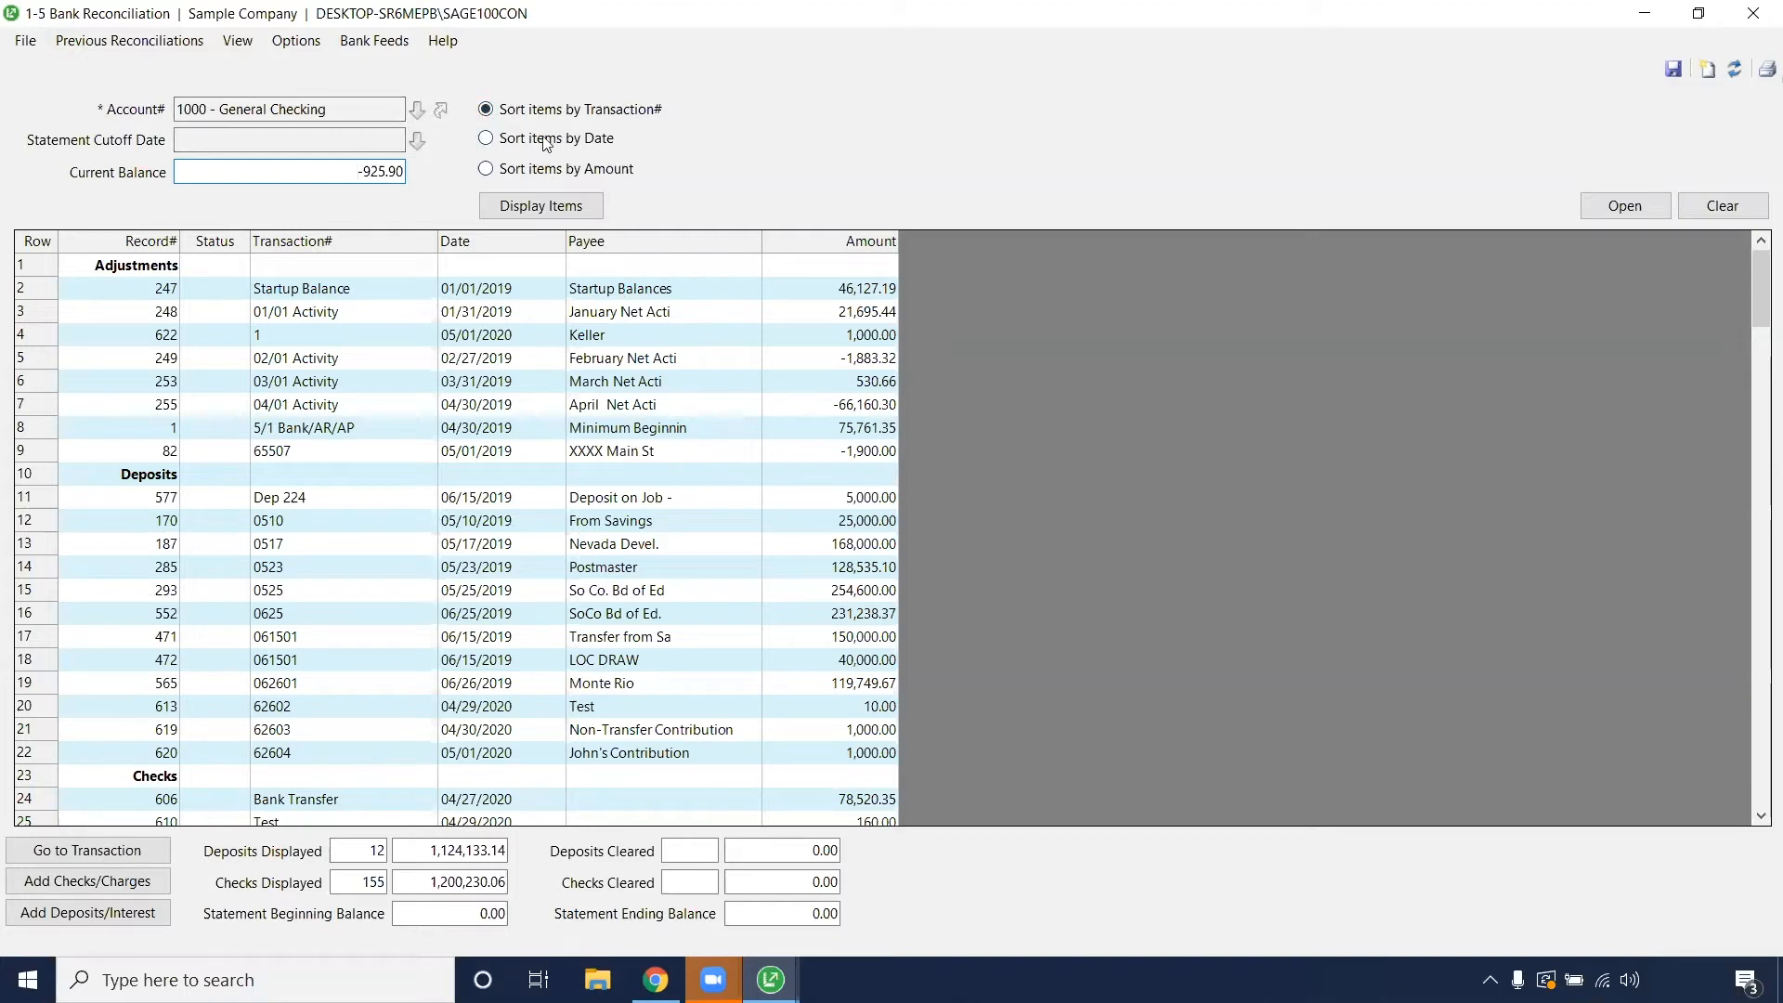
mouse_move(652, 122)
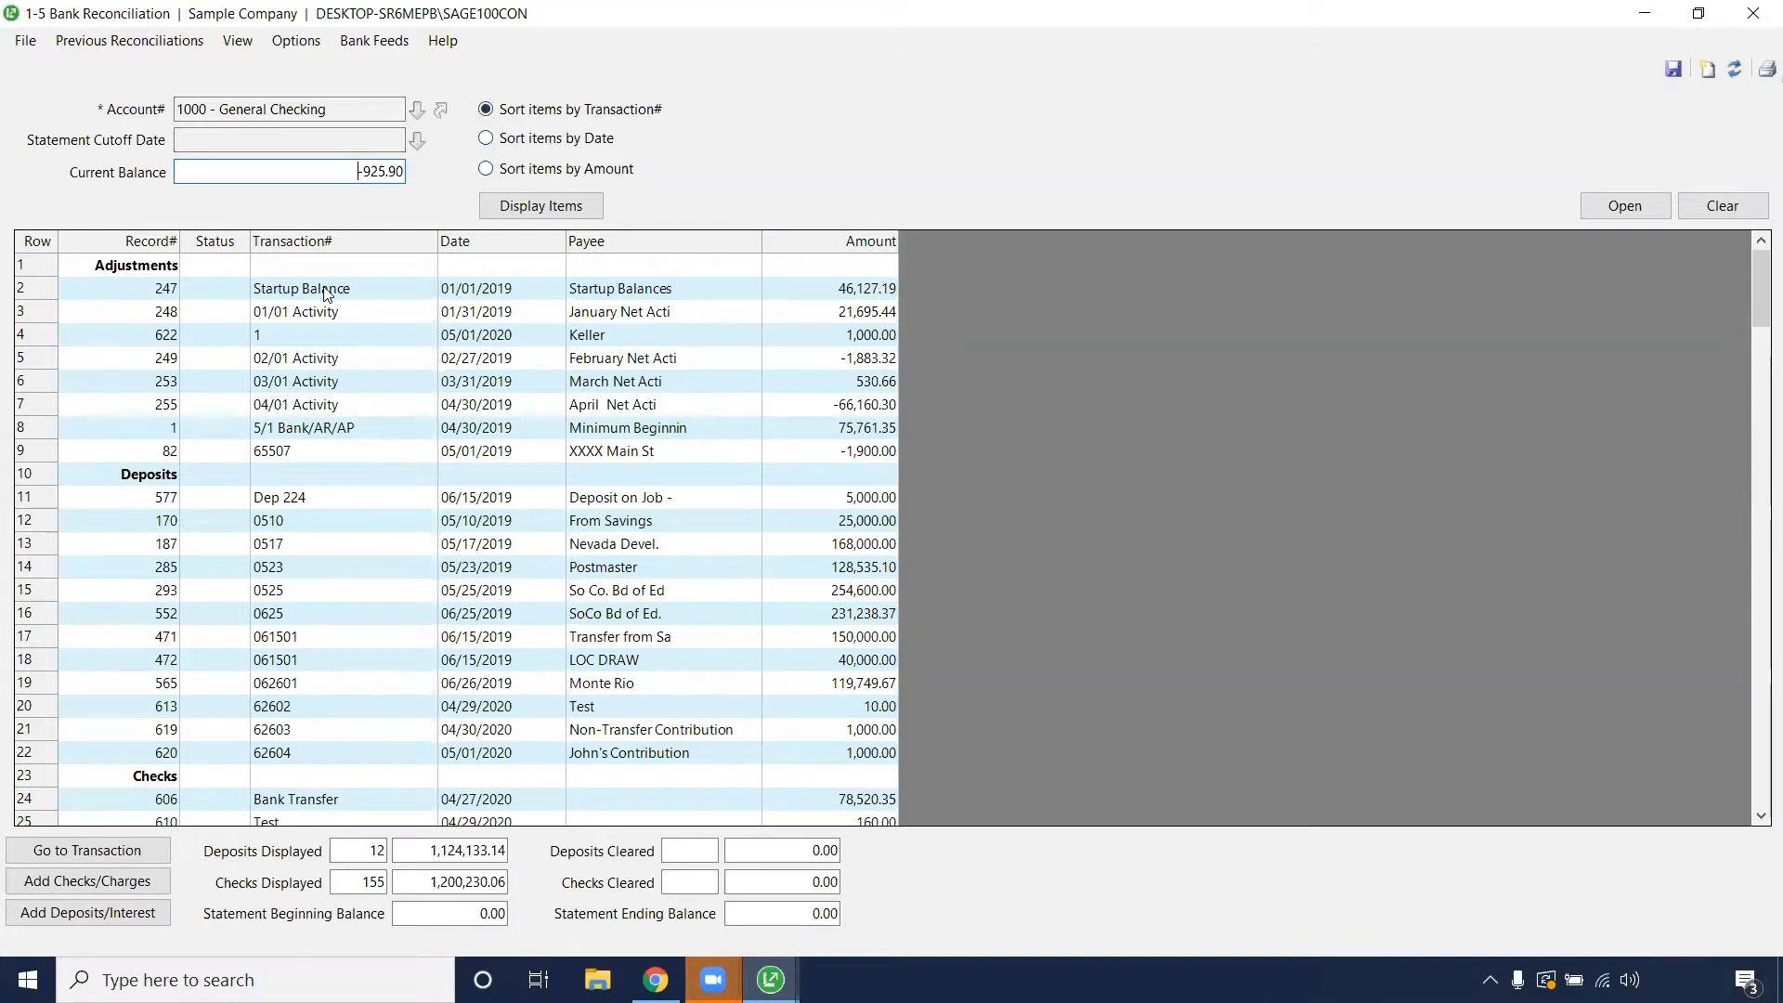
mouse_move(387, 503)
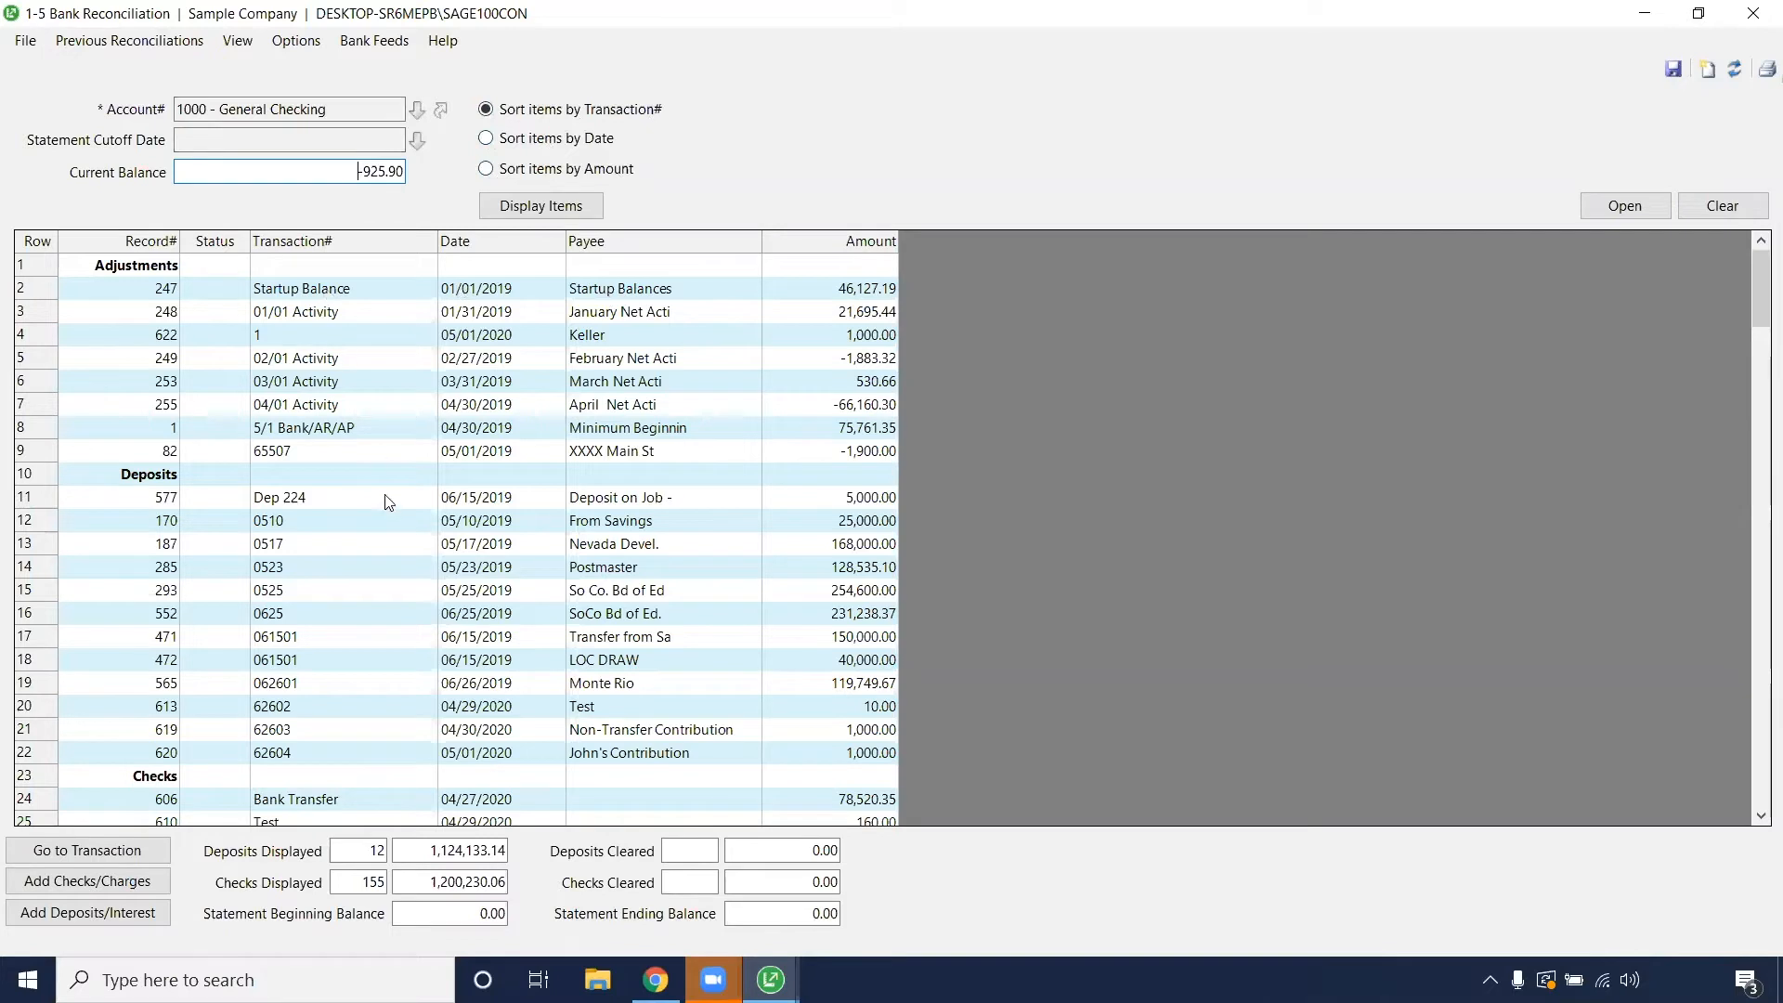
mouse_move(288, 375)
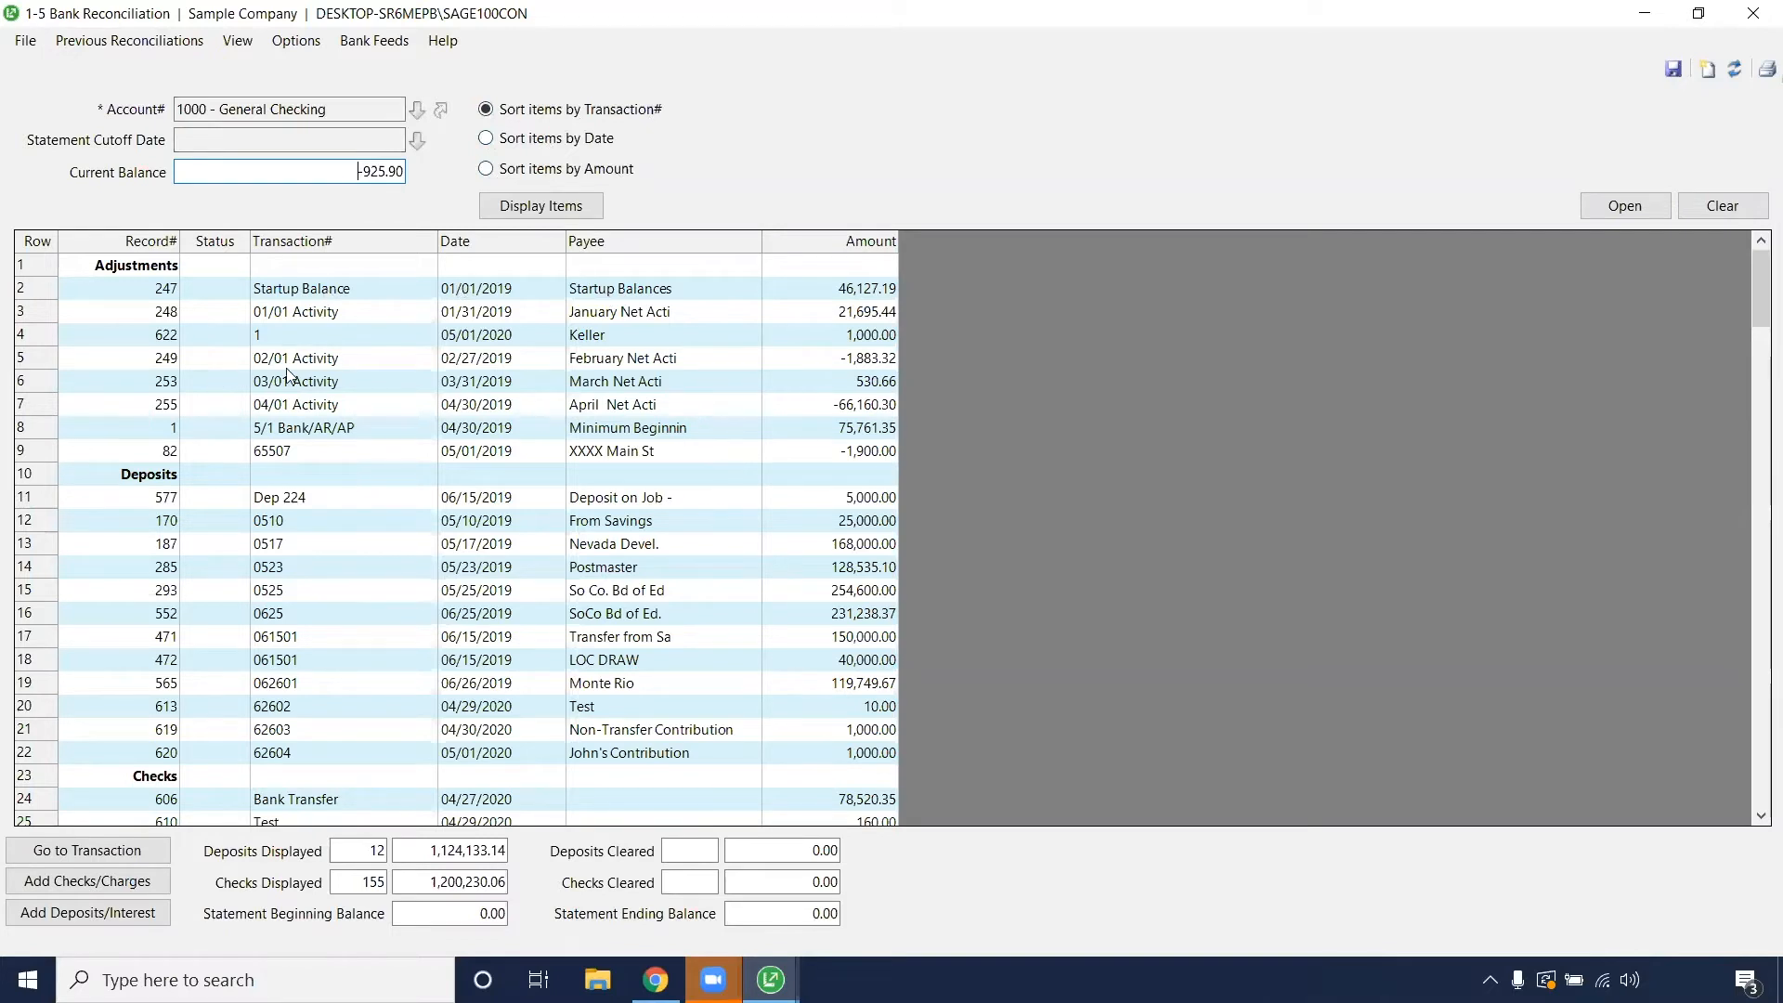
right_click(136, 273)
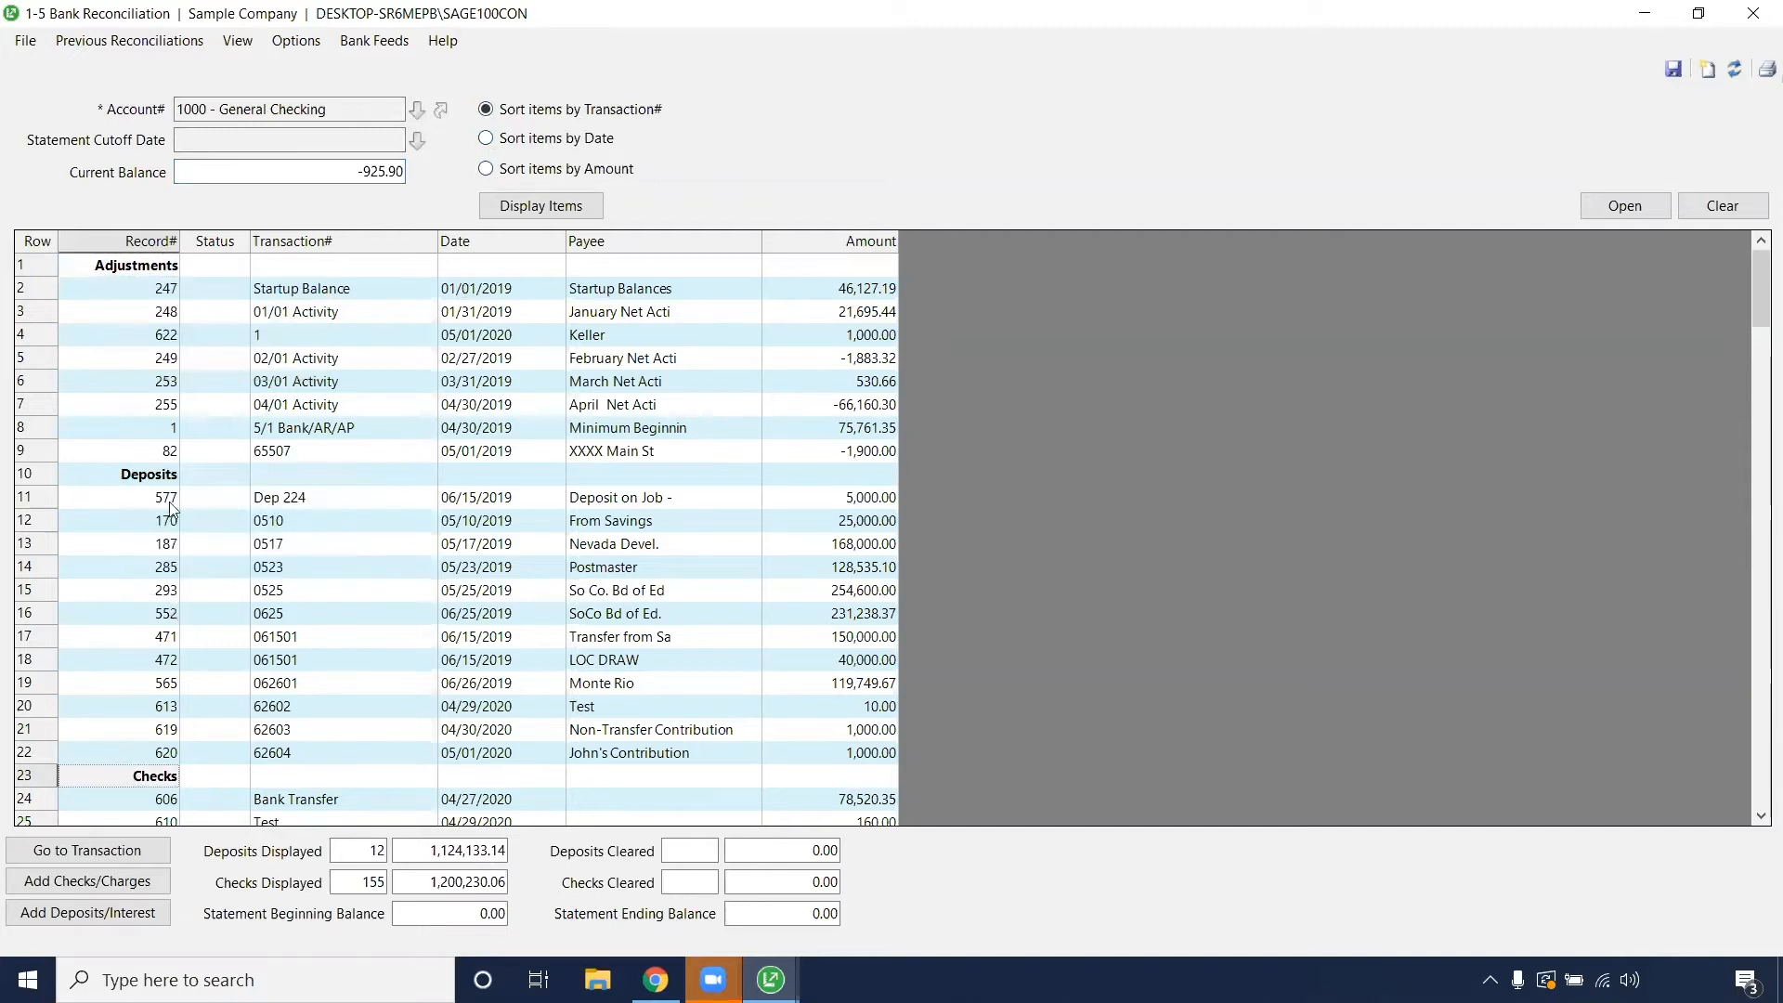
scroll(down, 3)
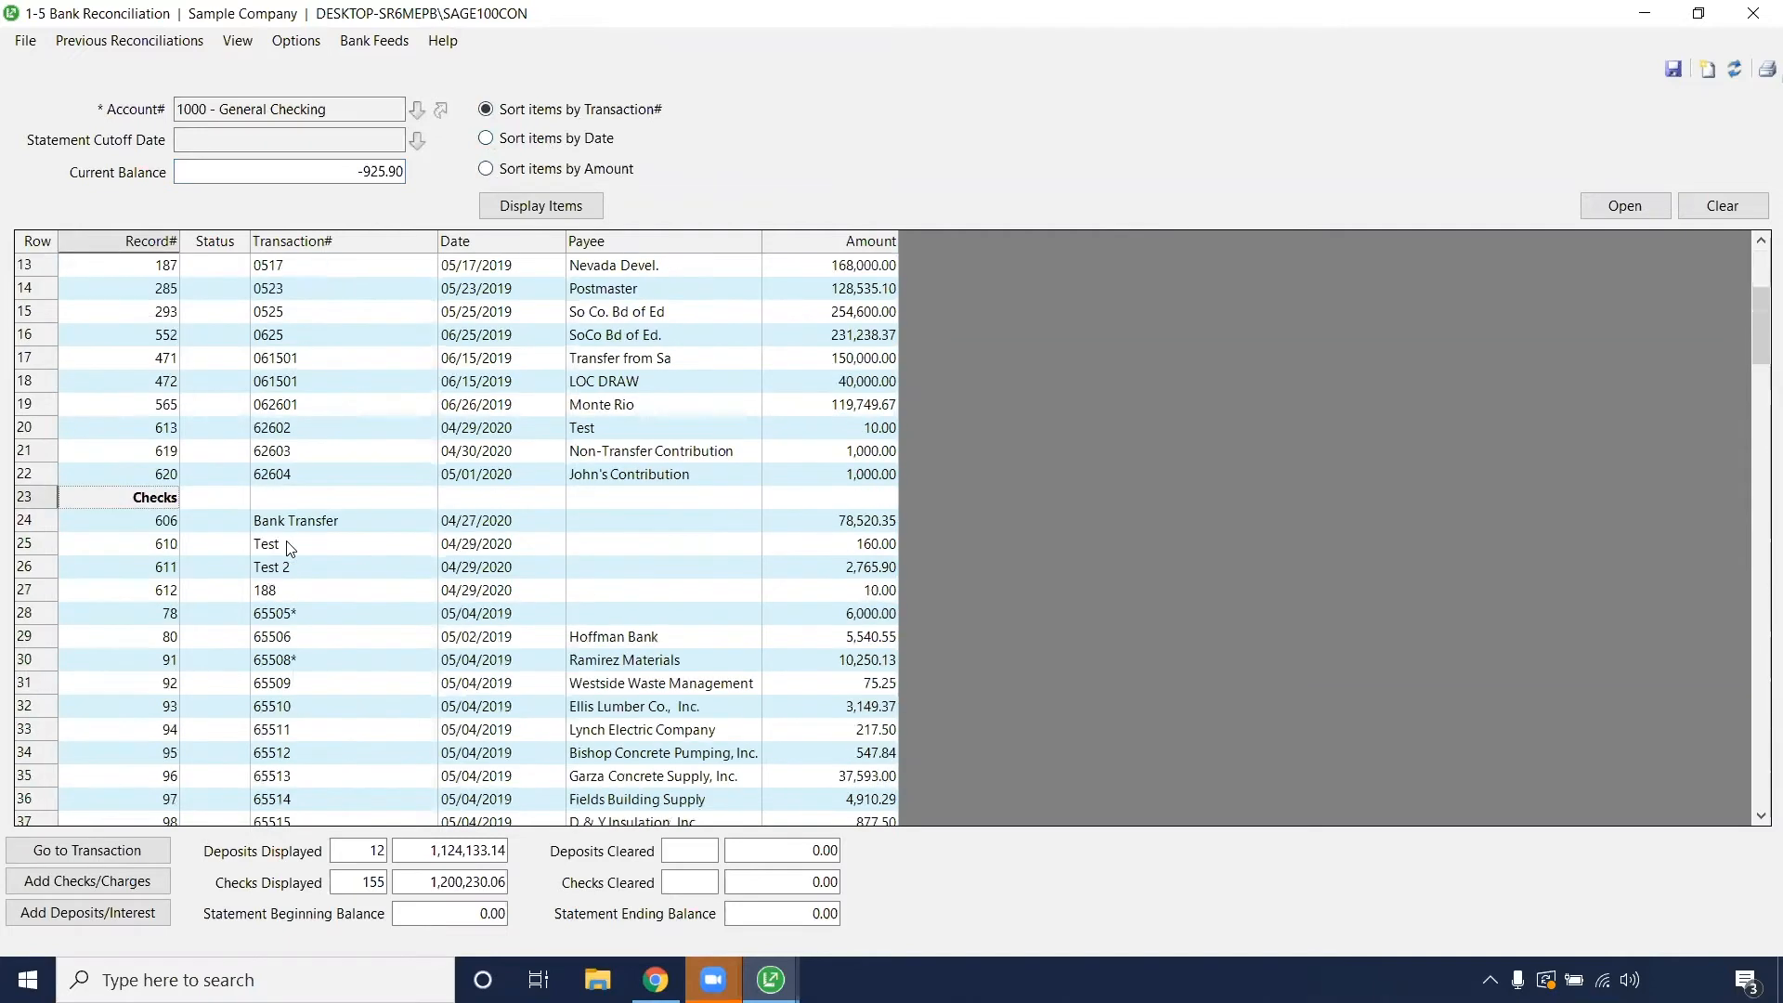
scroll(down, 3)
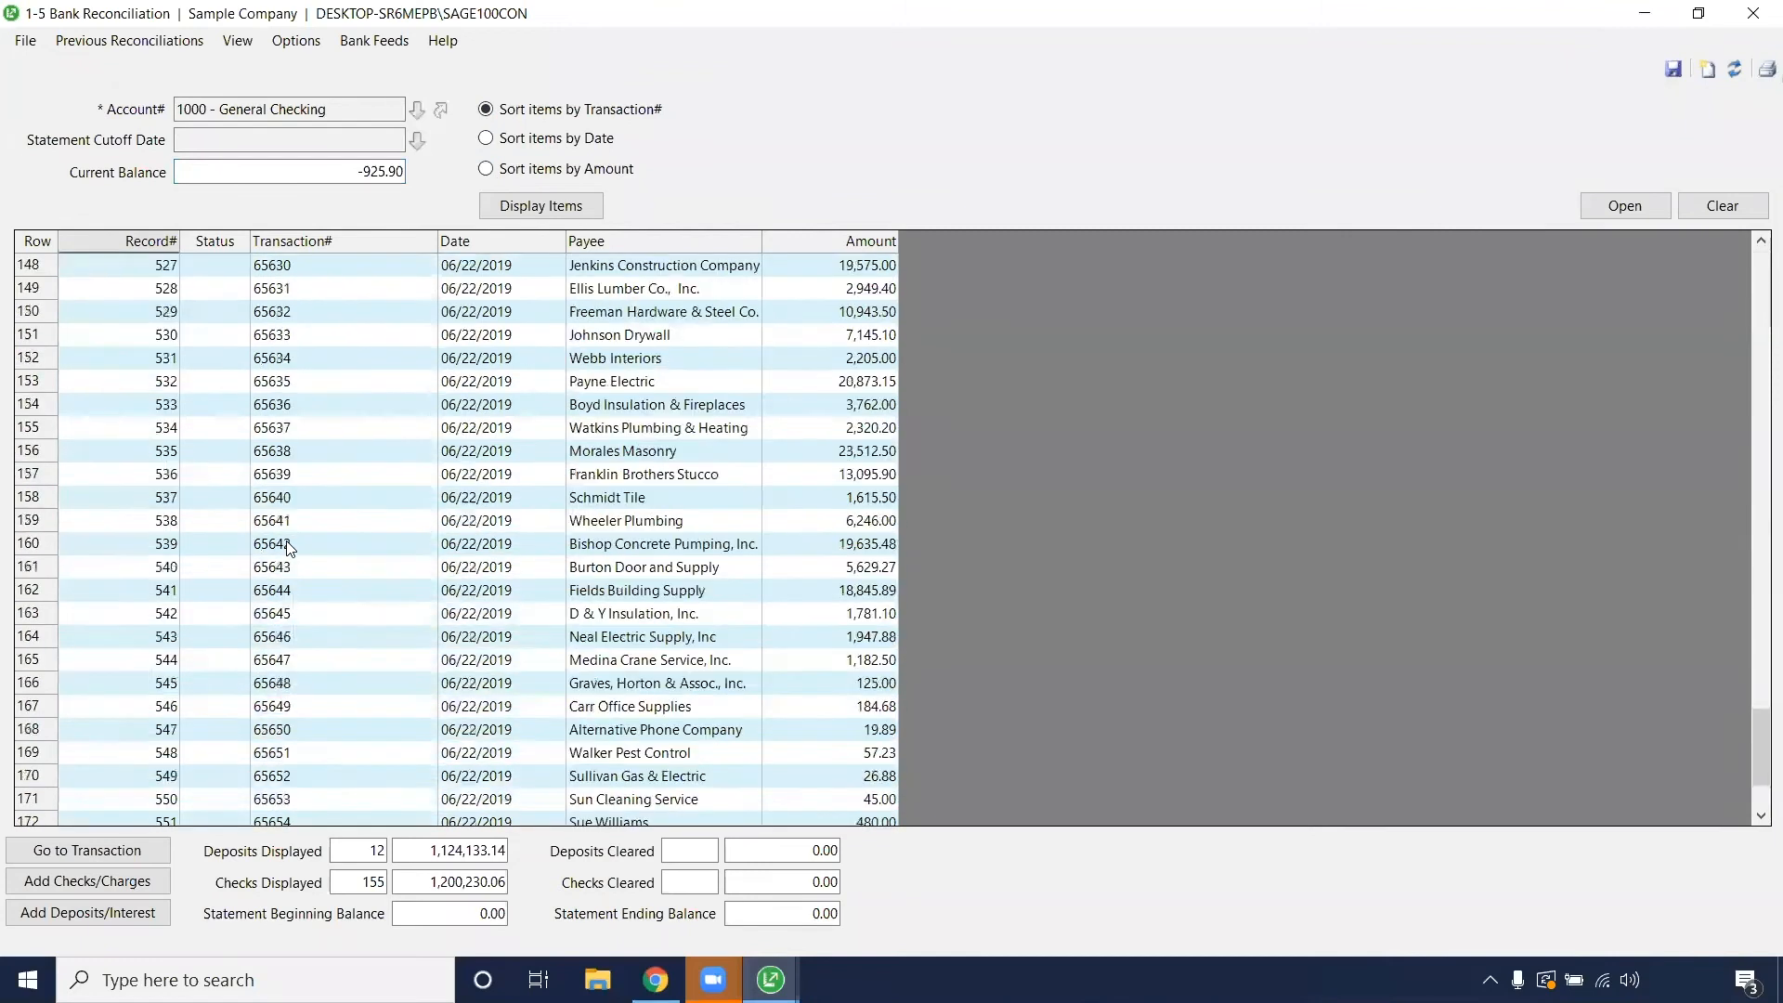
scroll(up, 3)
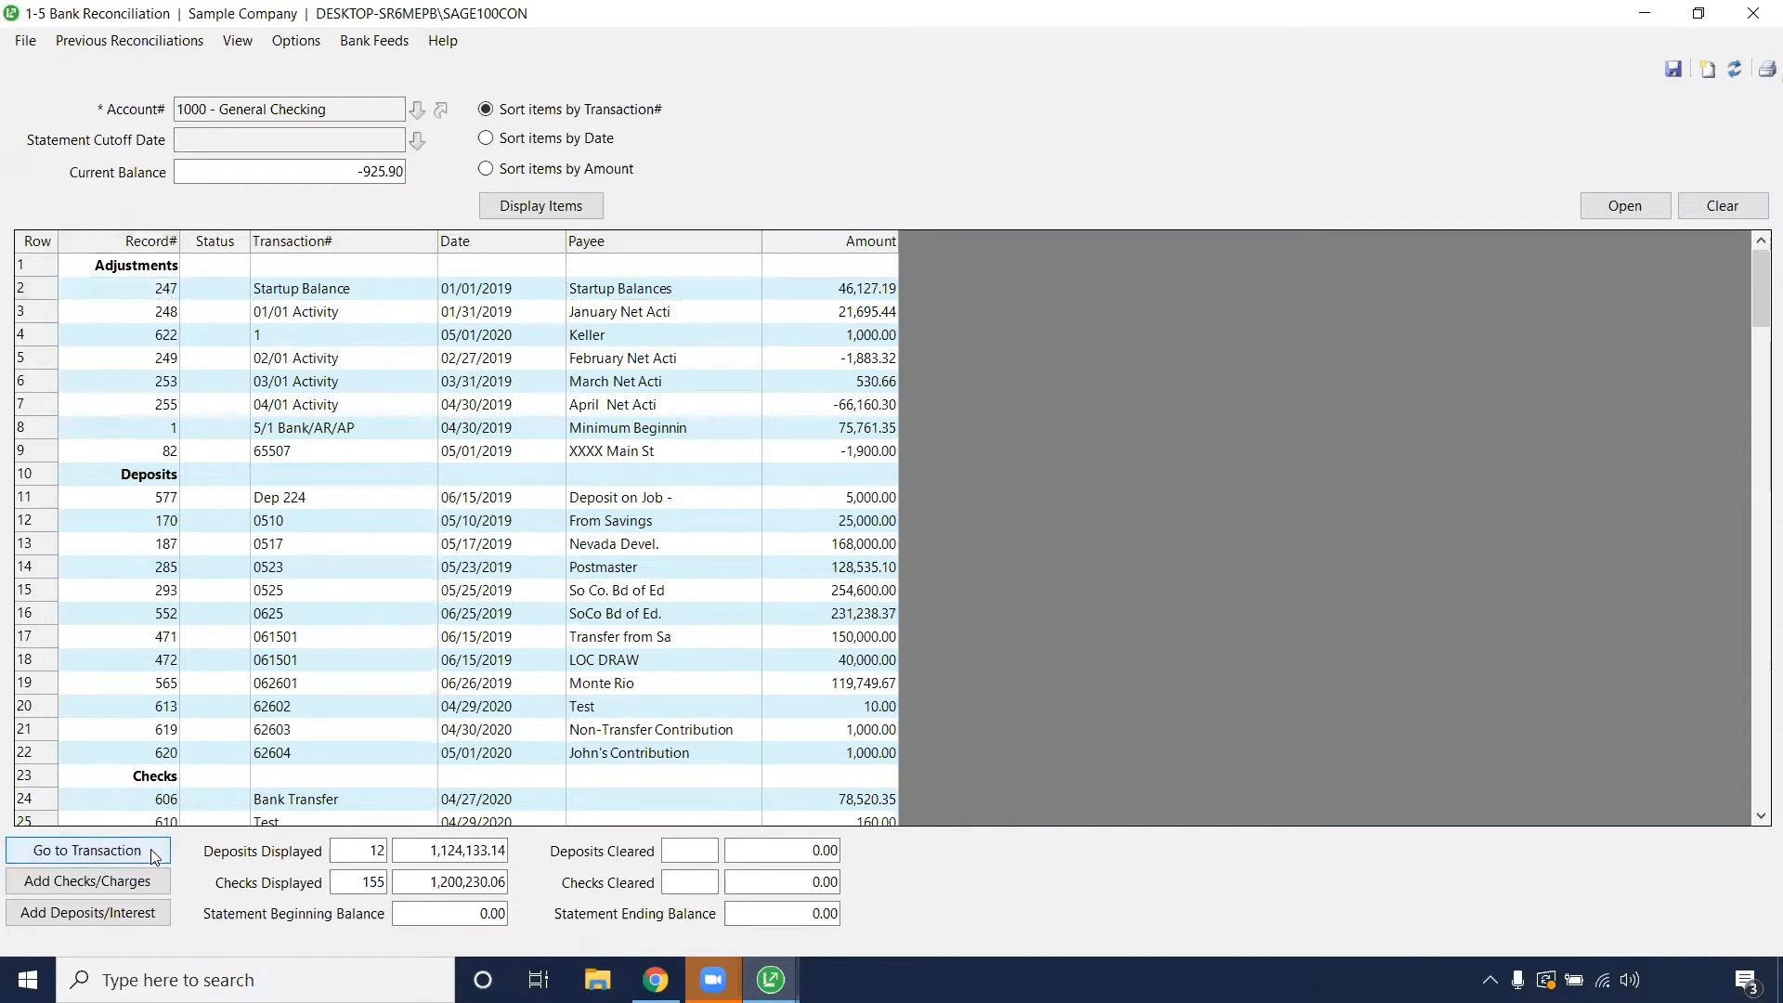
Go to the Startup Balance transaction and review its 46,127.19 General Checking debit.
click(87, 849)
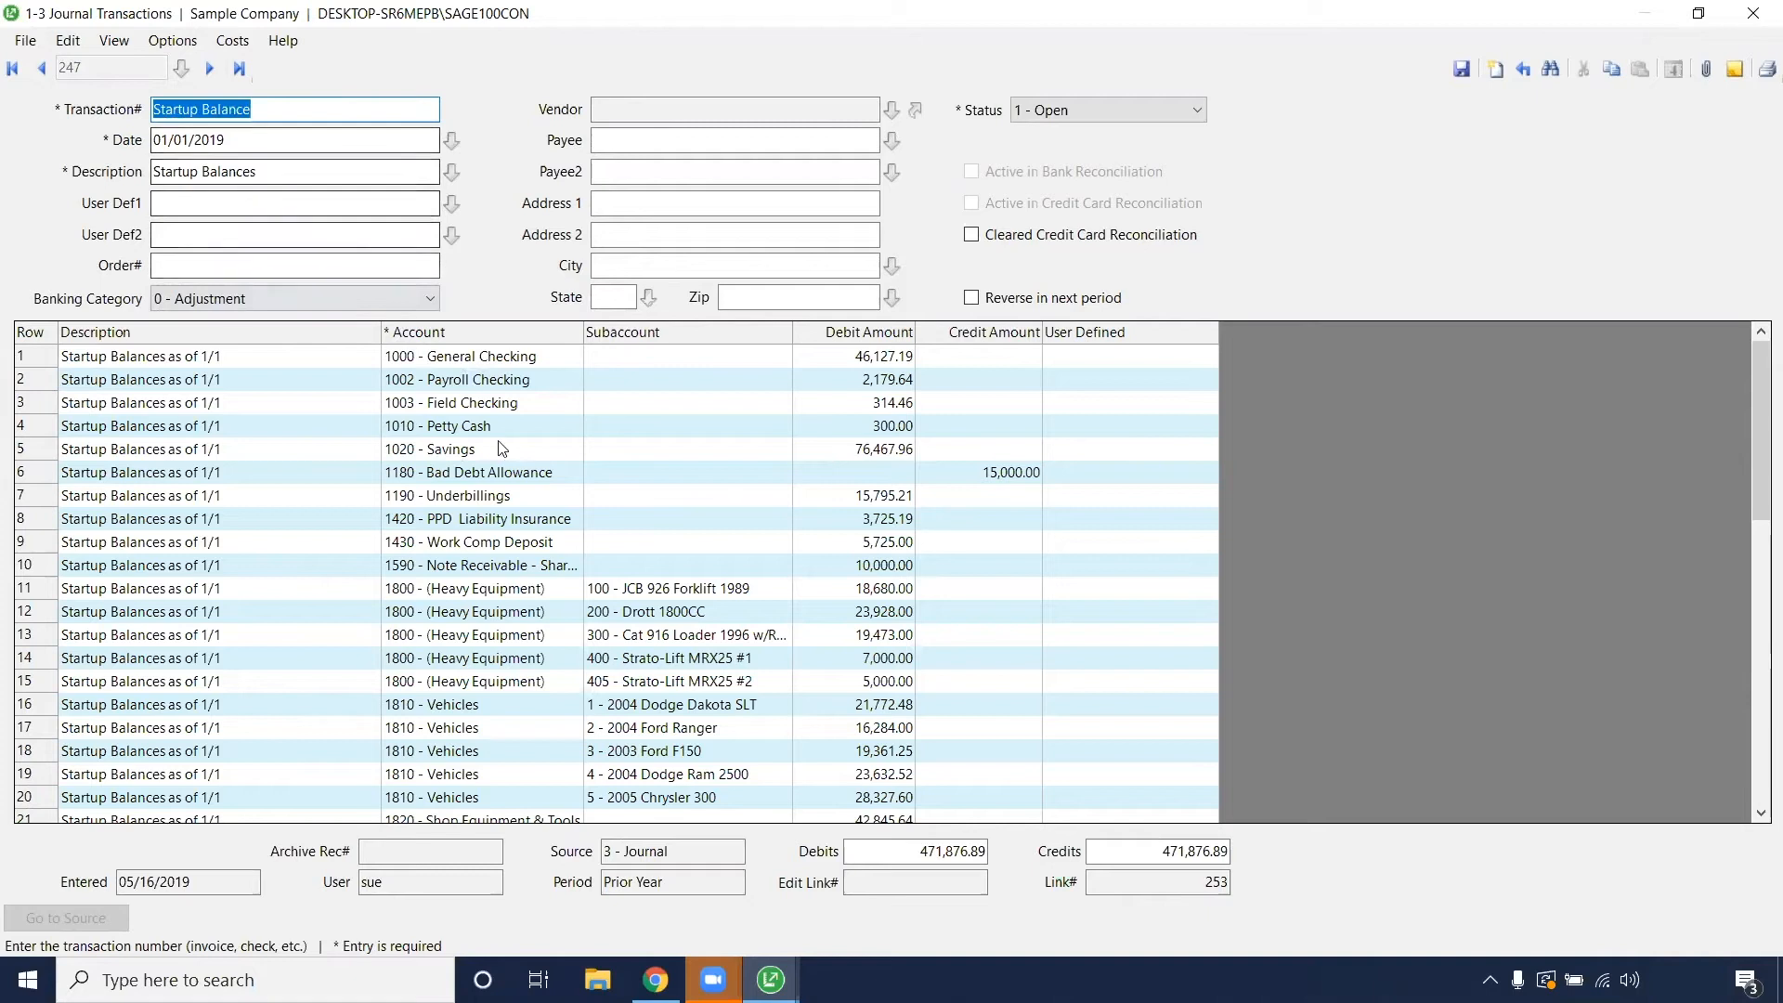
click(869, 357)
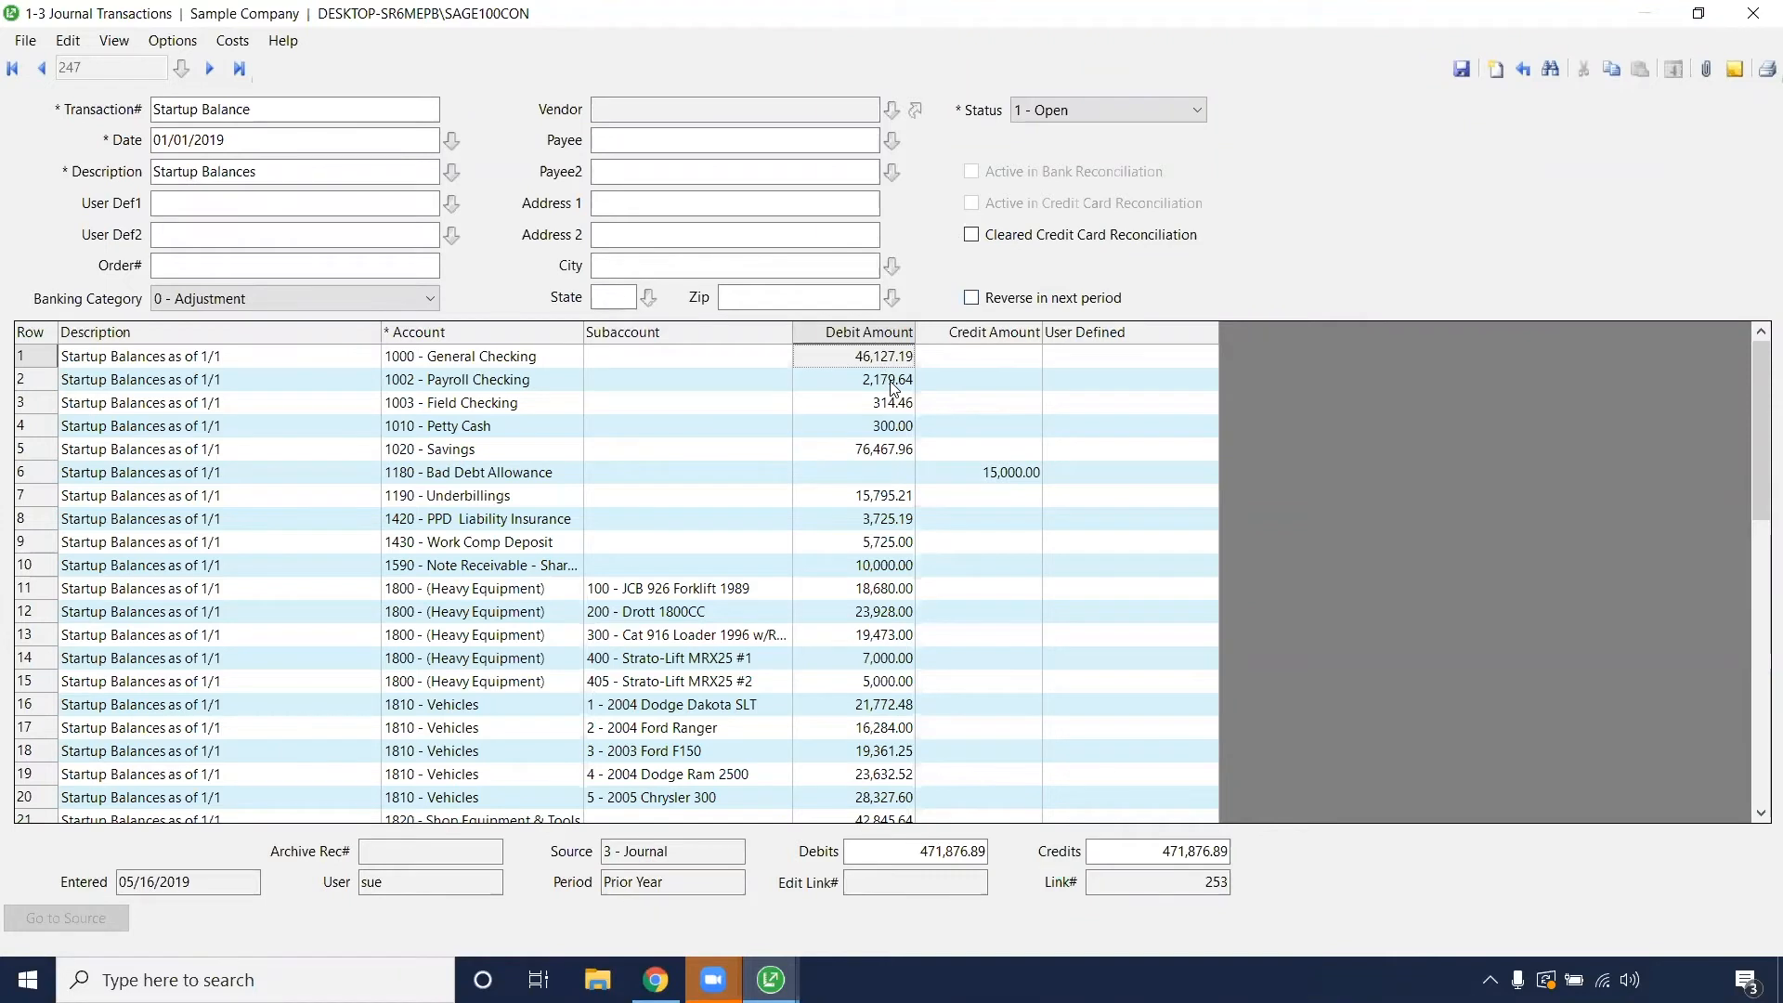
mouse_move(872, 364)
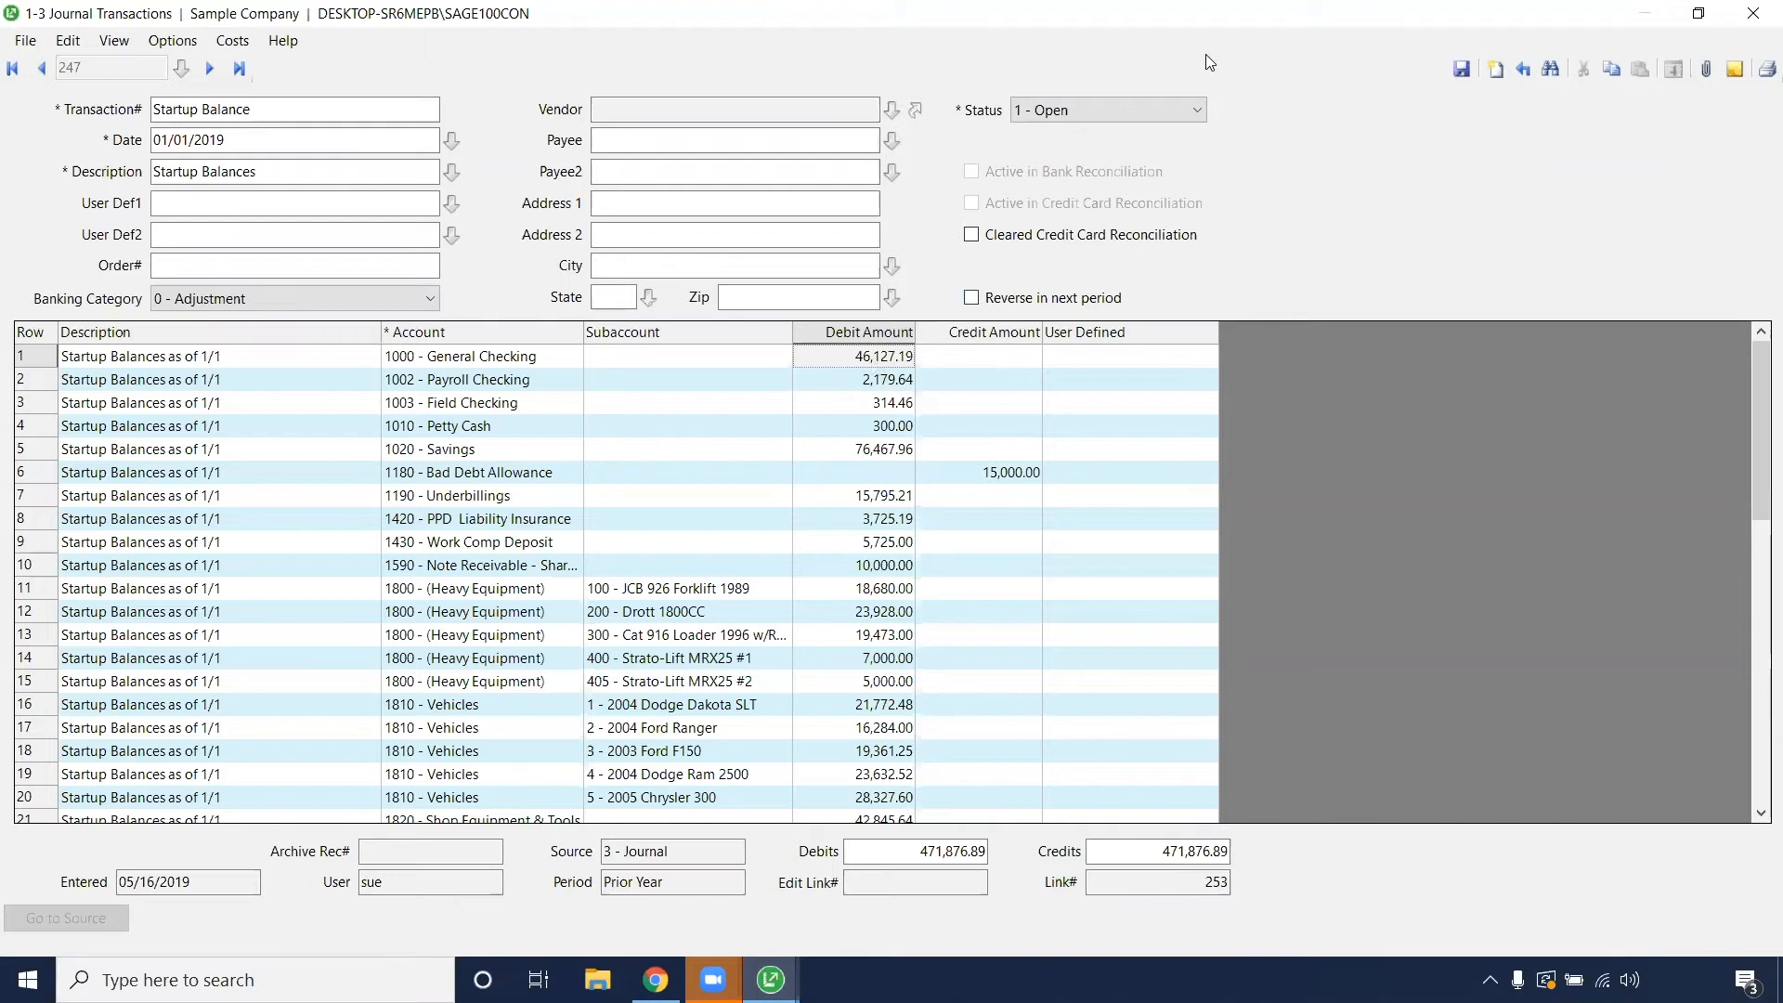
mouse_move(1334, 46)
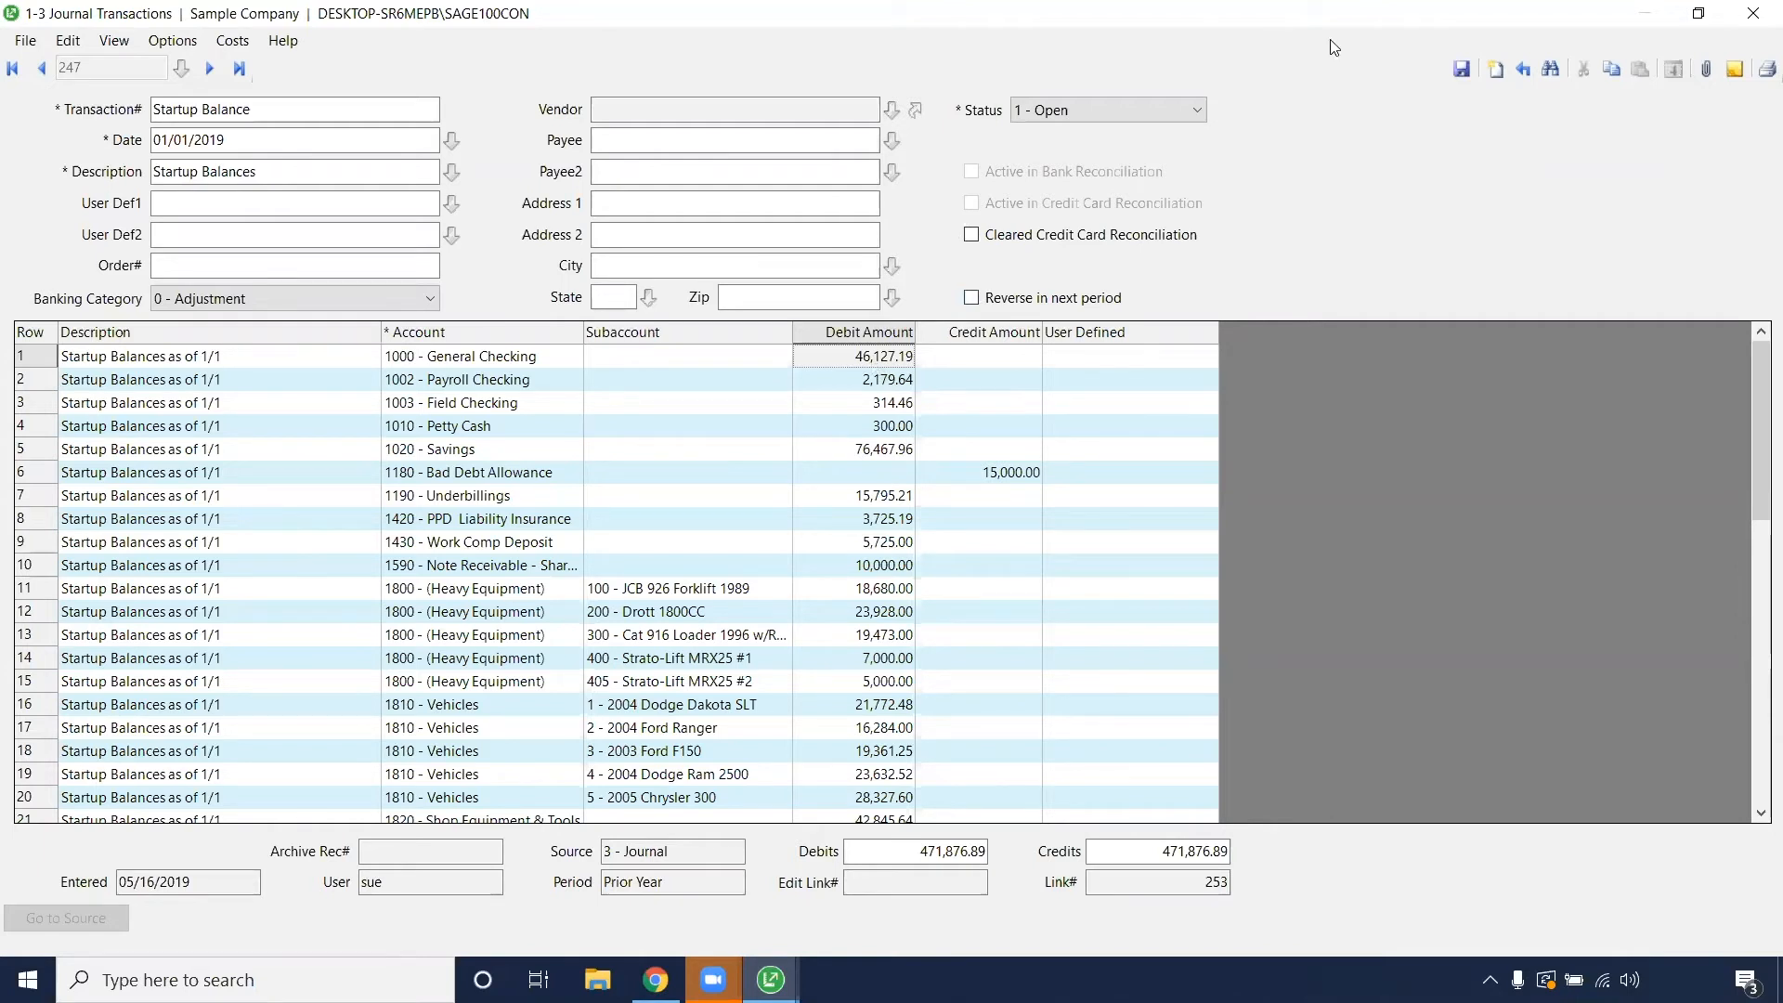
mouse_move(1427, 96)
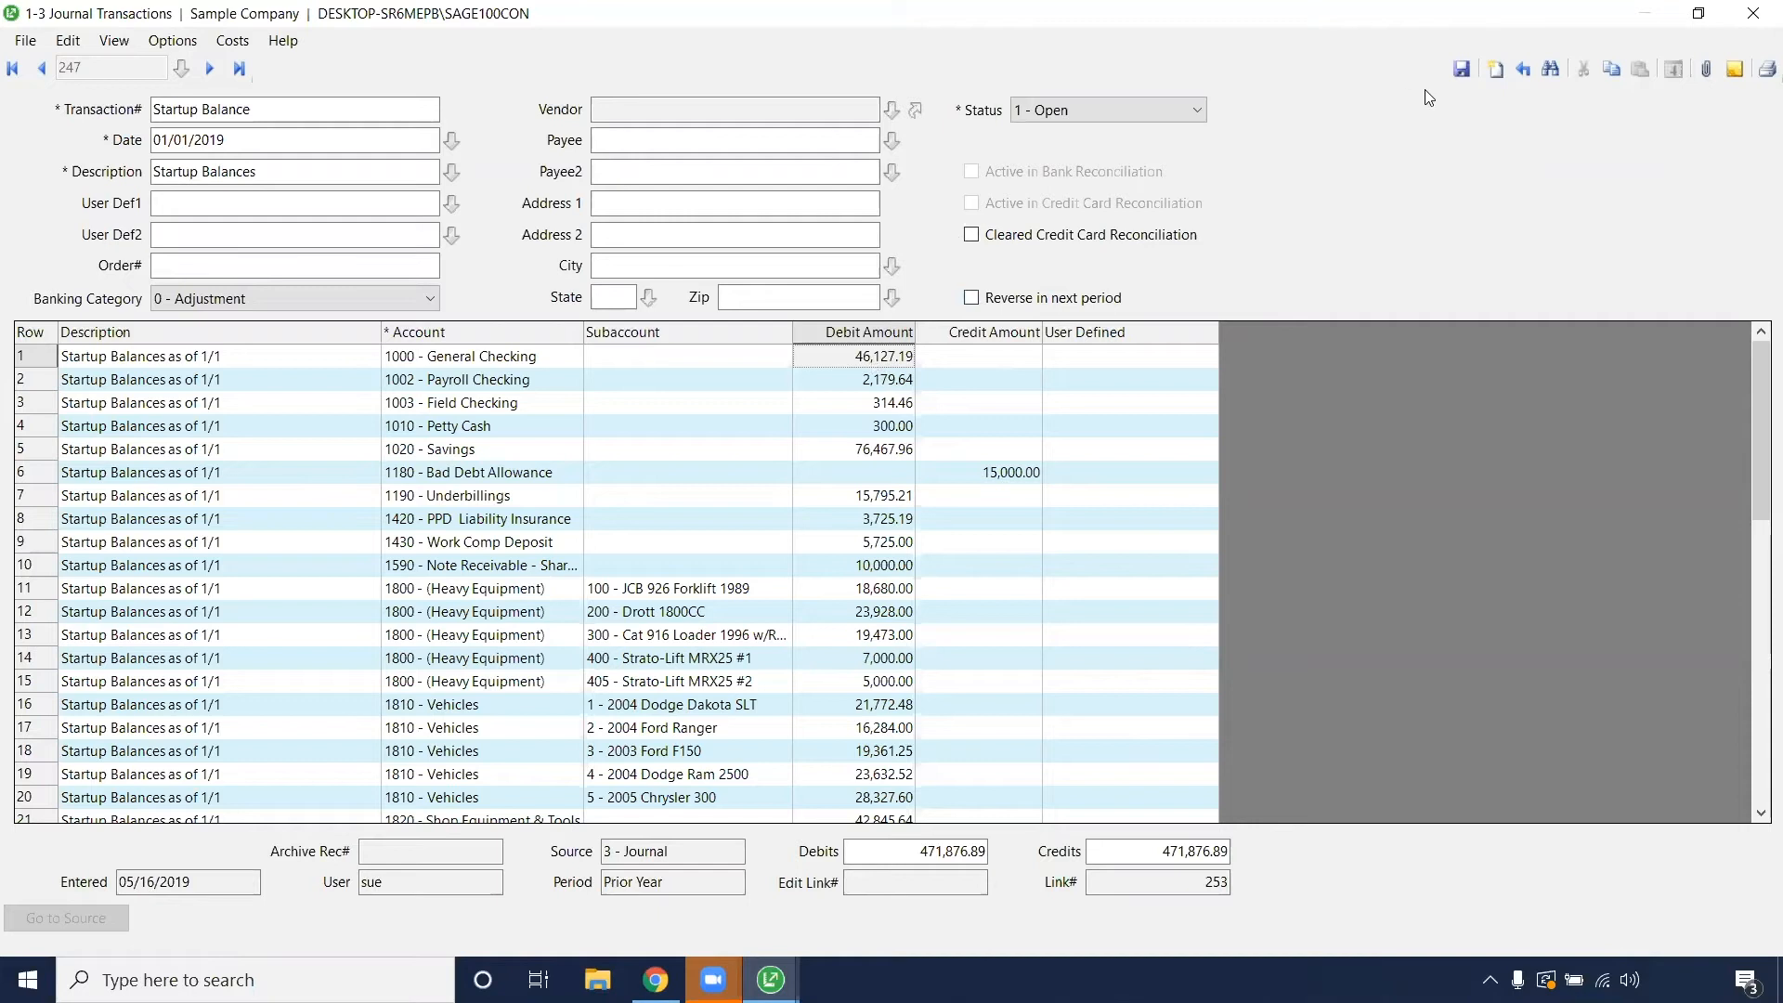
mouse_move(1673, 69)
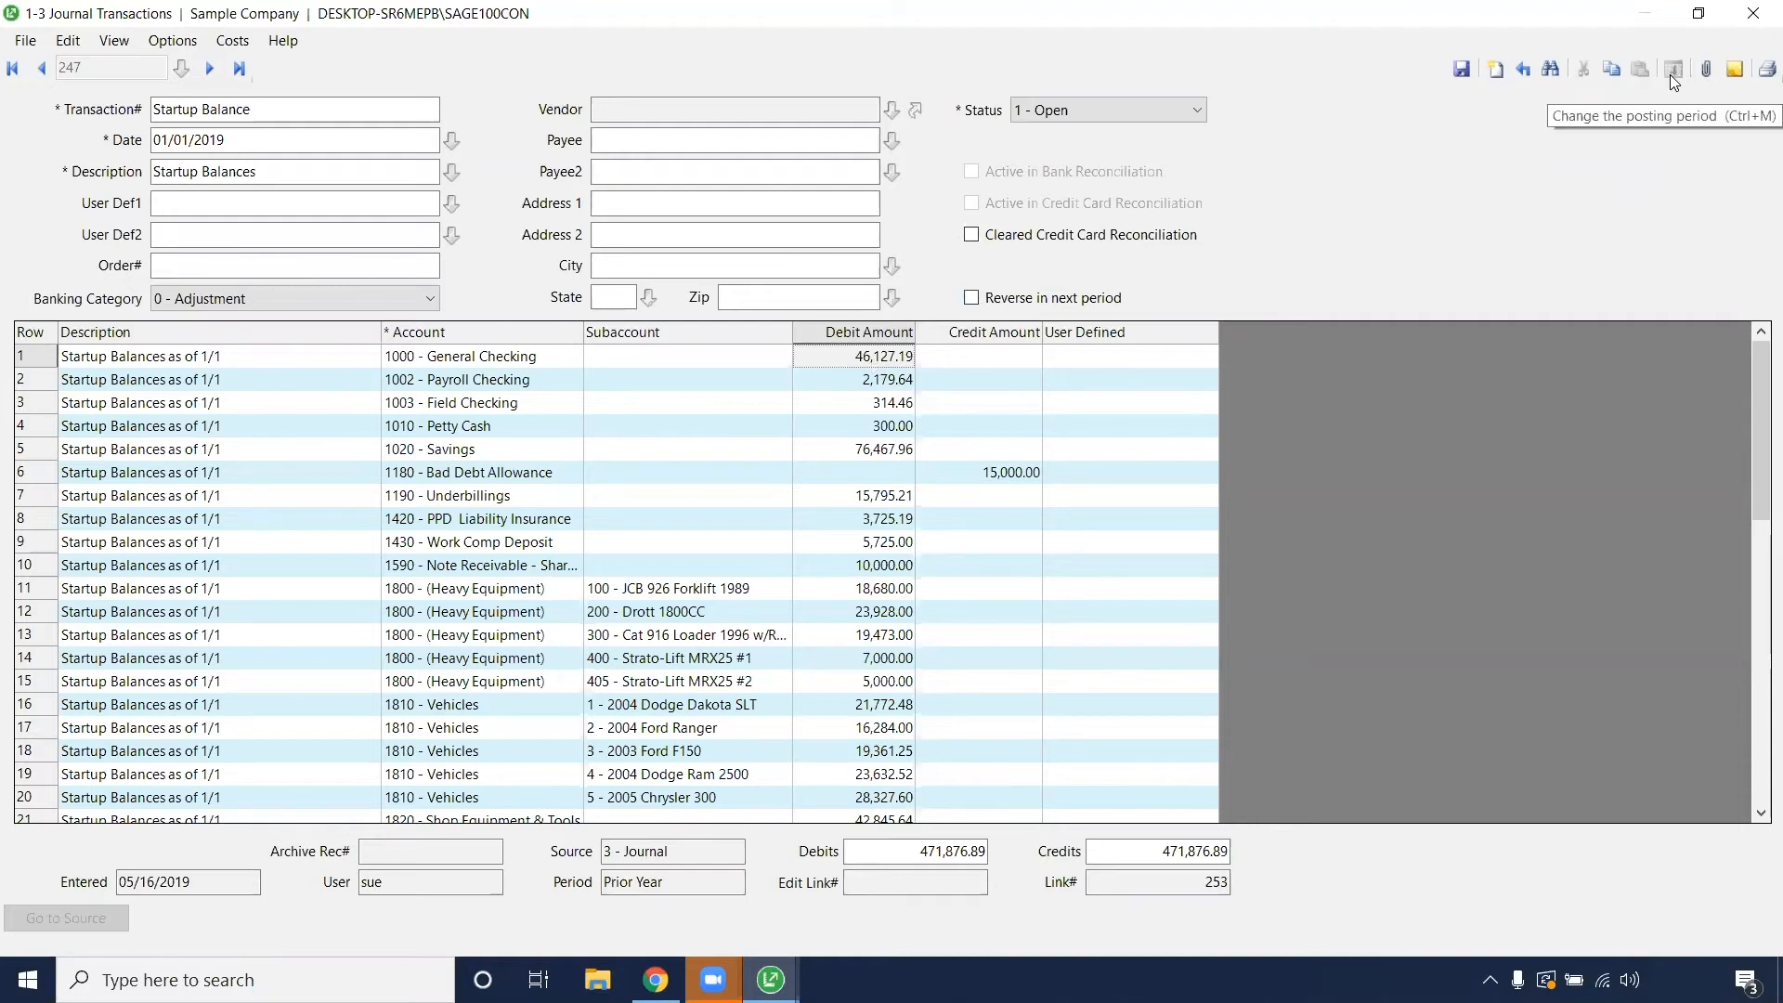
mouse_move(1673, 67)
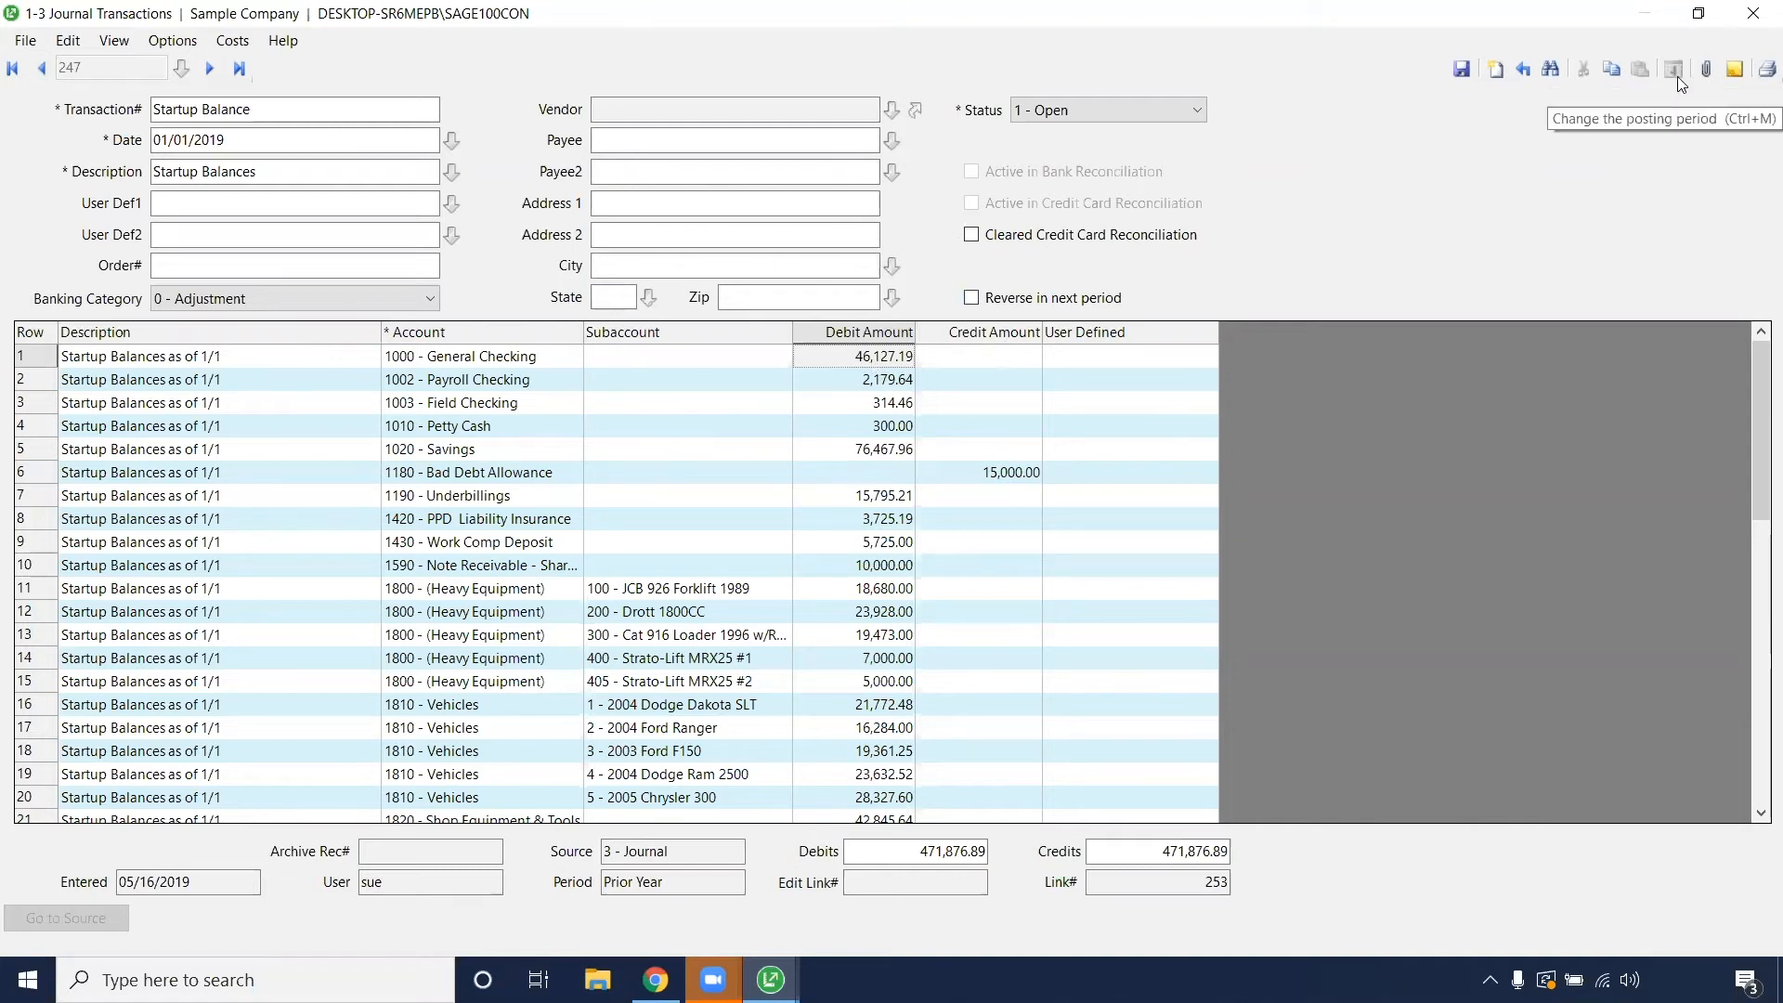
mouse_move(1461, 69)
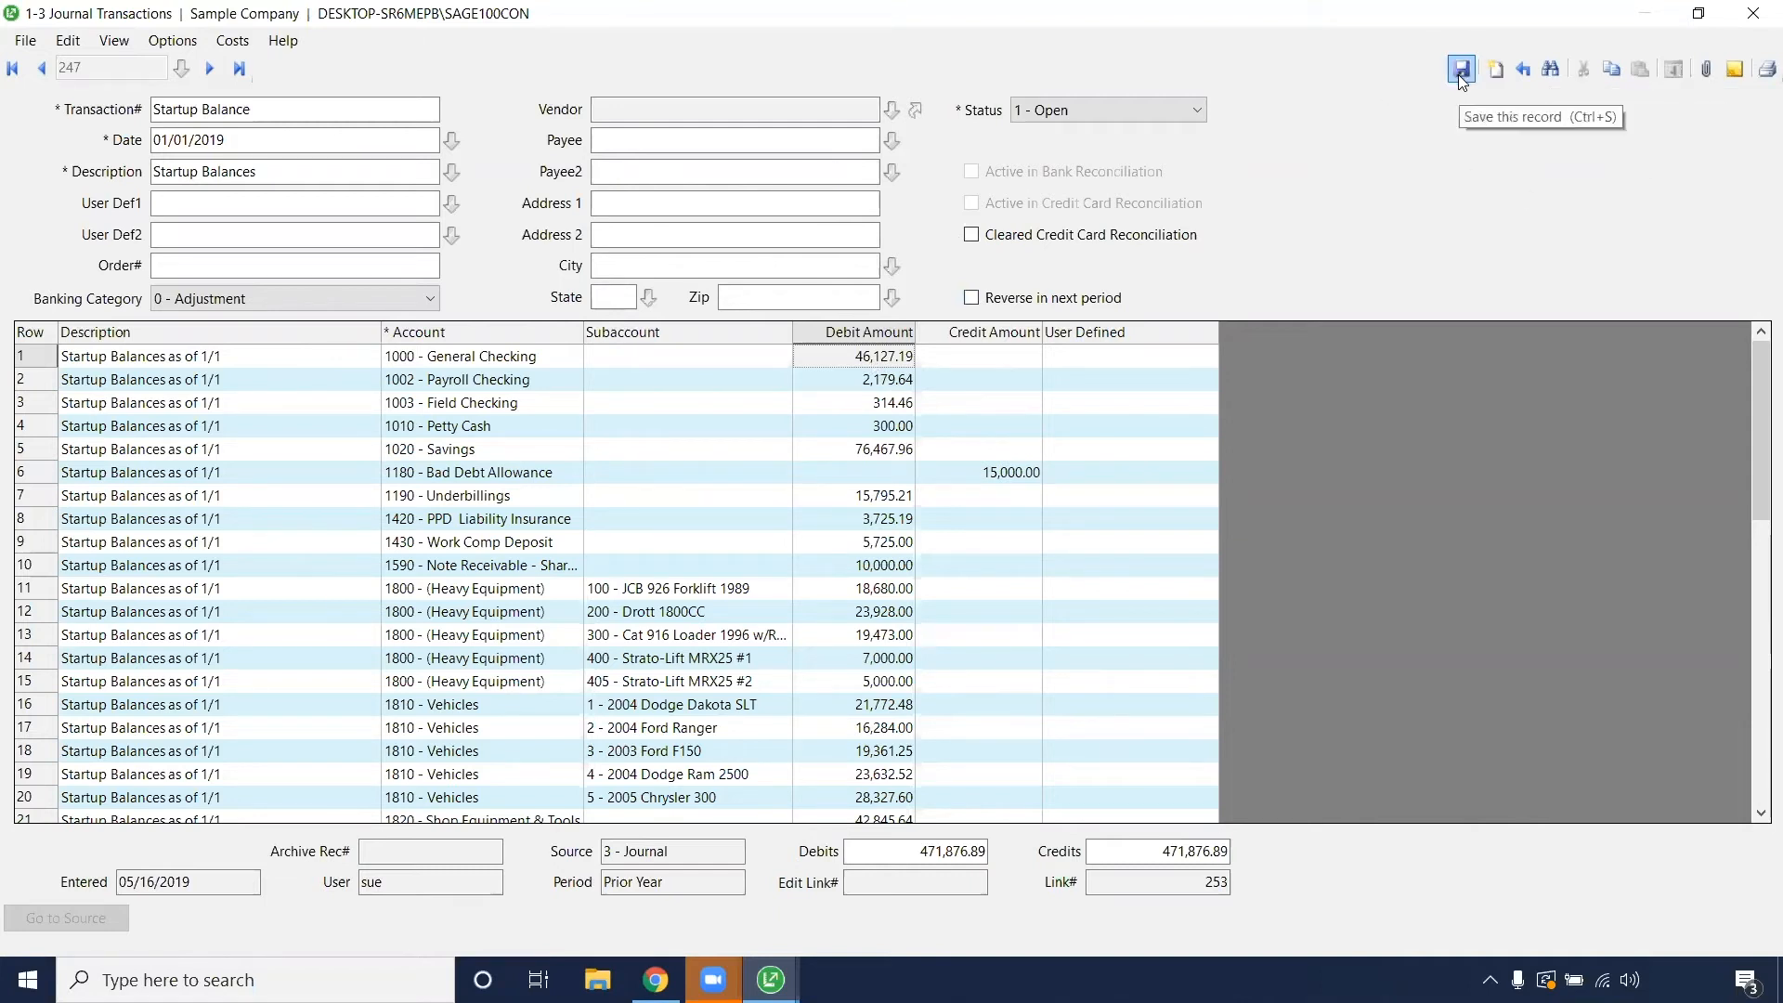
Save the Startup Balance journal record, leaving an empty Journal Transactions form.
click(1493, 69)
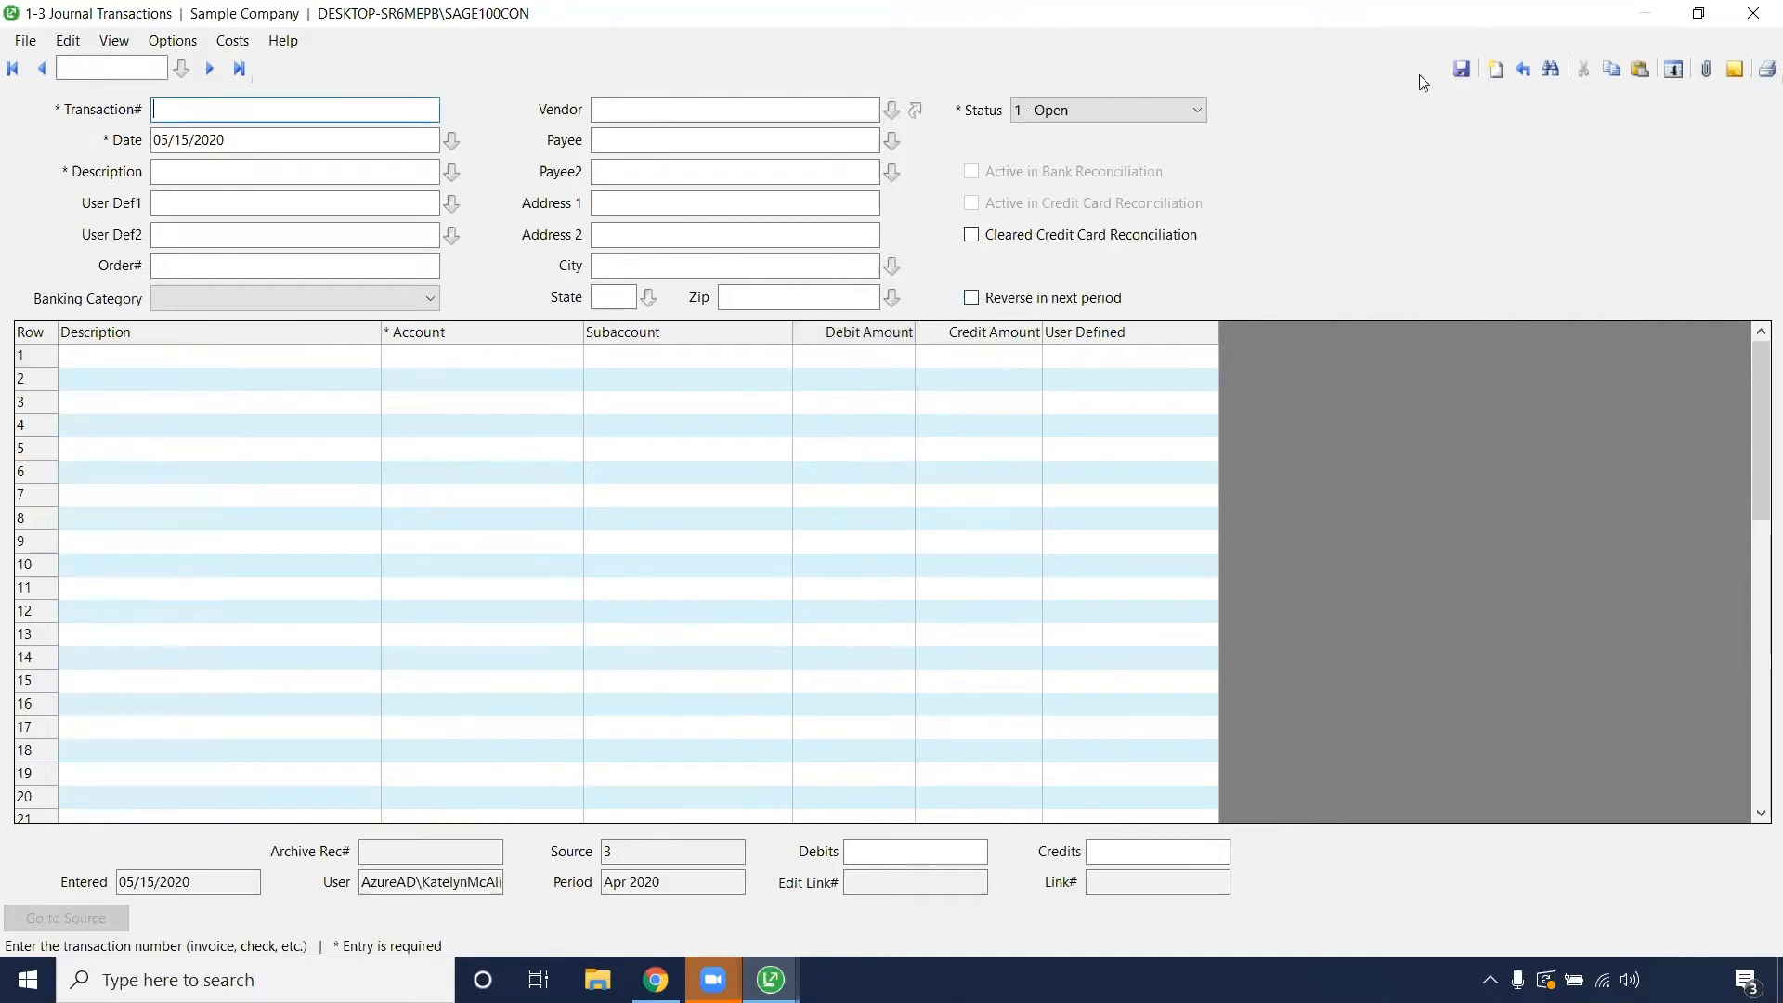
mouse_move(1755, 13)
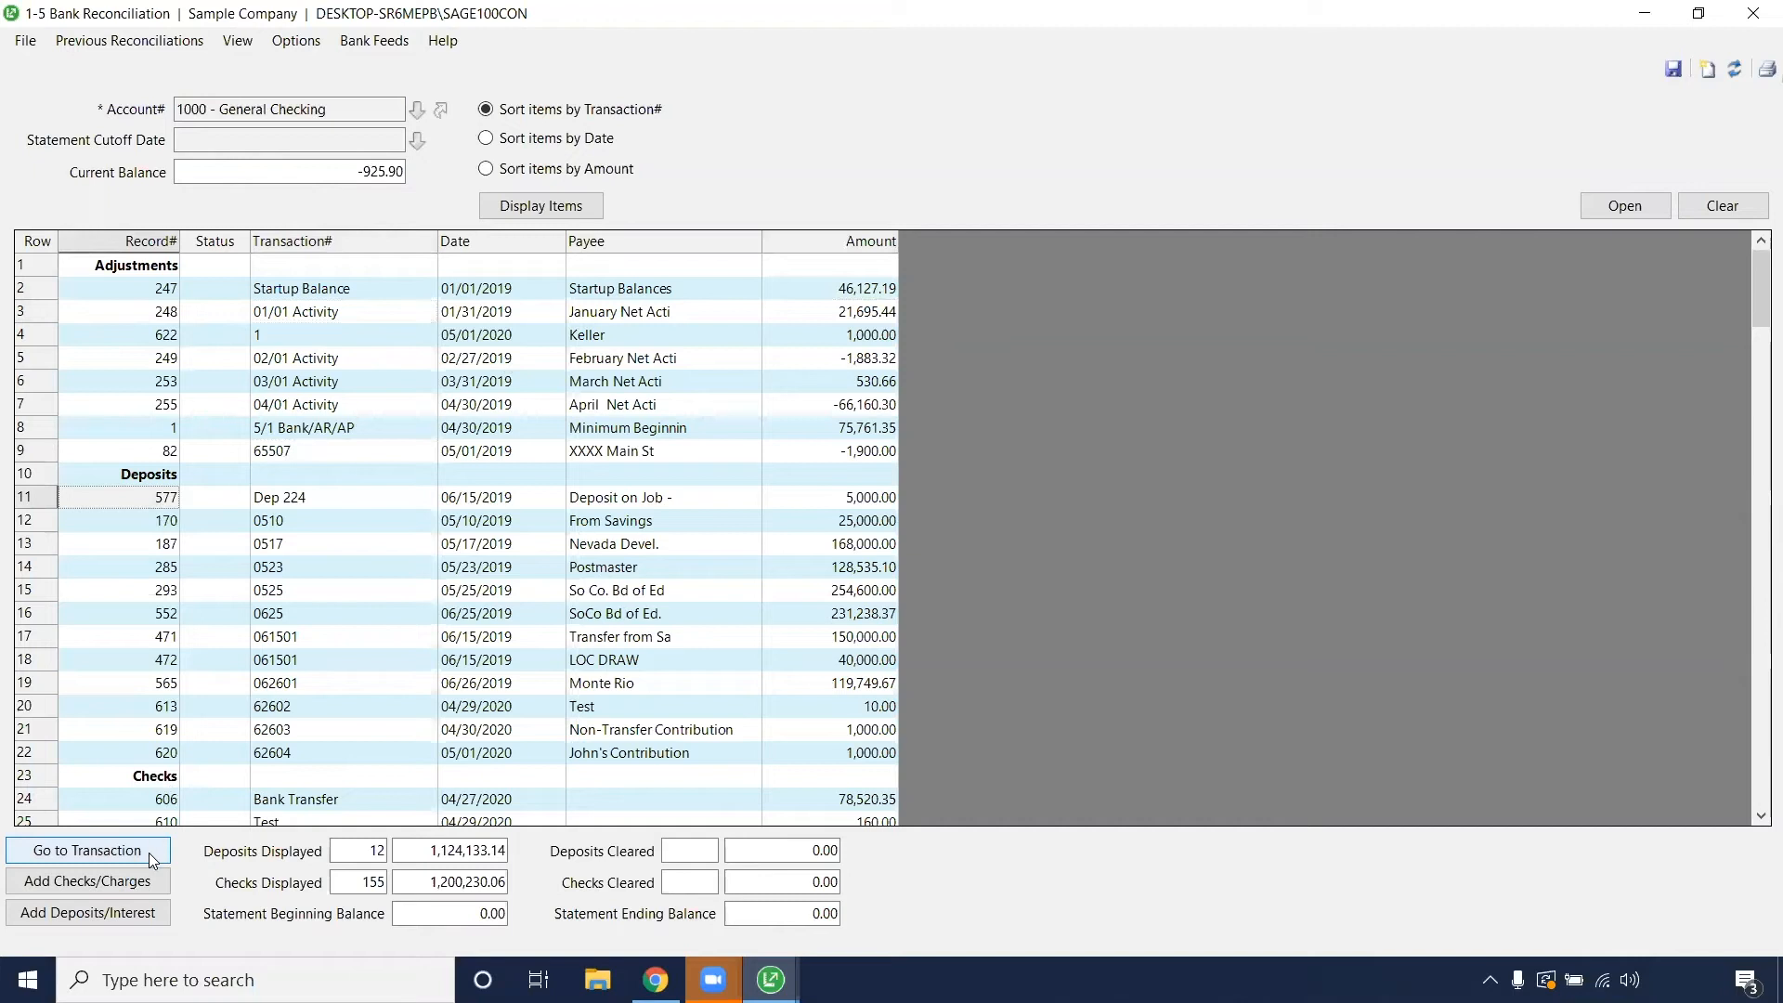
click(87, 851)
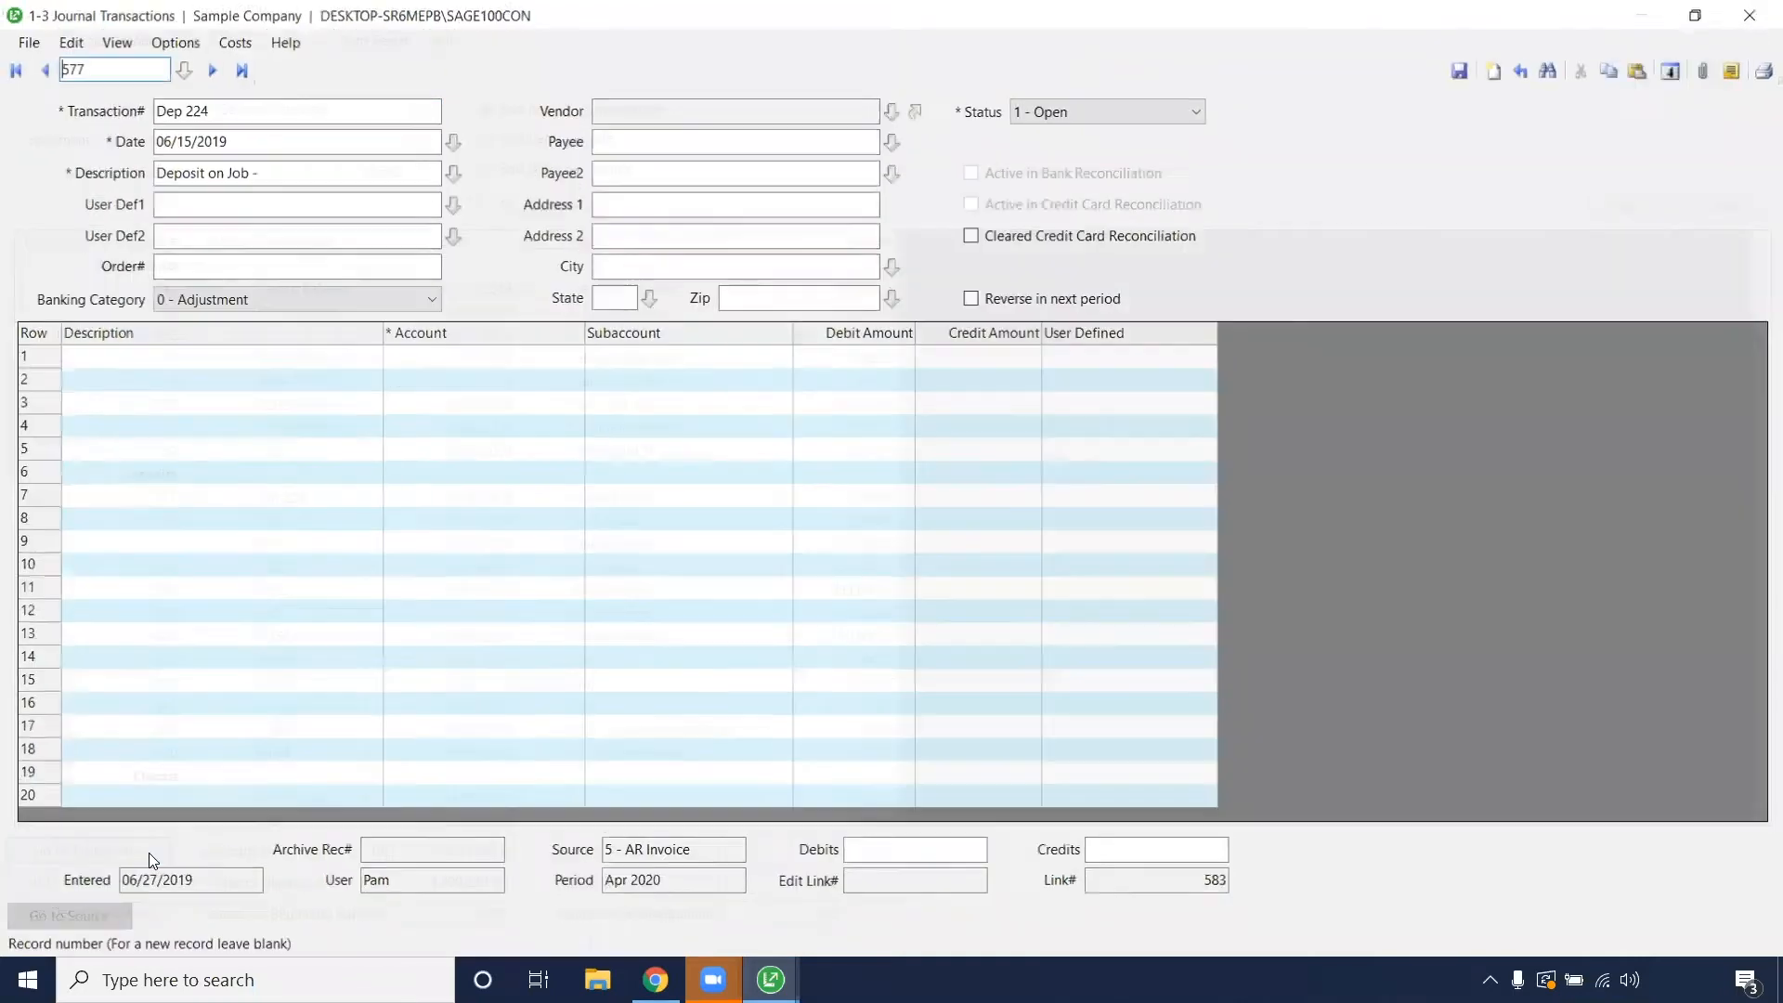
click(182, 69)
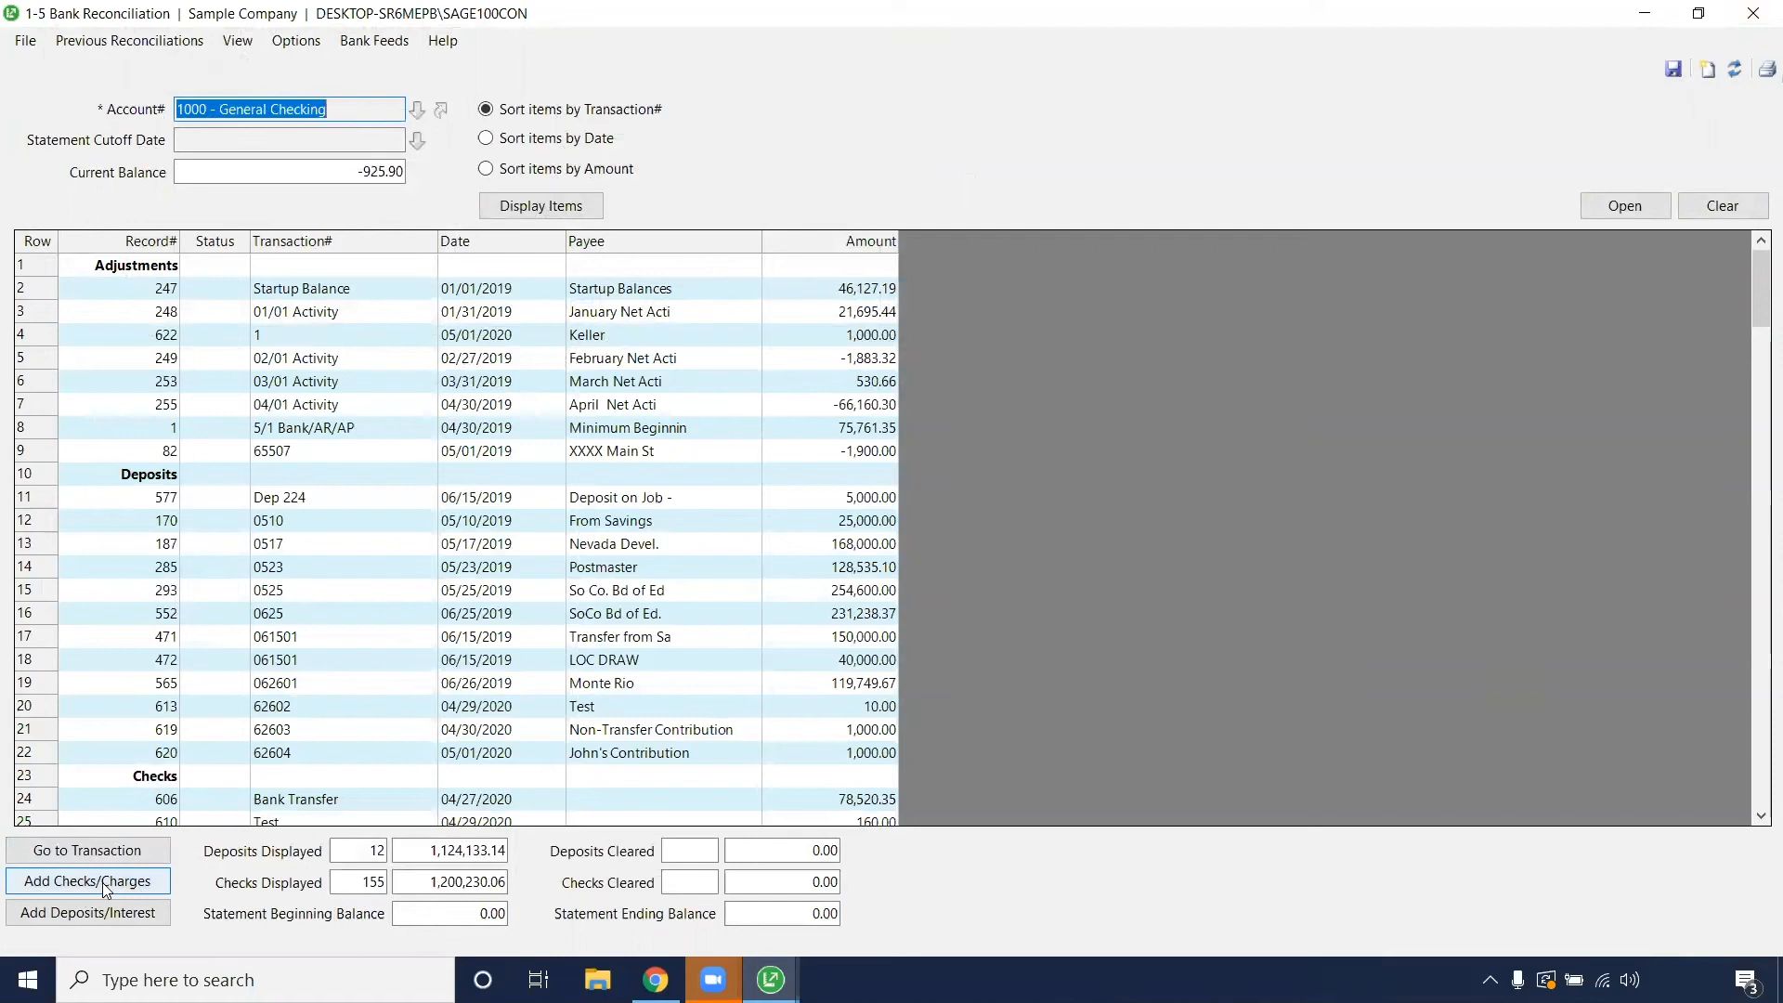
mouse_move(182, 914)
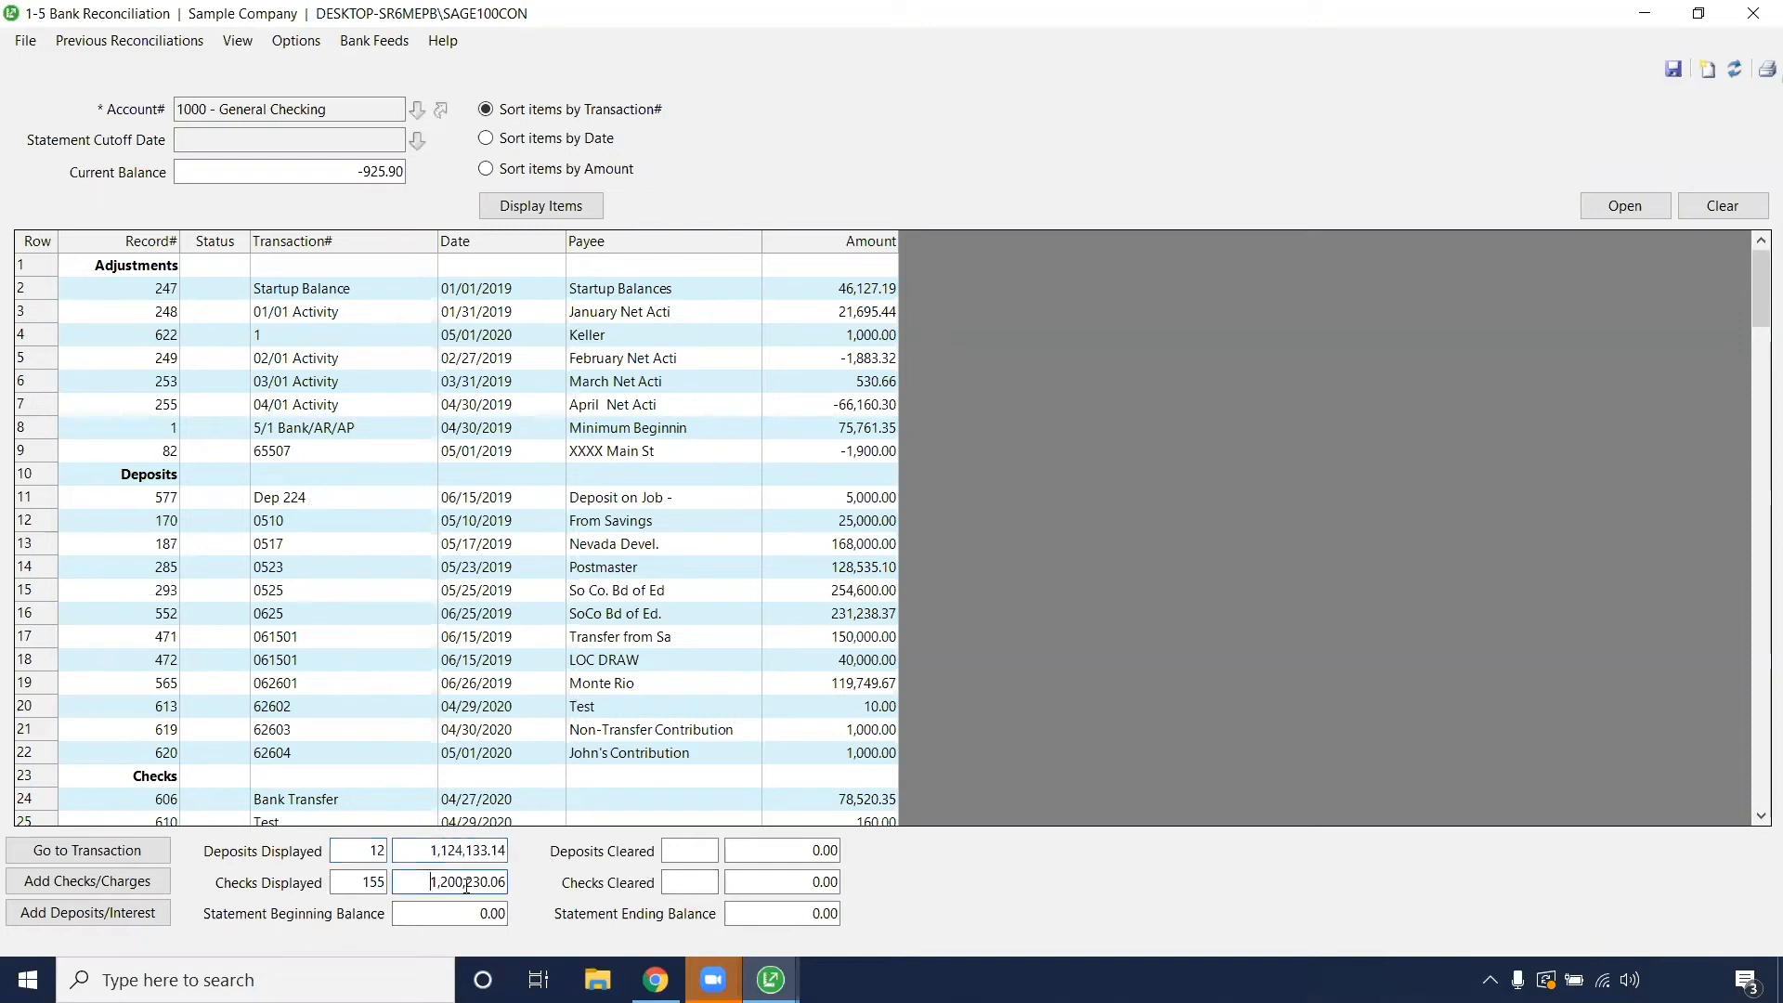
triple_click(455, 880)
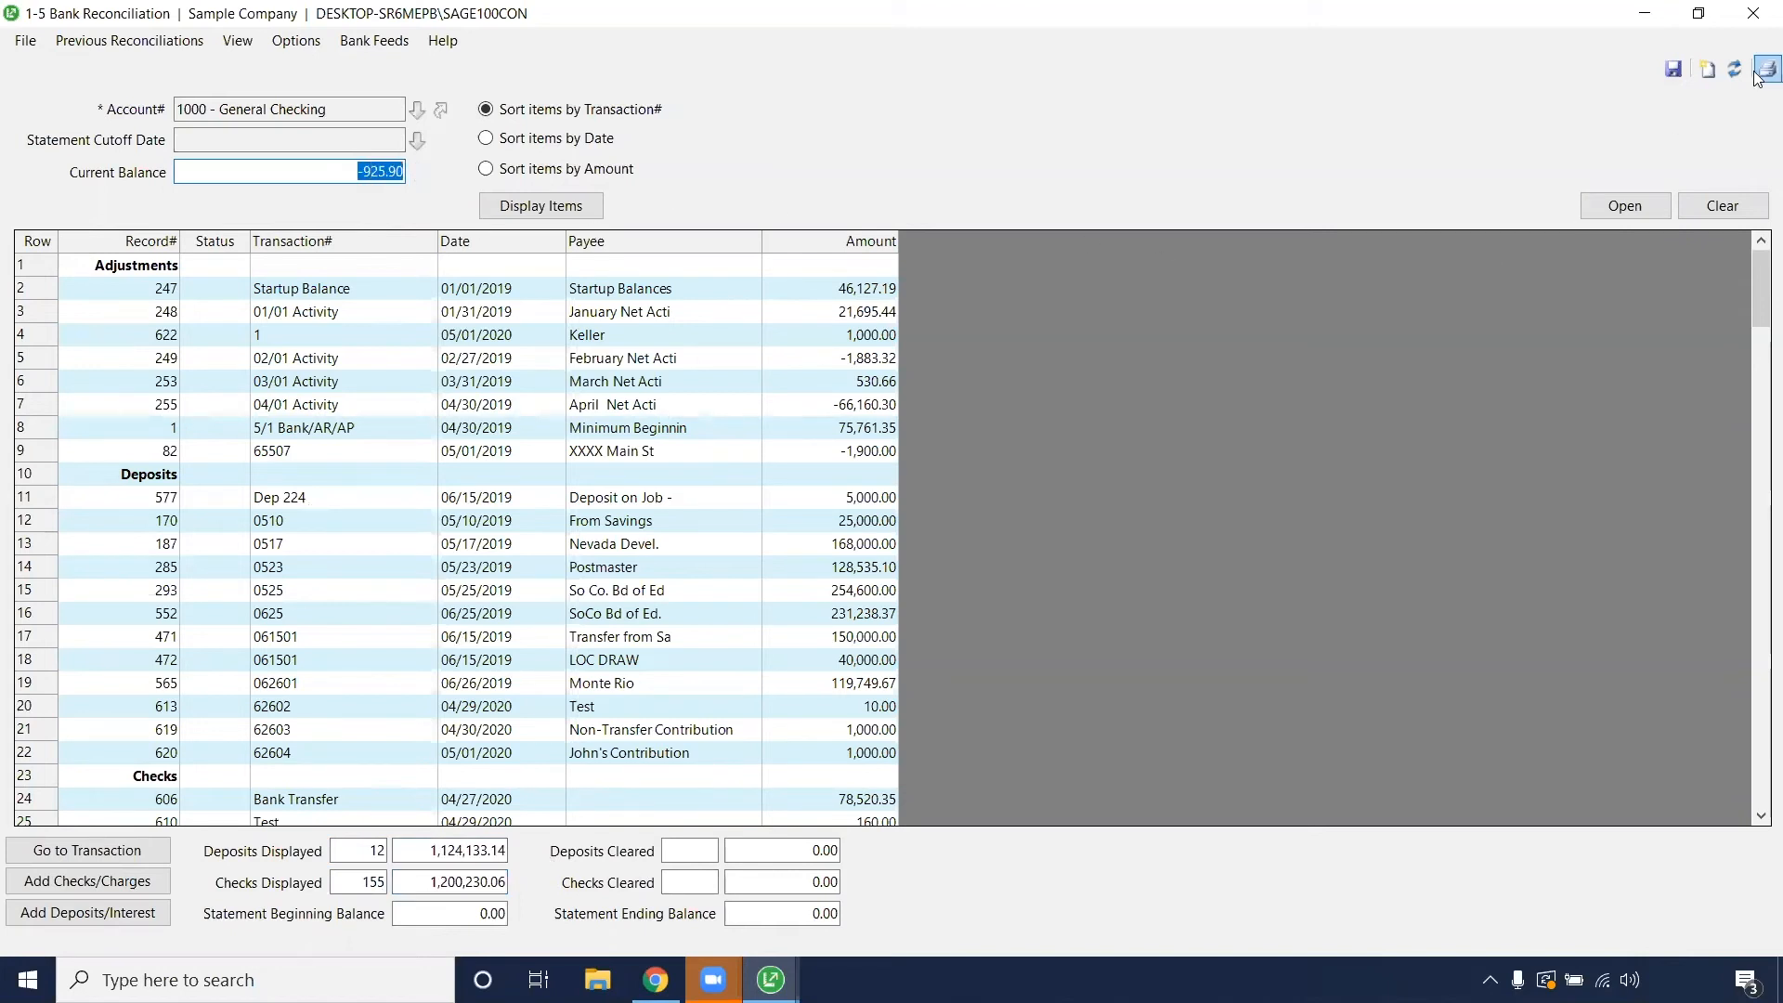
click(1764, 69)
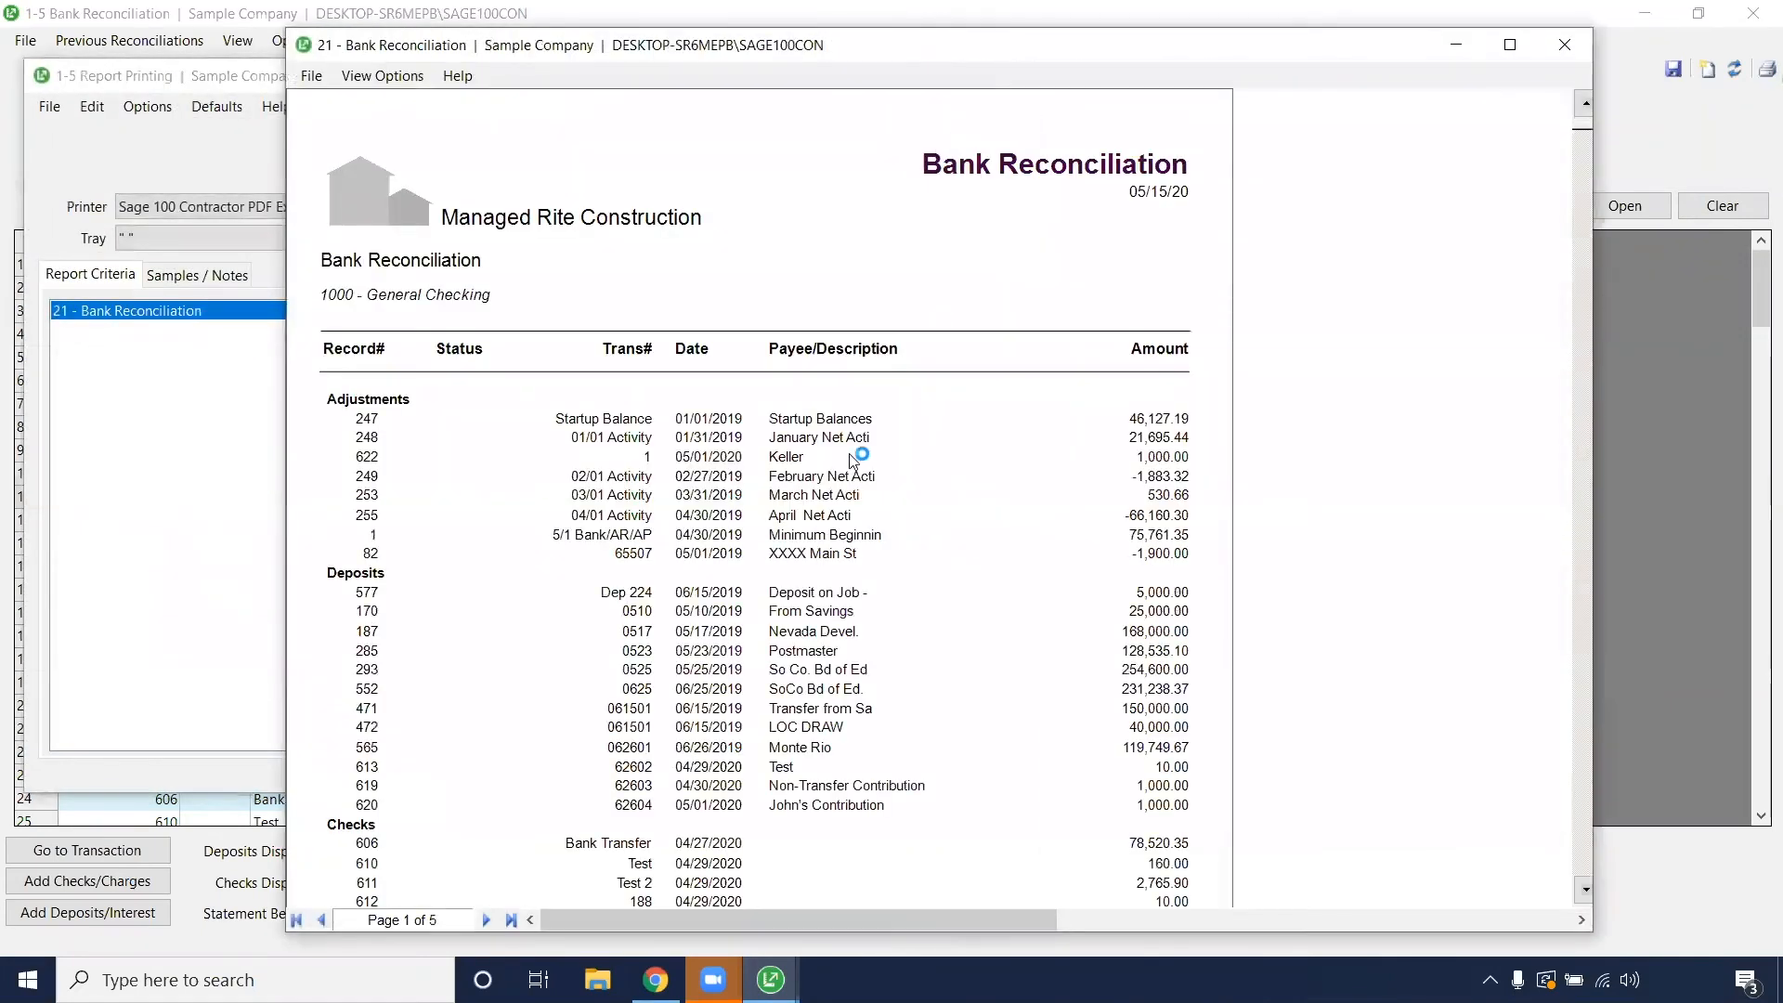
click(485, 919)
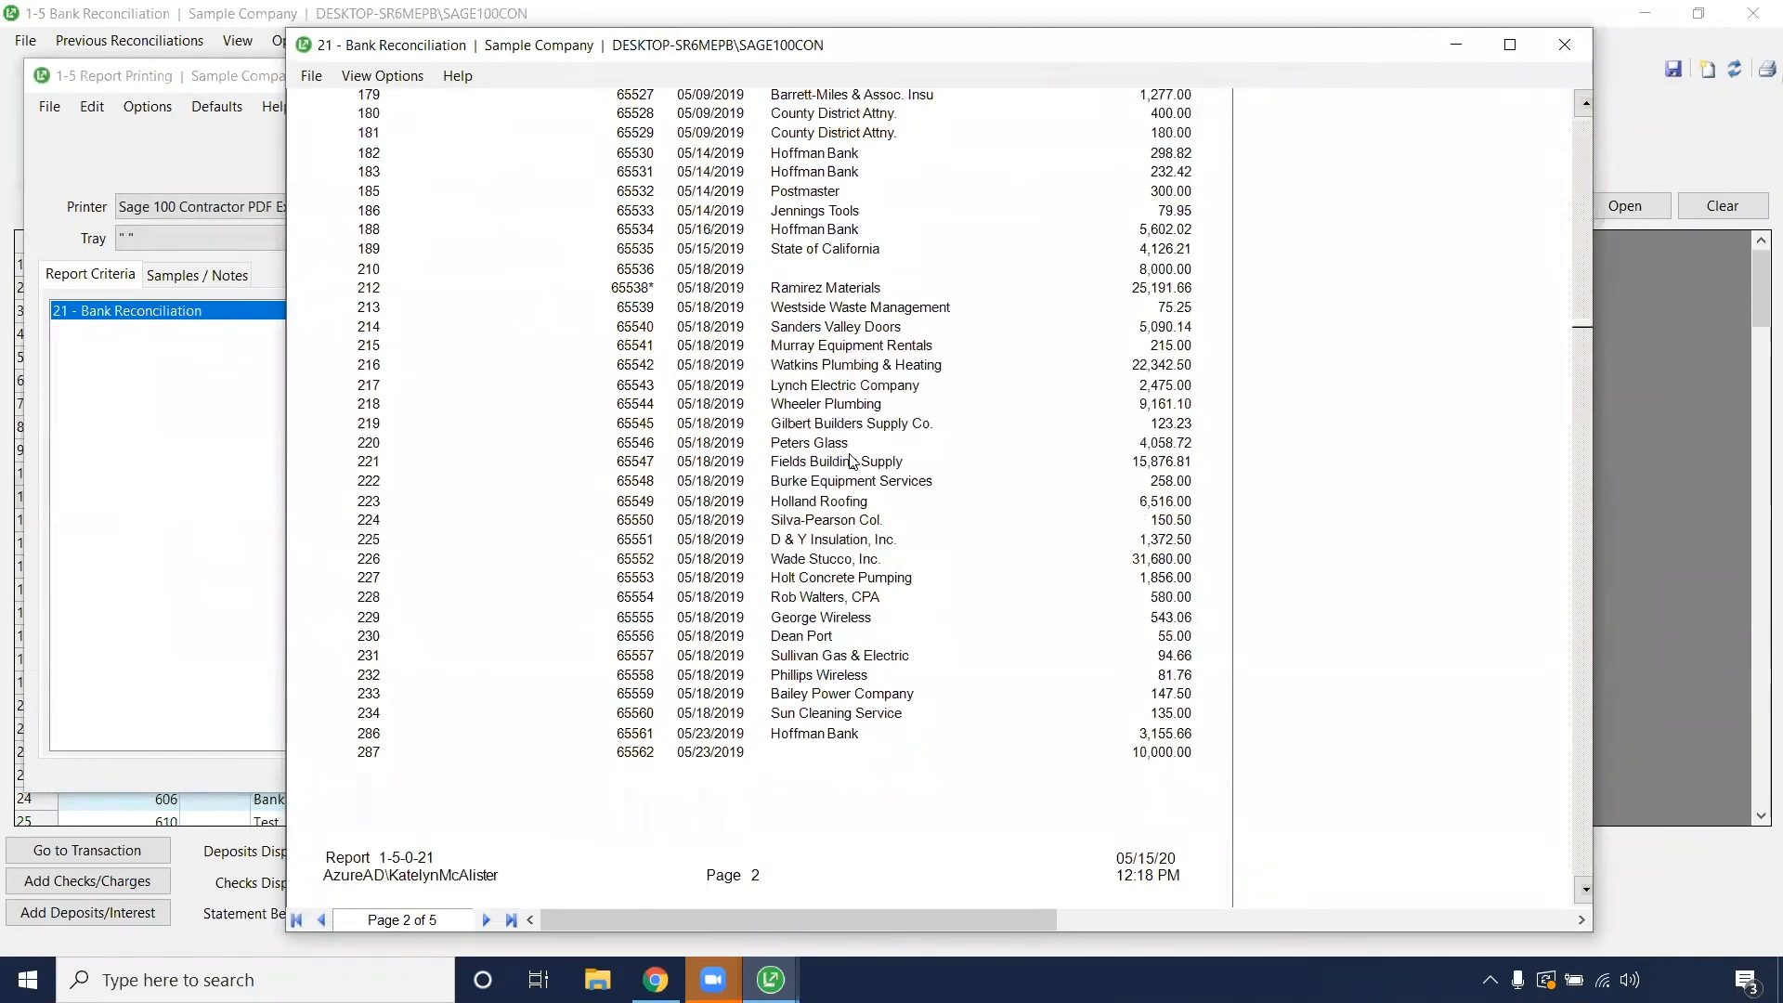
click(510, 920)
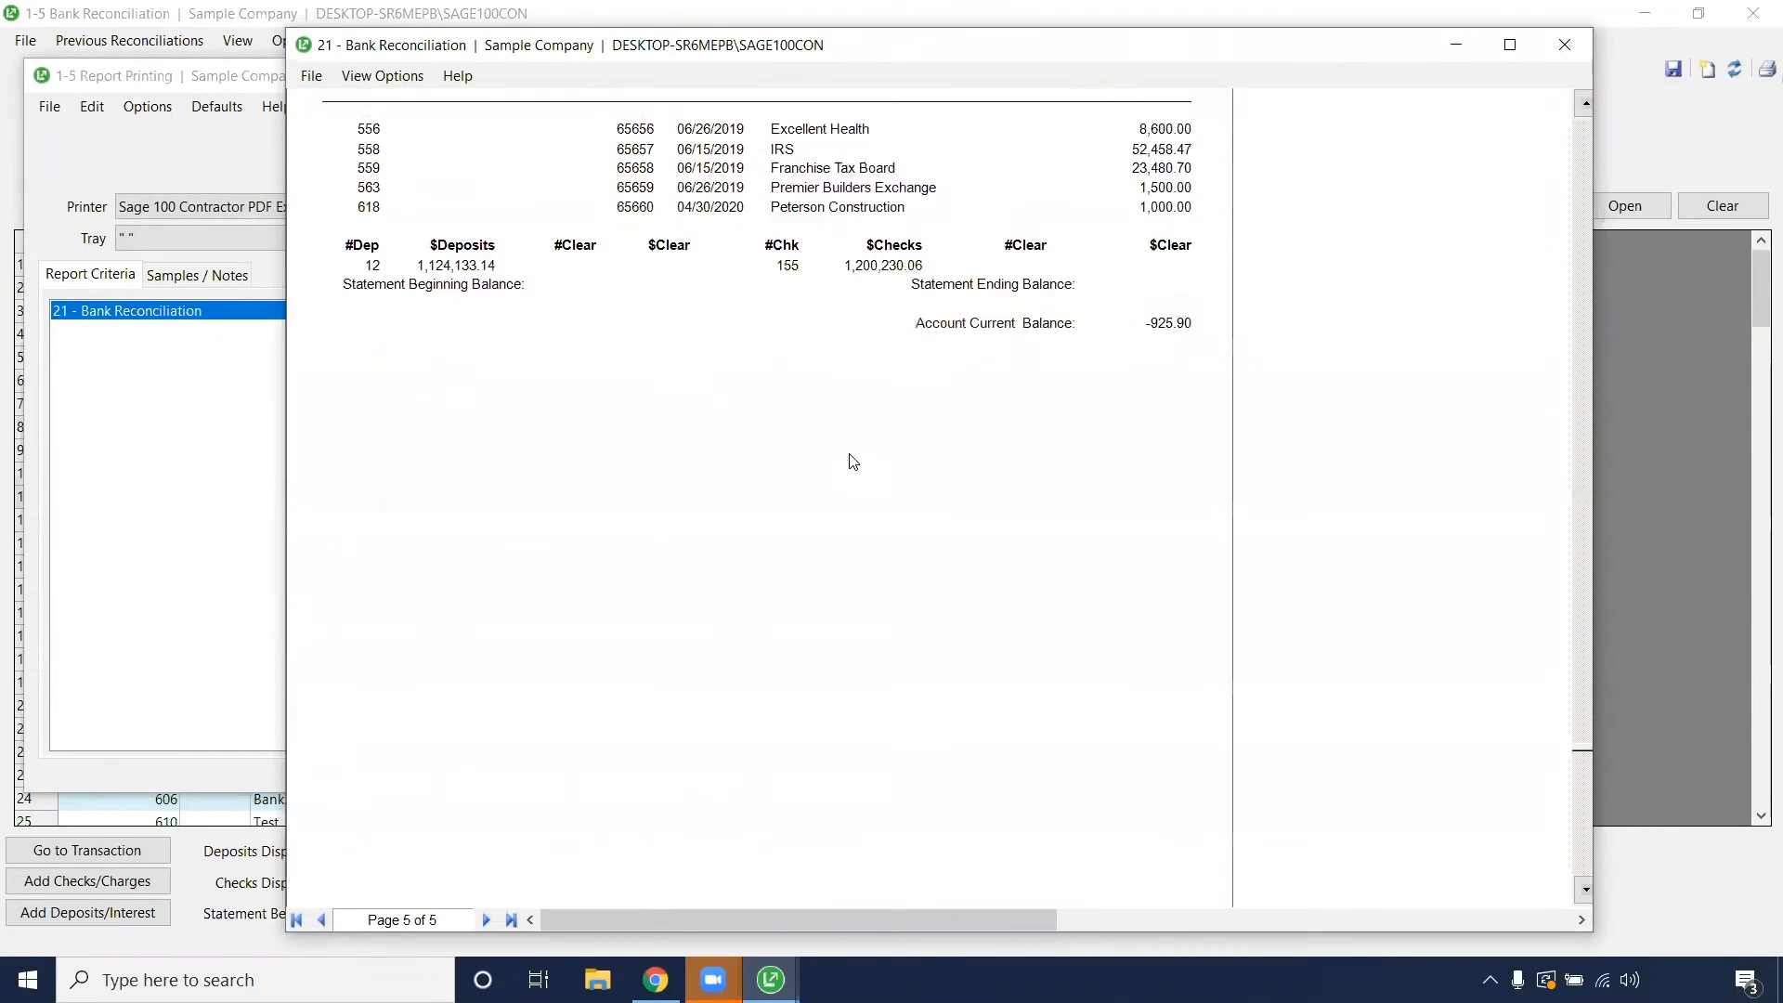
click(323, 919)
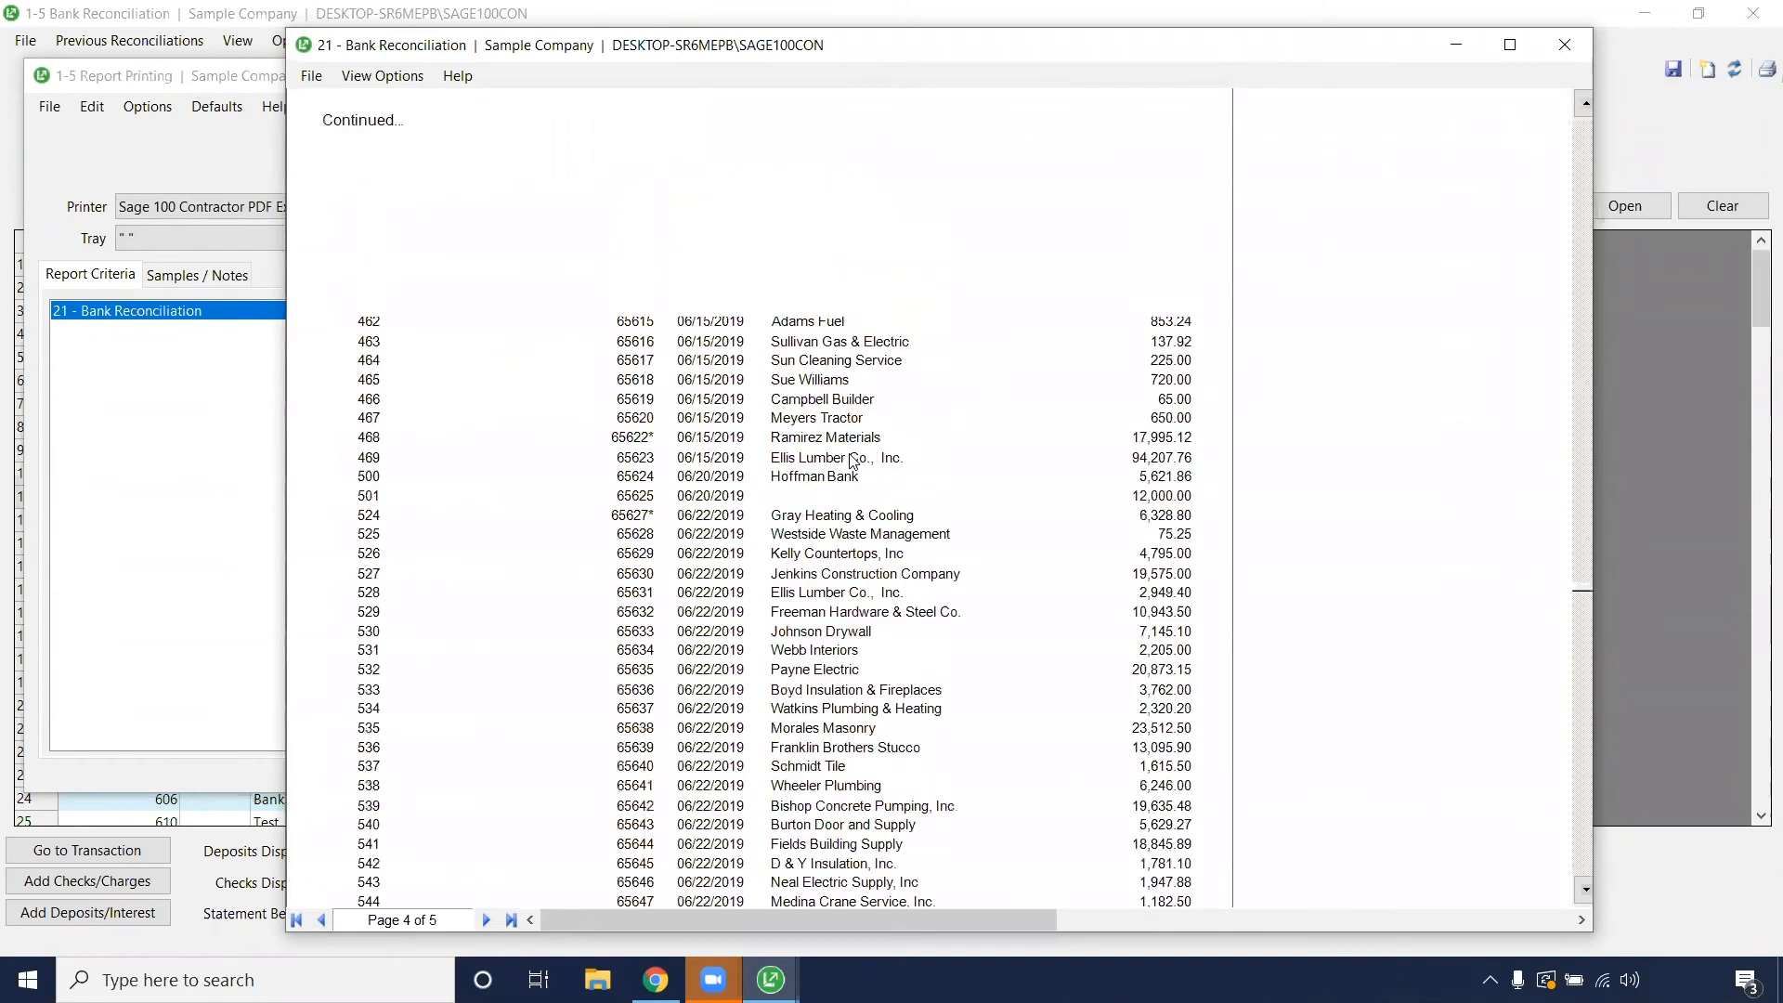
click(1564, 45)
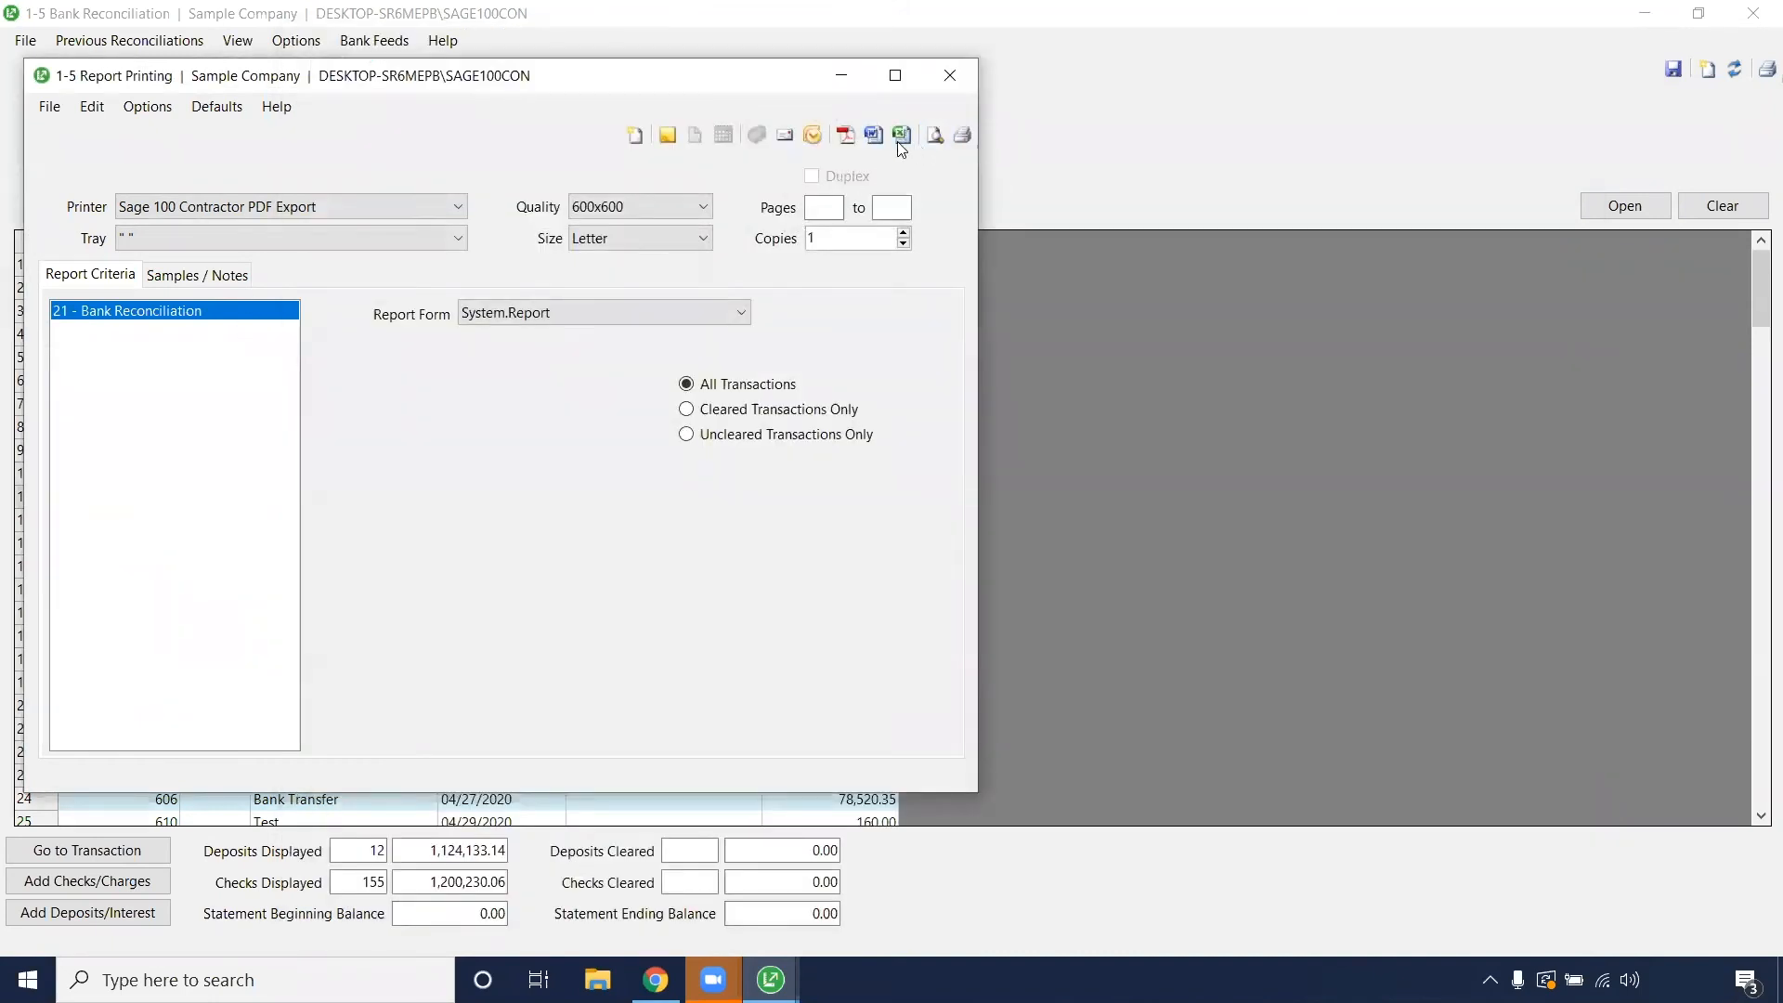
mouse_move(927, 108)
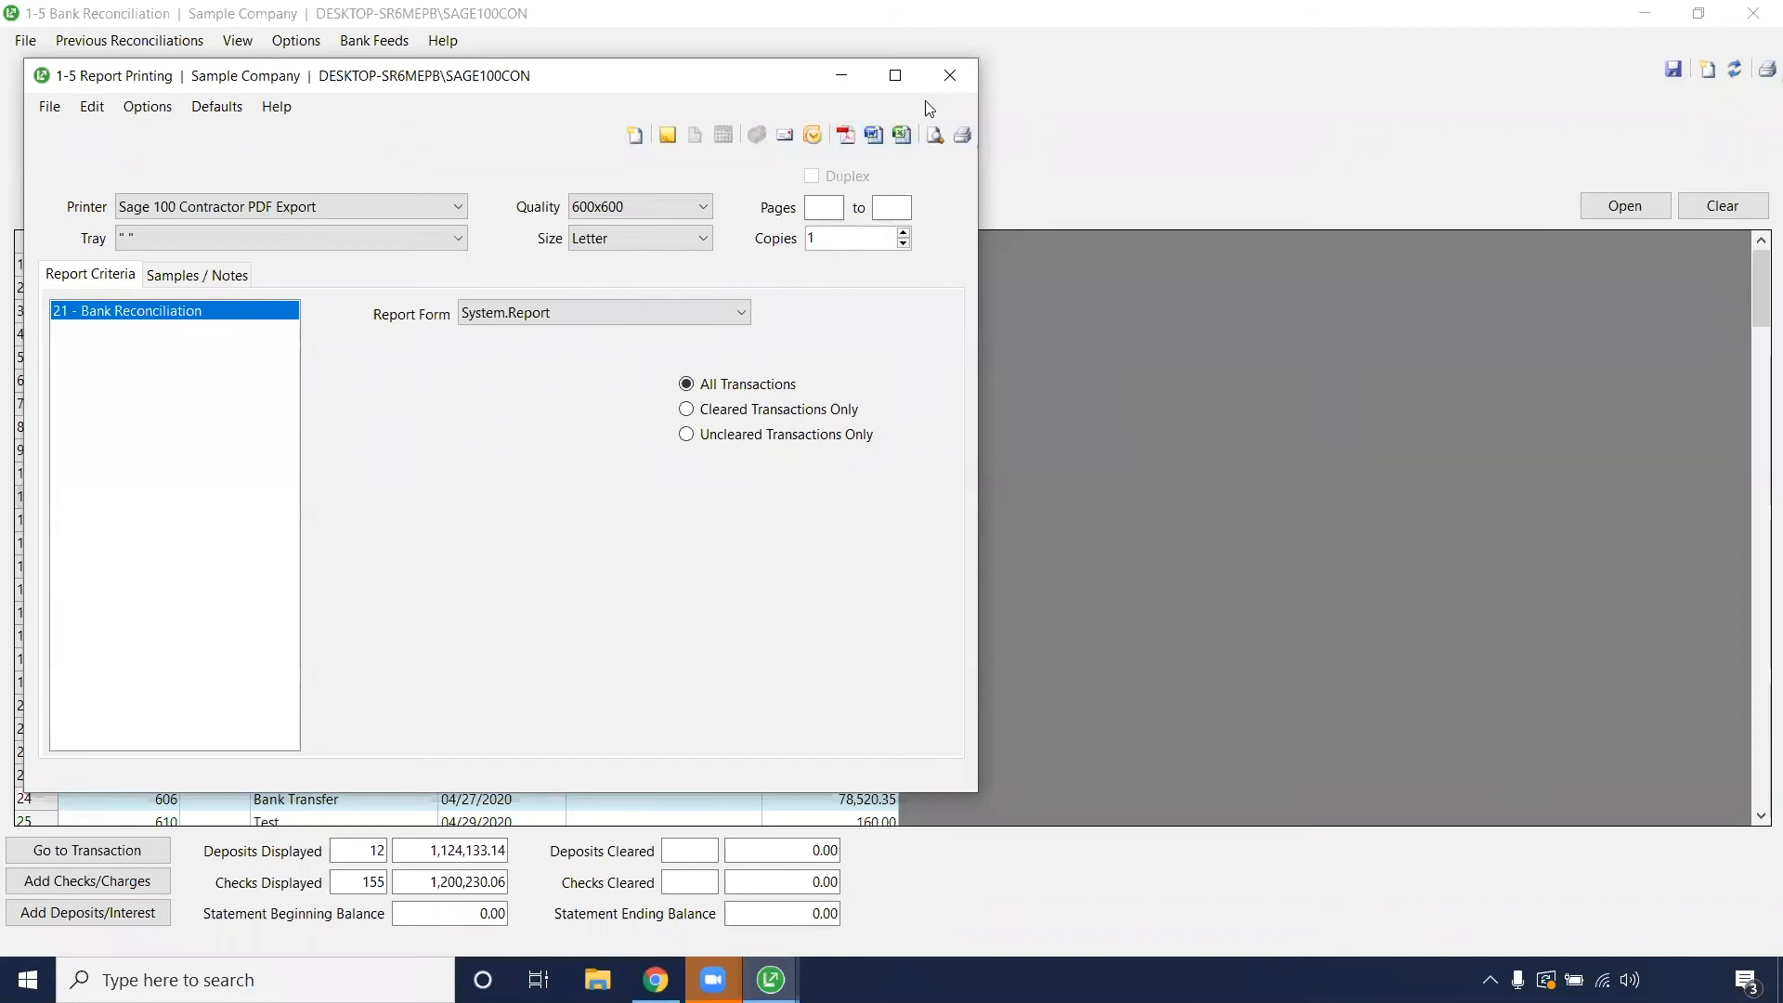
click(949, 74)
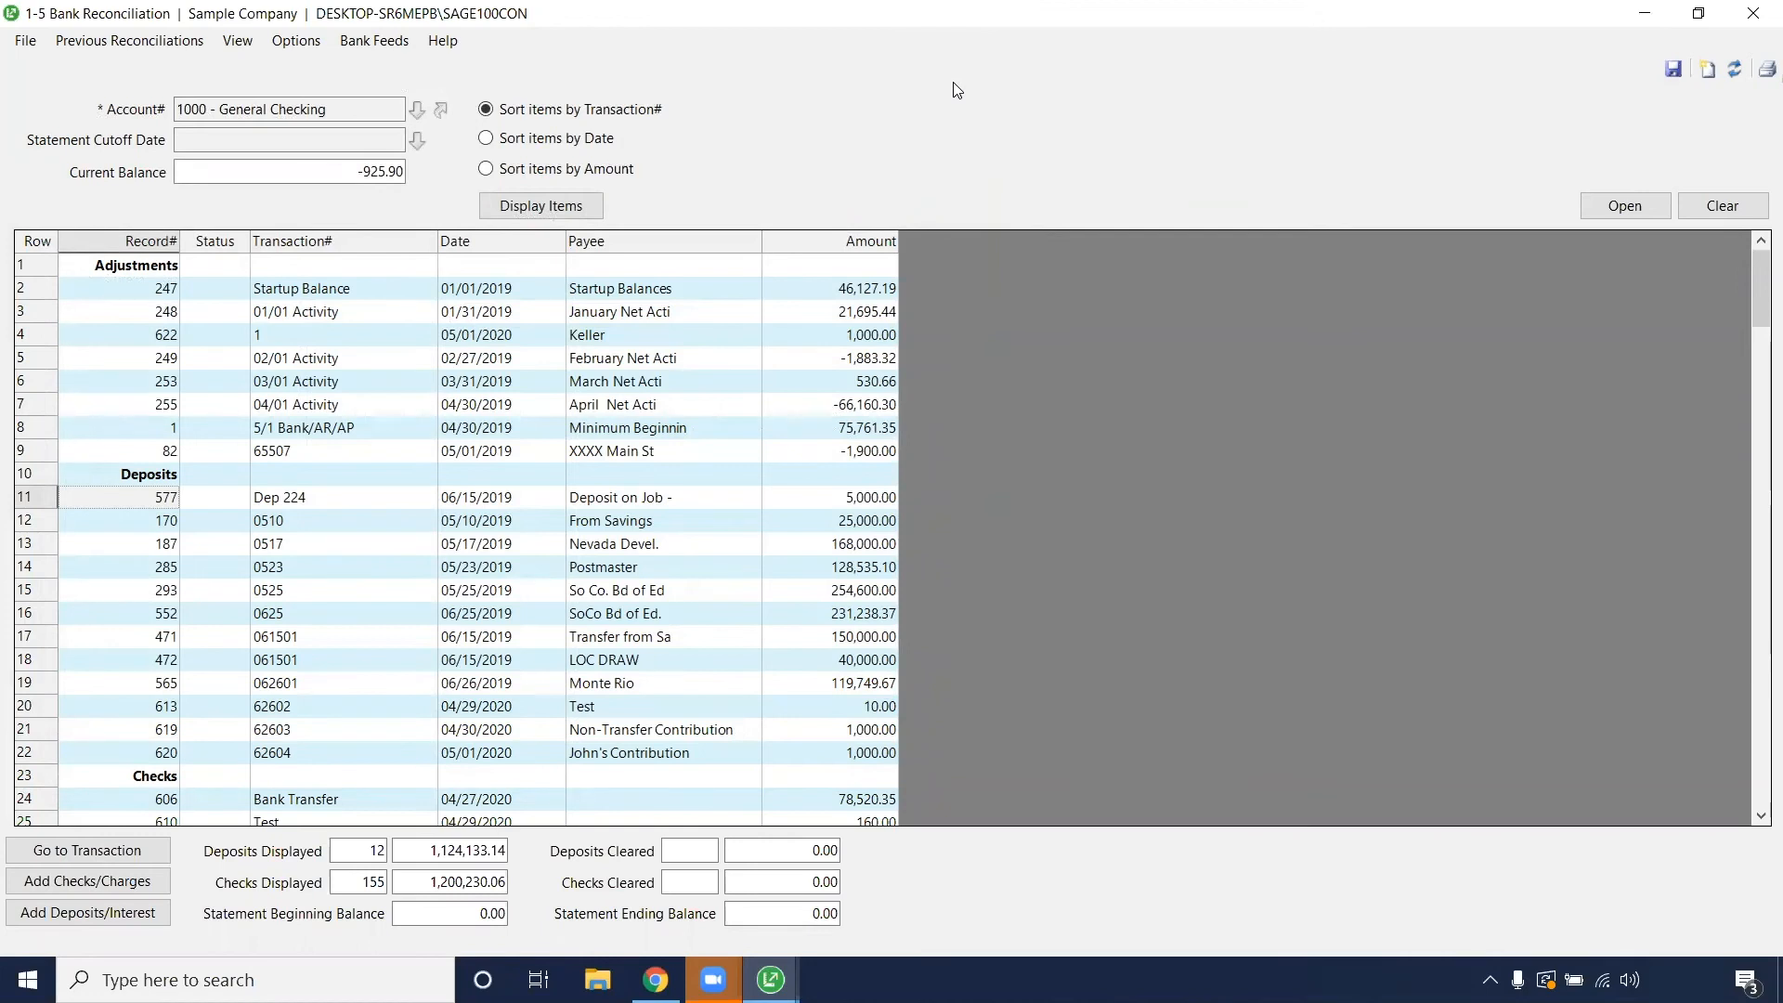
mouse_move(128, 39)
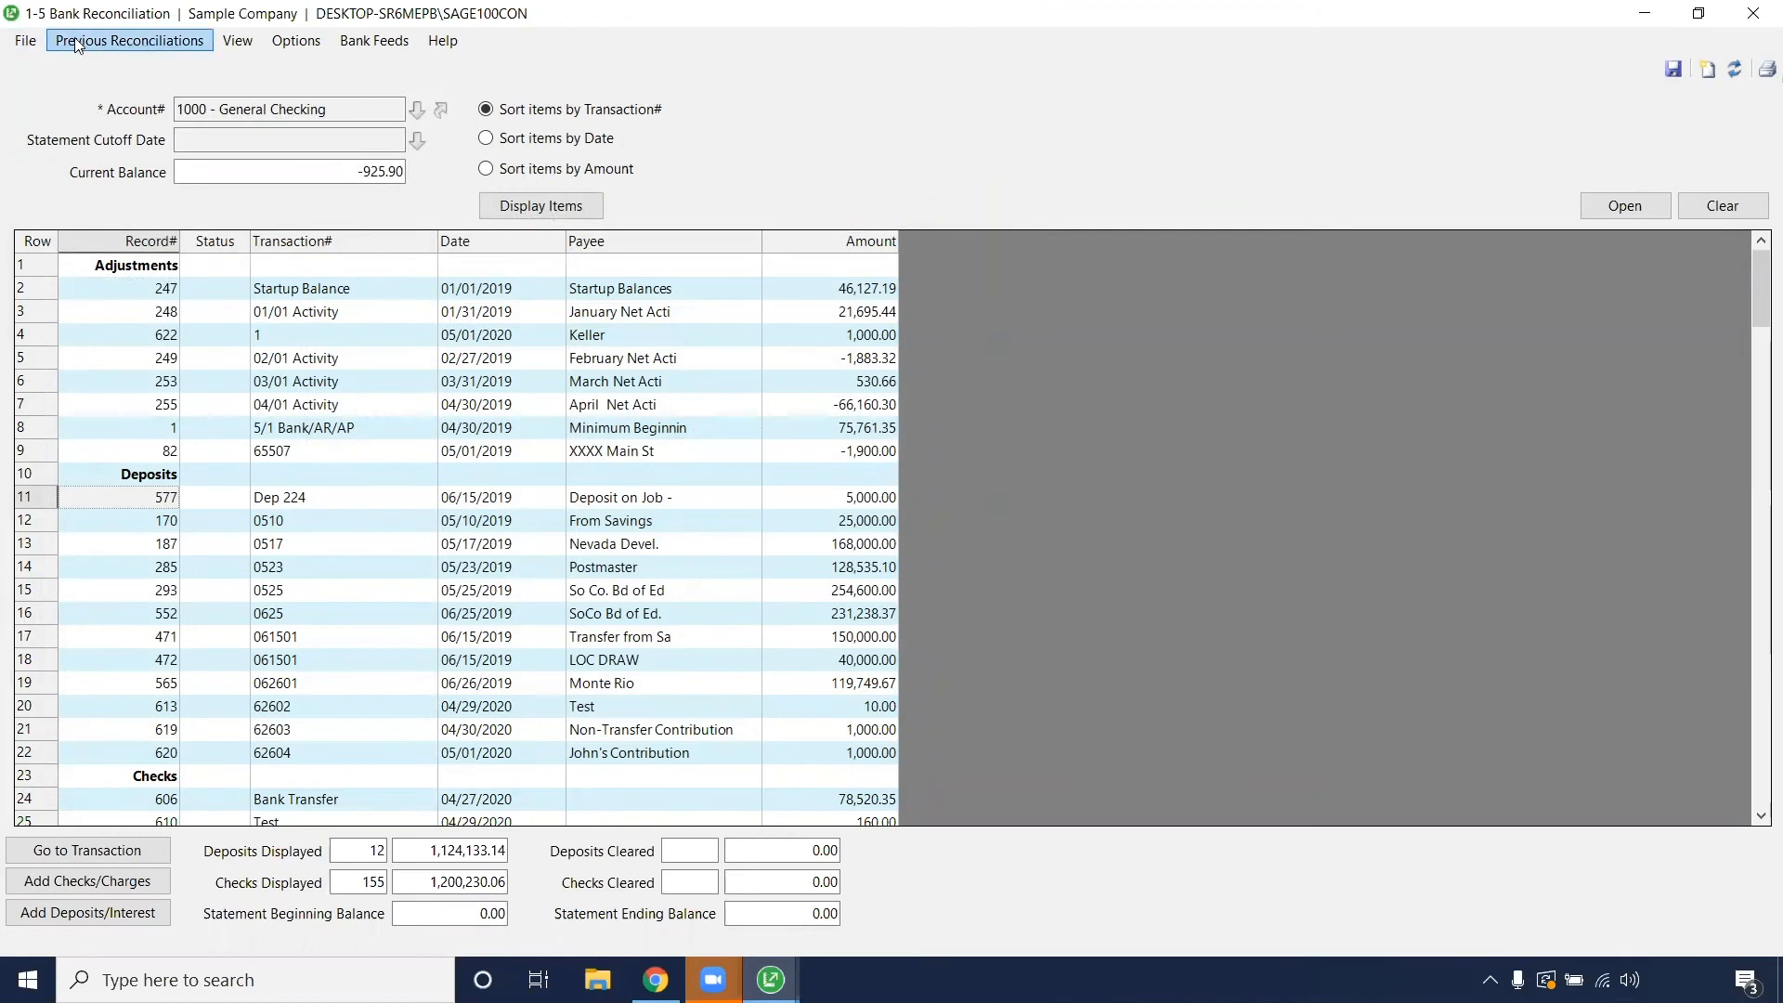
mouse_move(1486, 169)
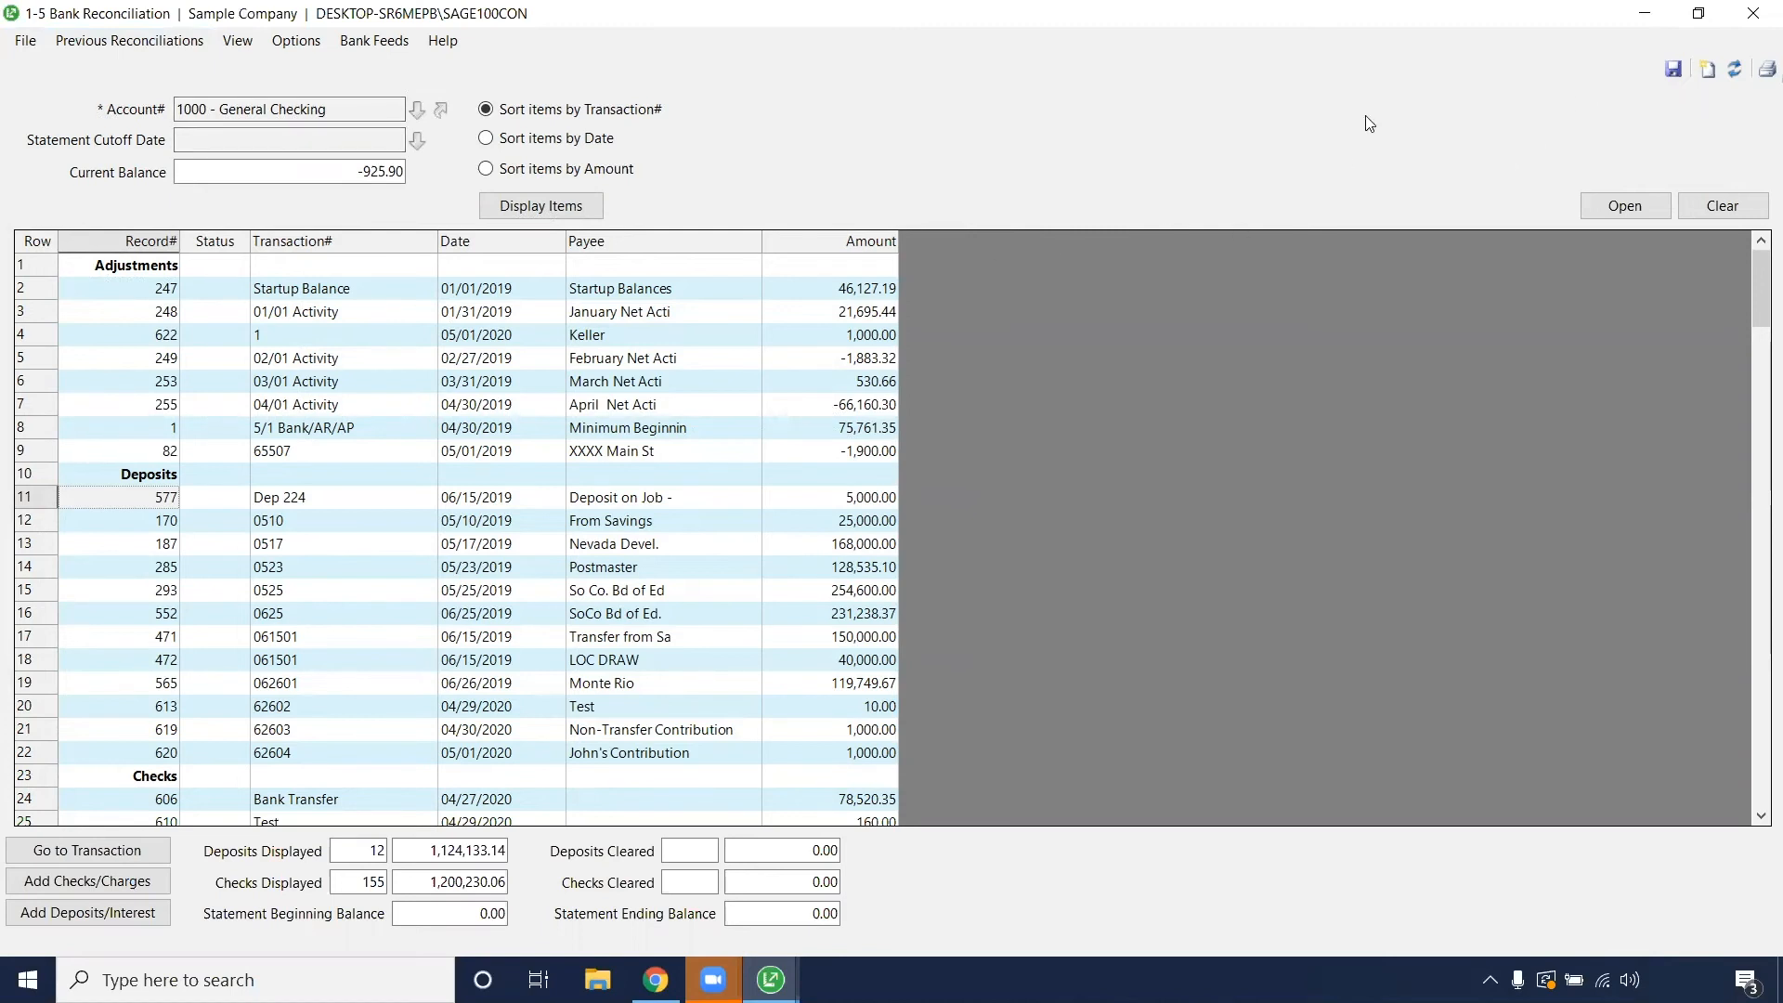
mouse_move(1276, 87)
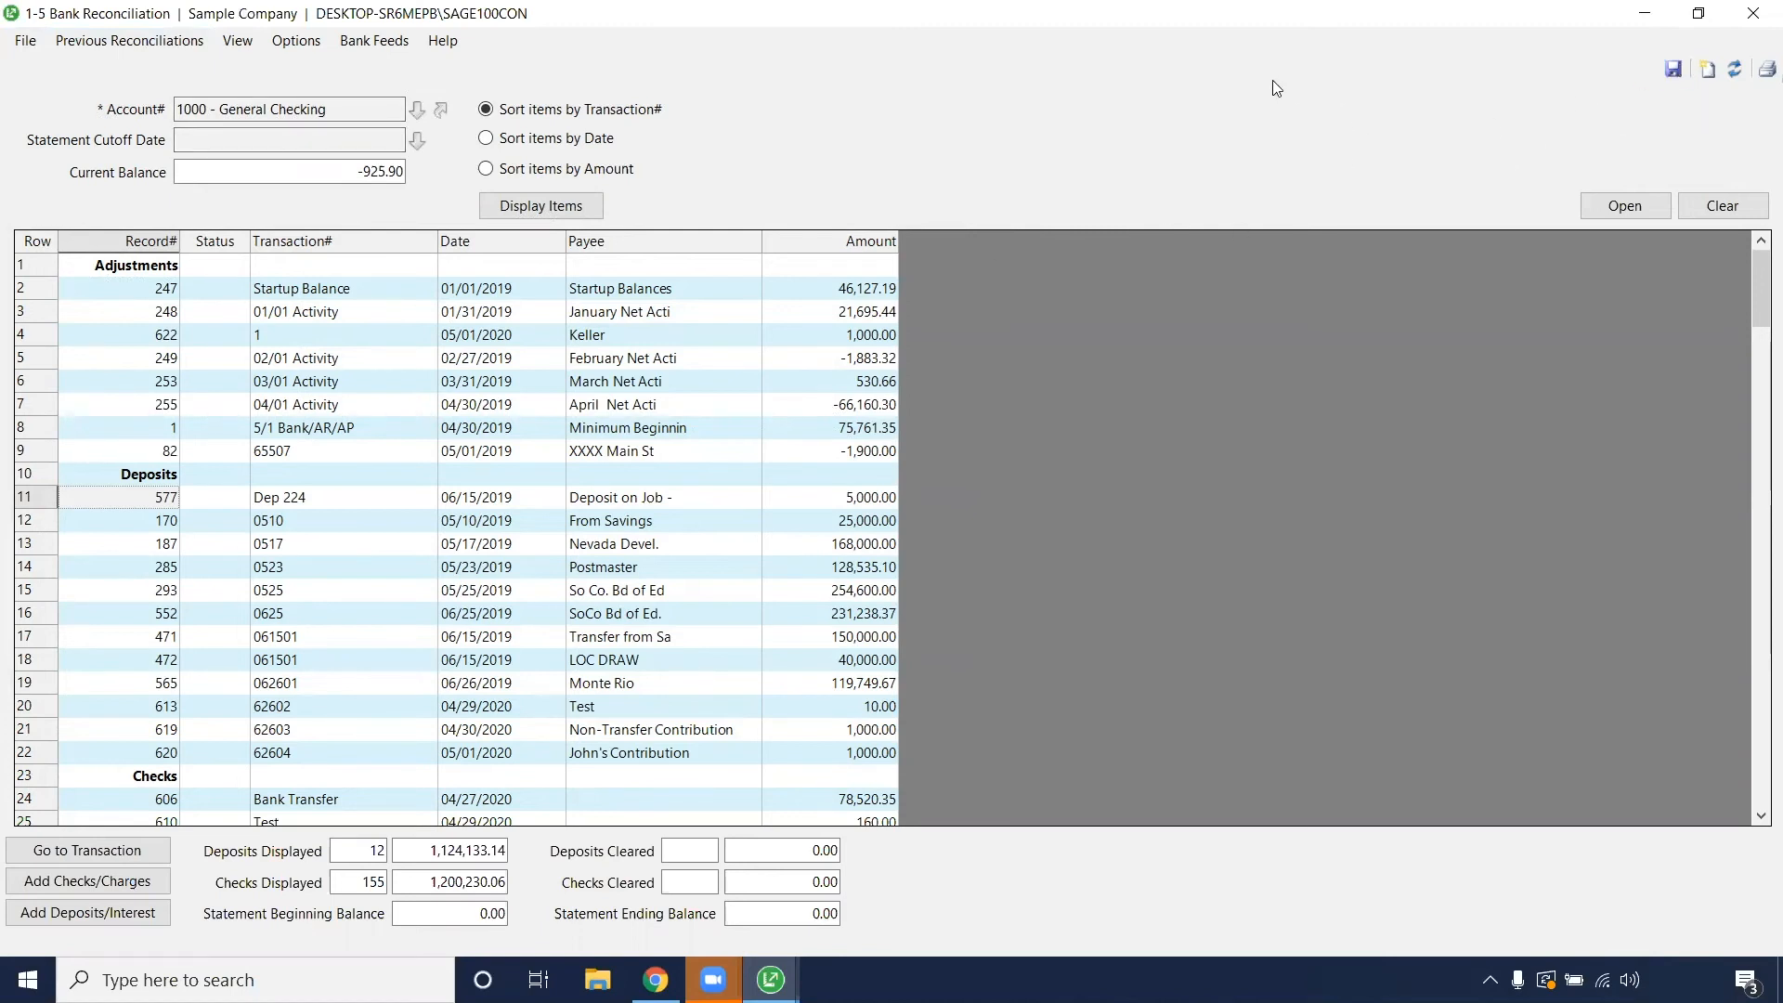
View the empty Saved Reconciliations list, answering the save prompt, then close it.
click(128, 39)
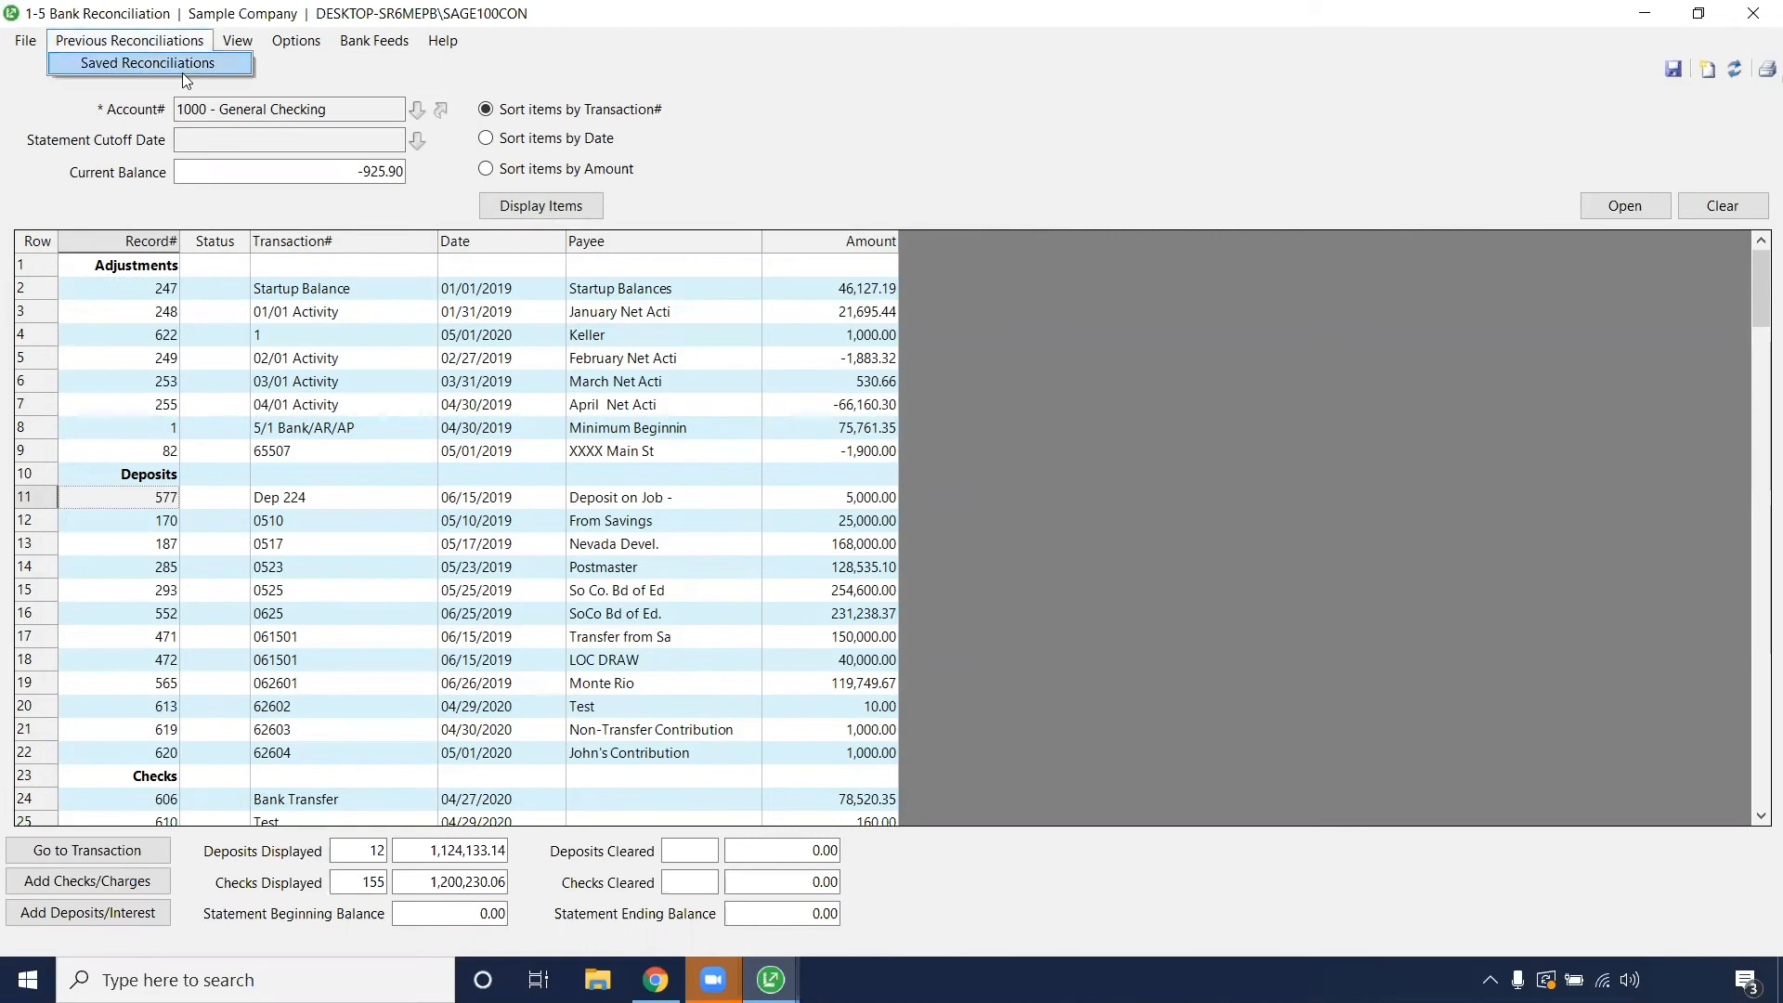
click(148, 64)
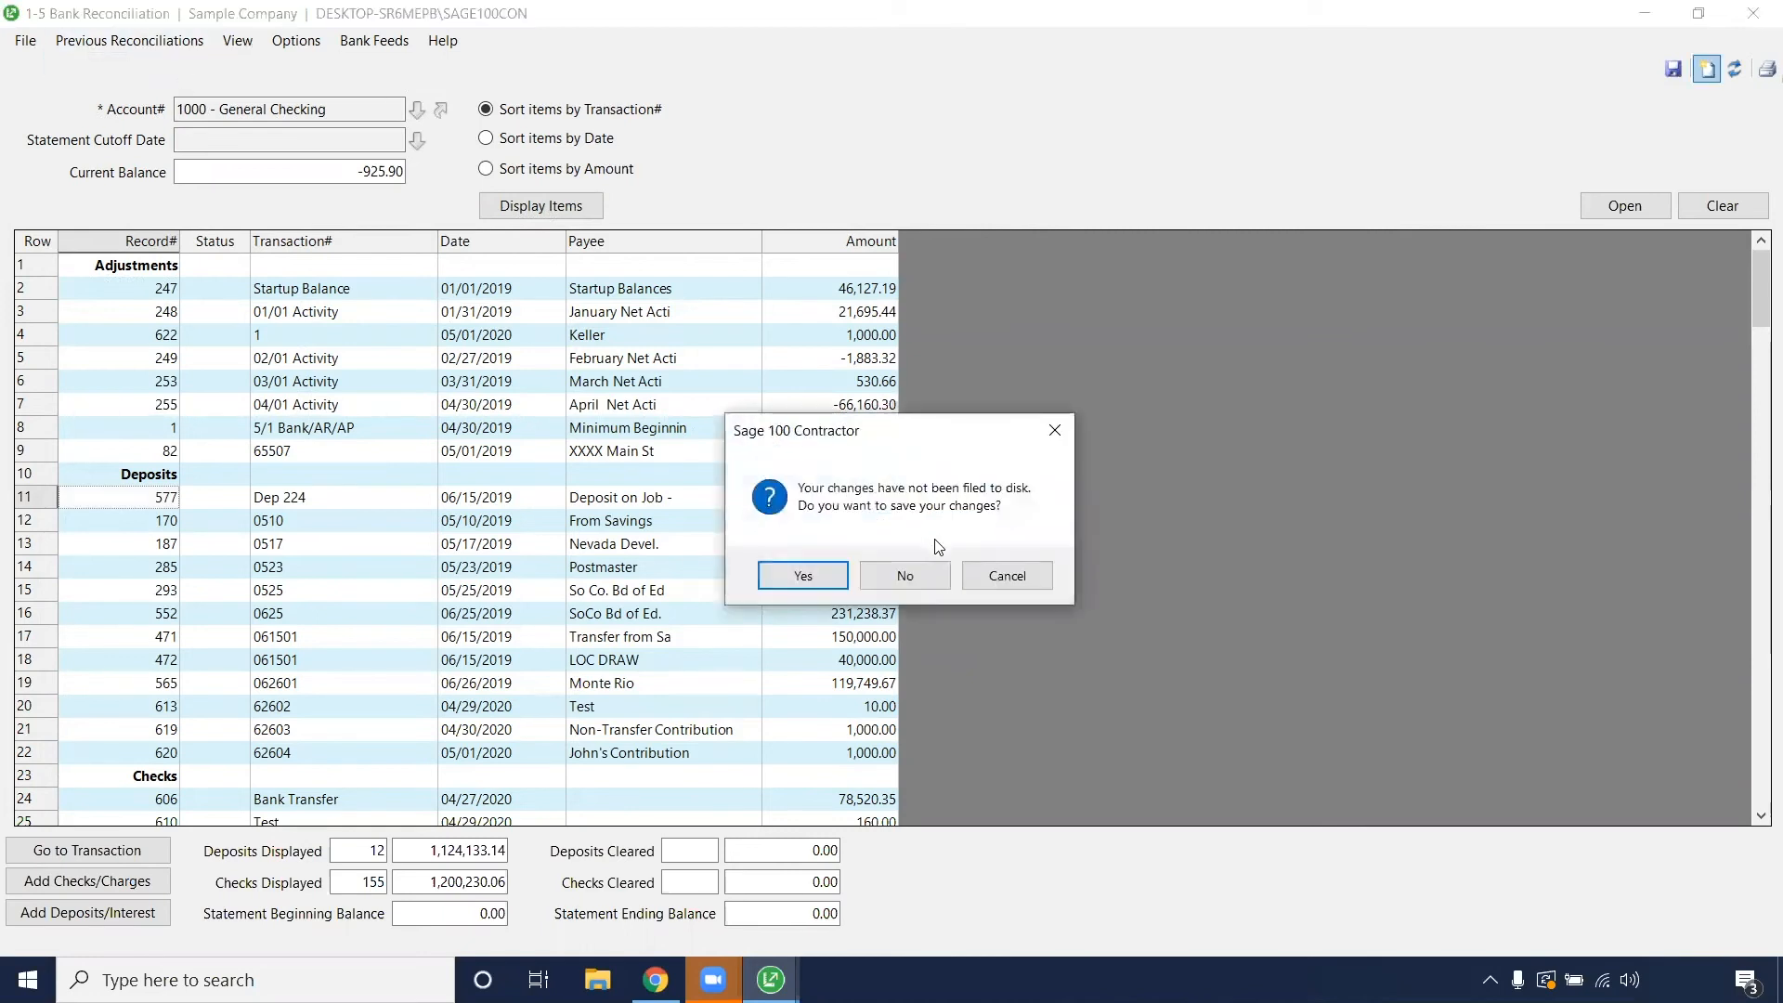
click(904, 576)
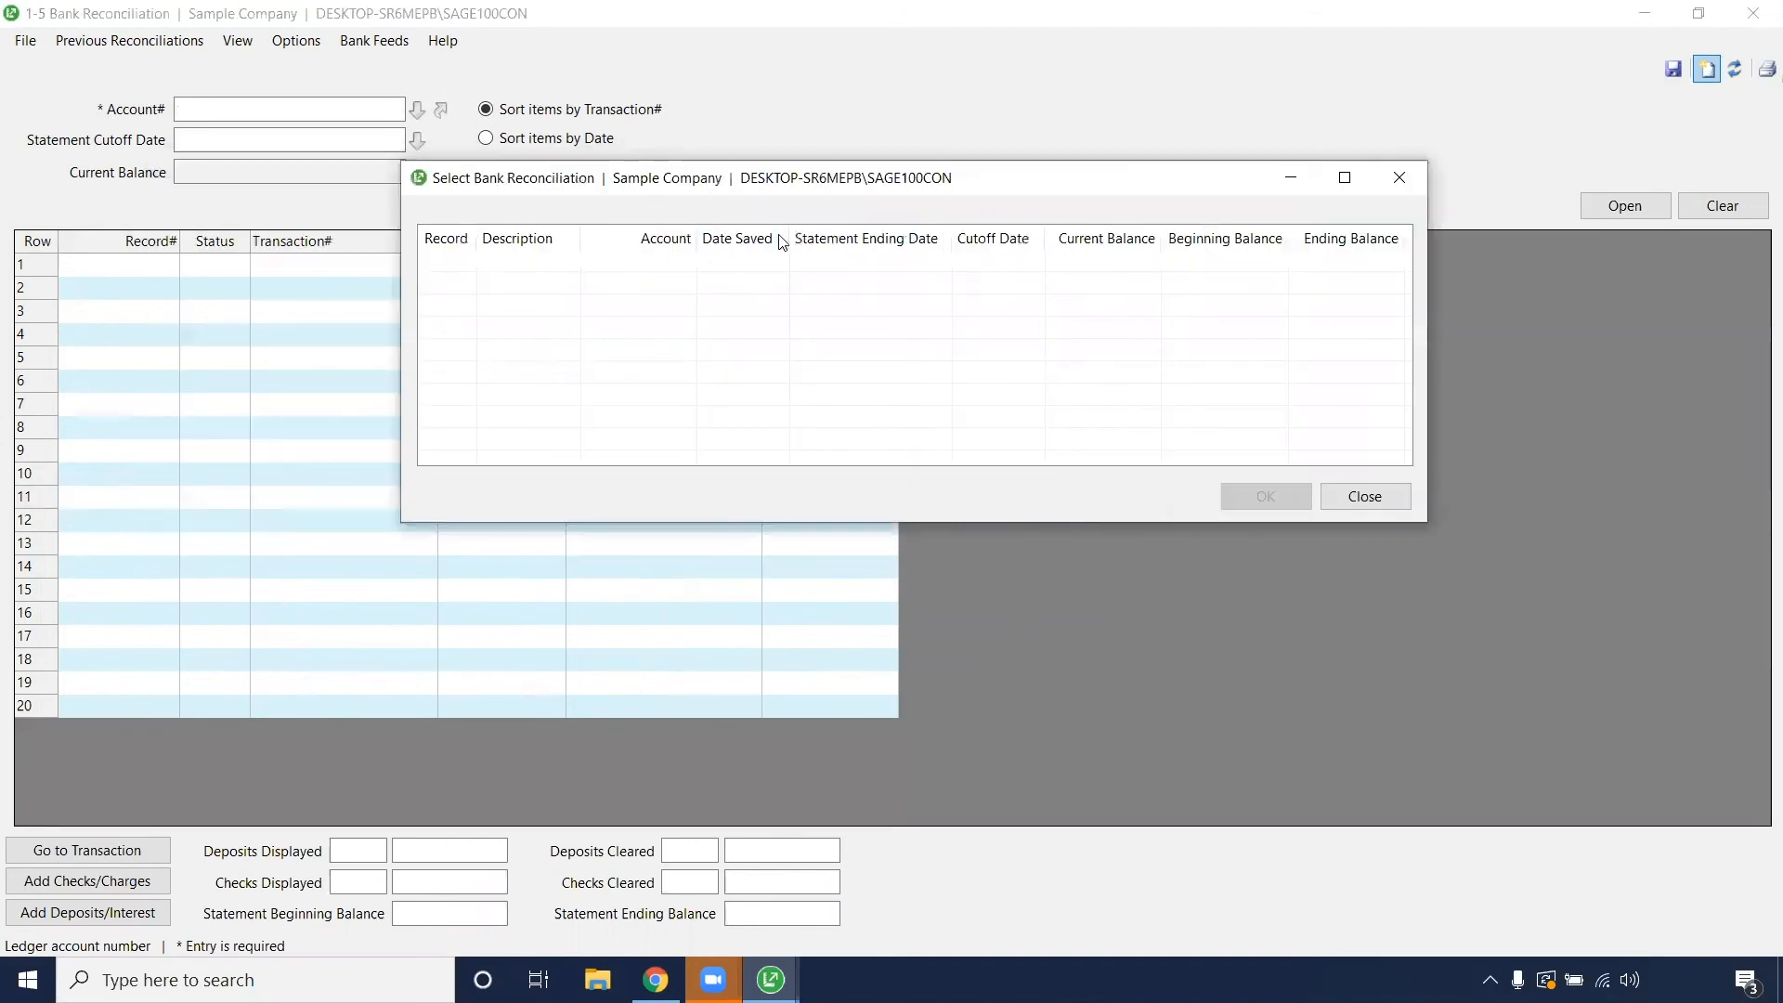
click(1363, 496)
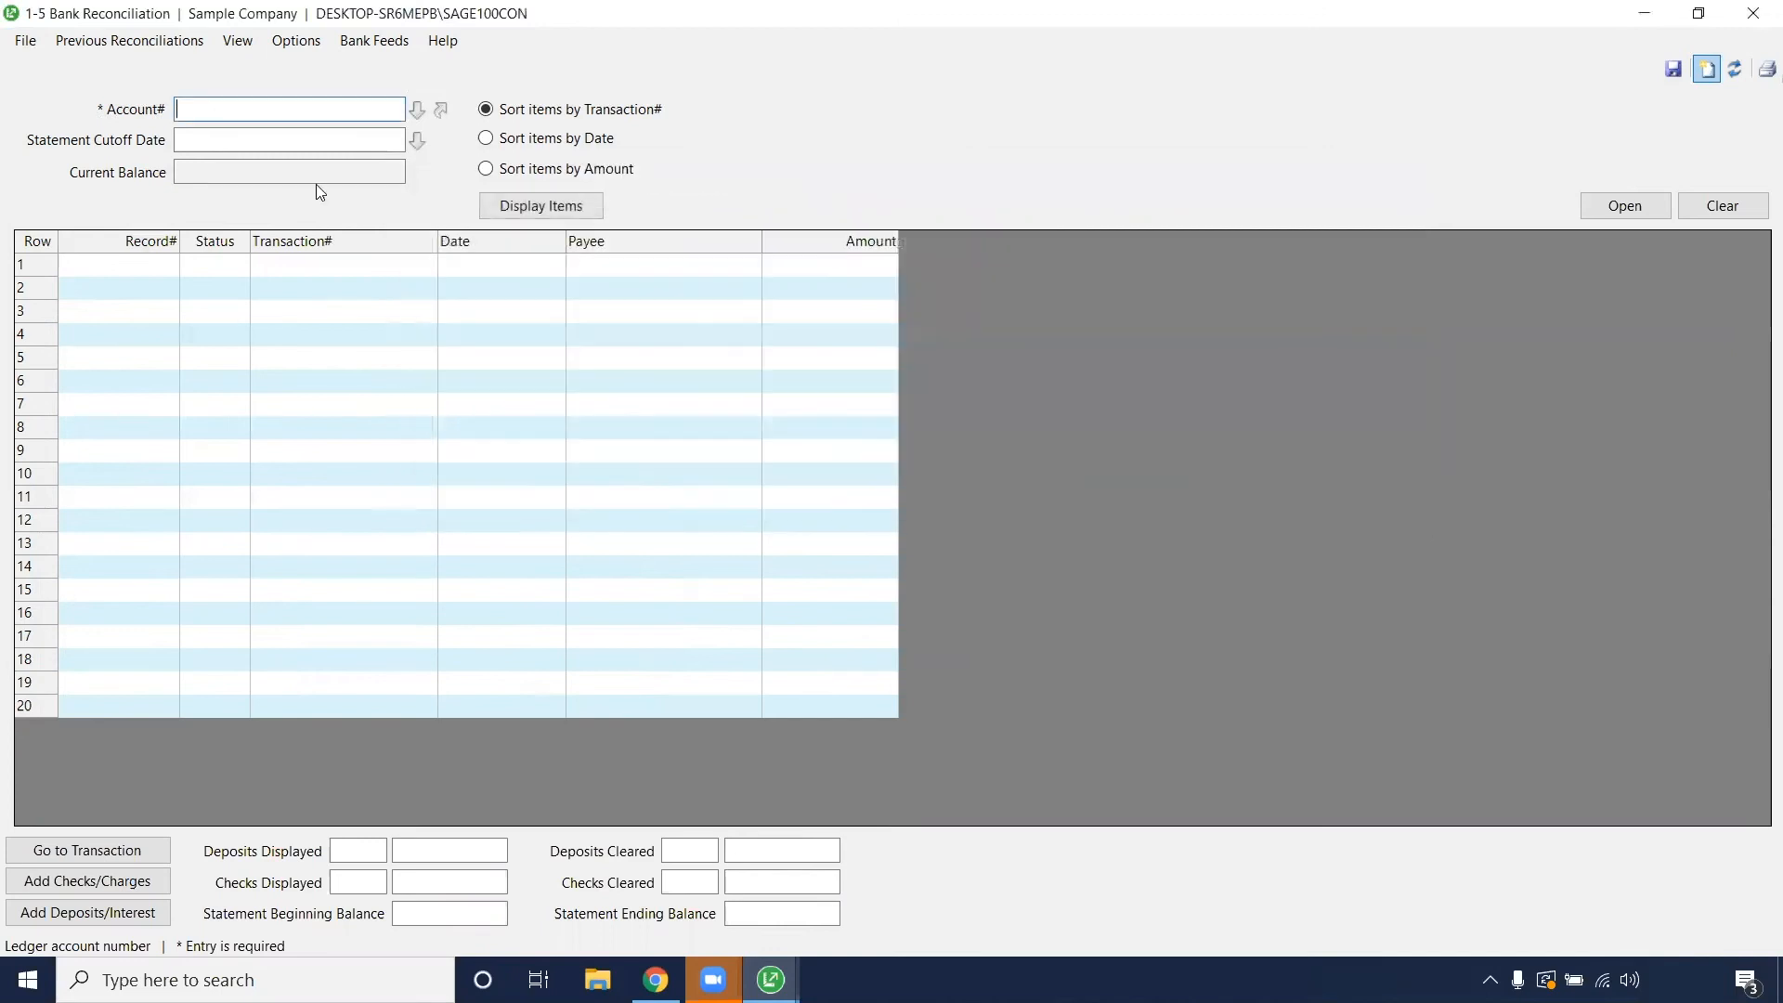
click(24, 39)
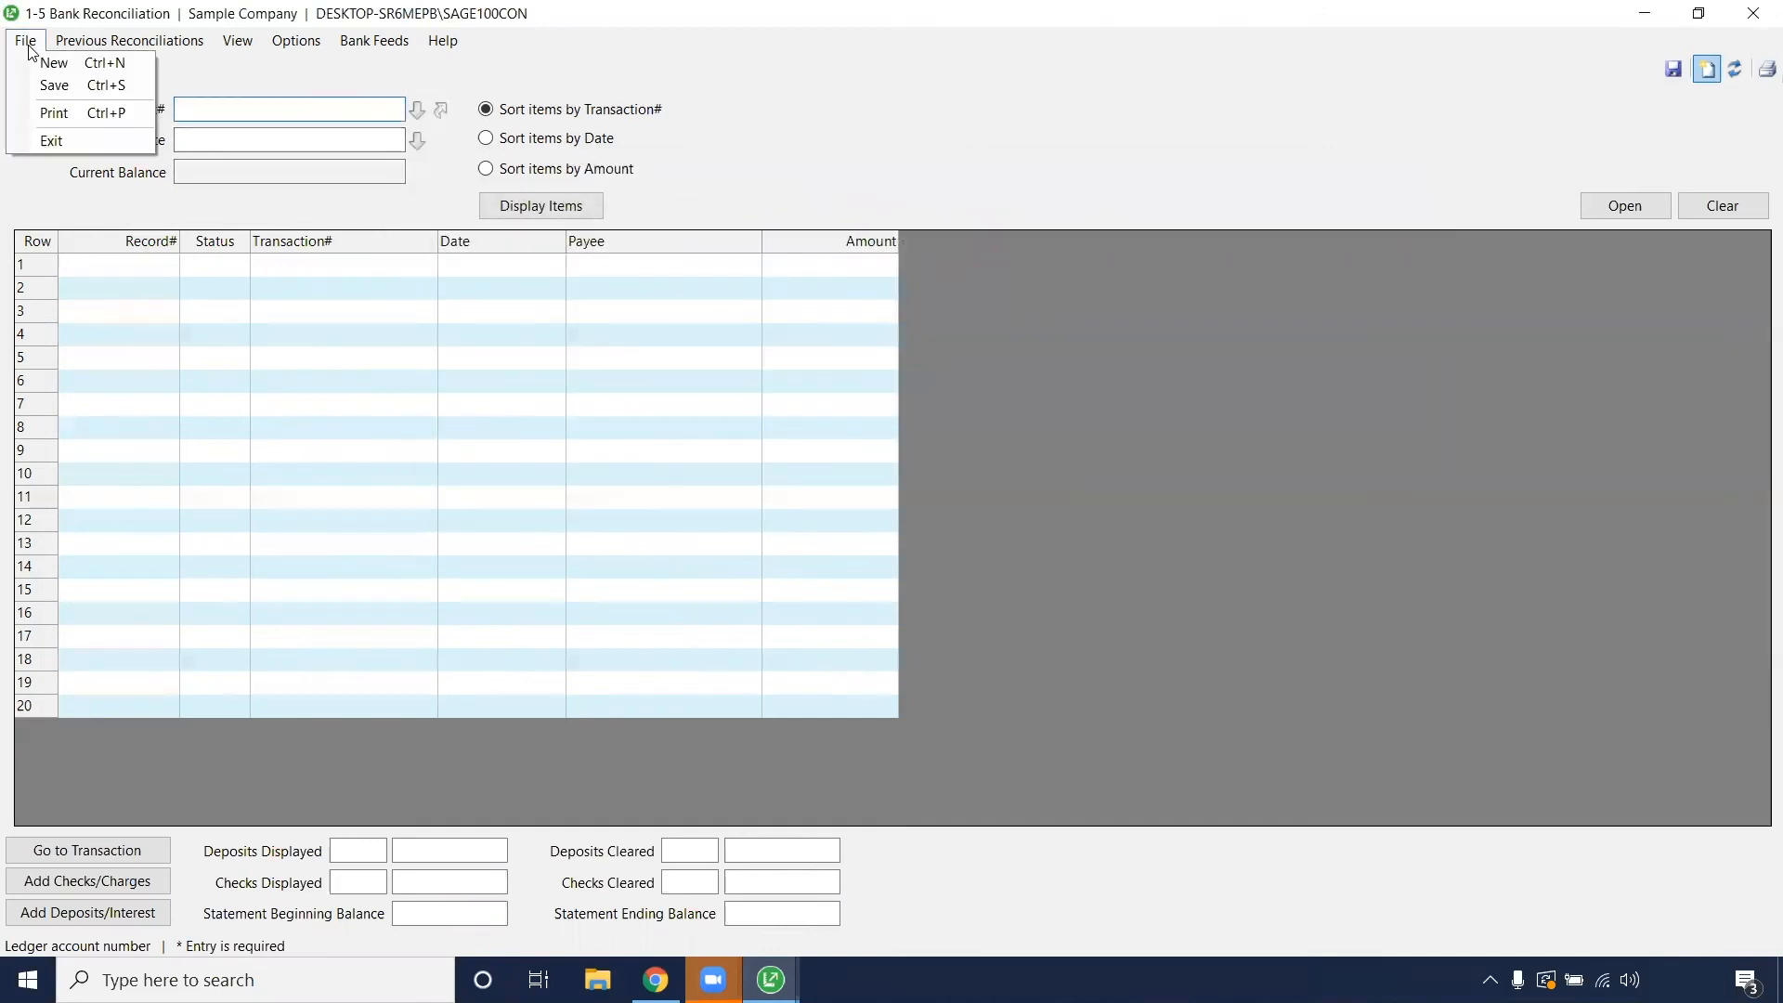
mouse_move(1035, 56)
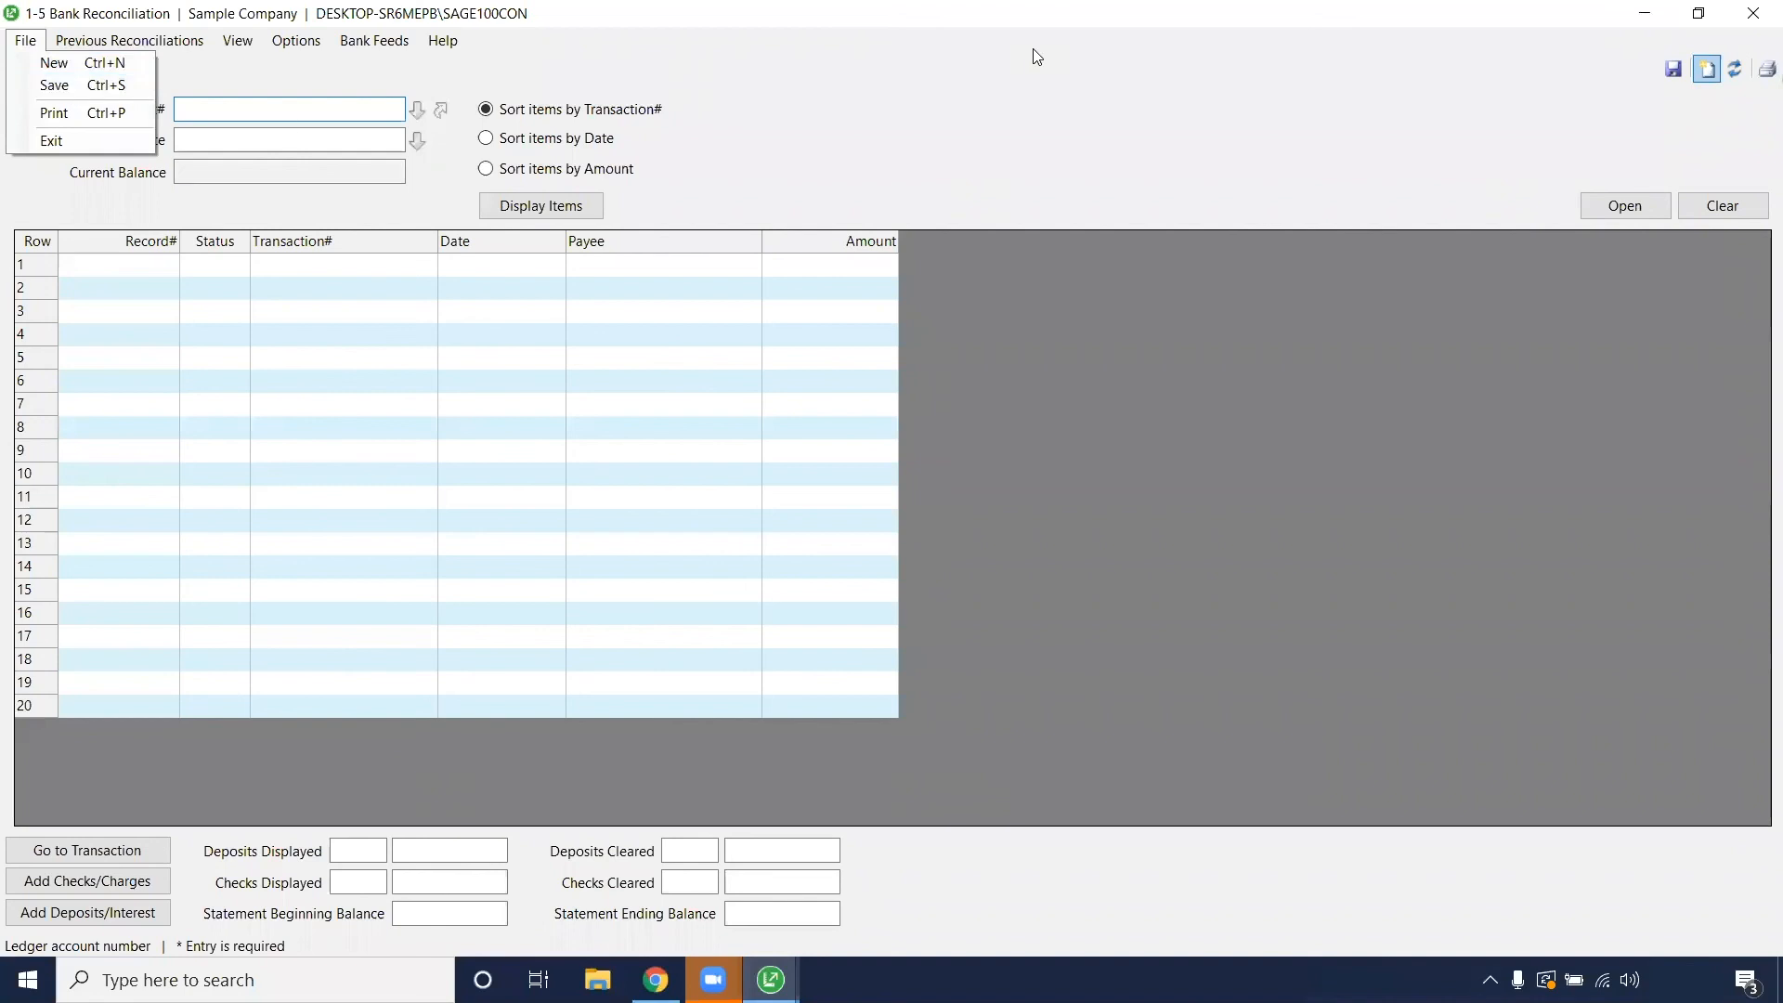
click(128, 39)
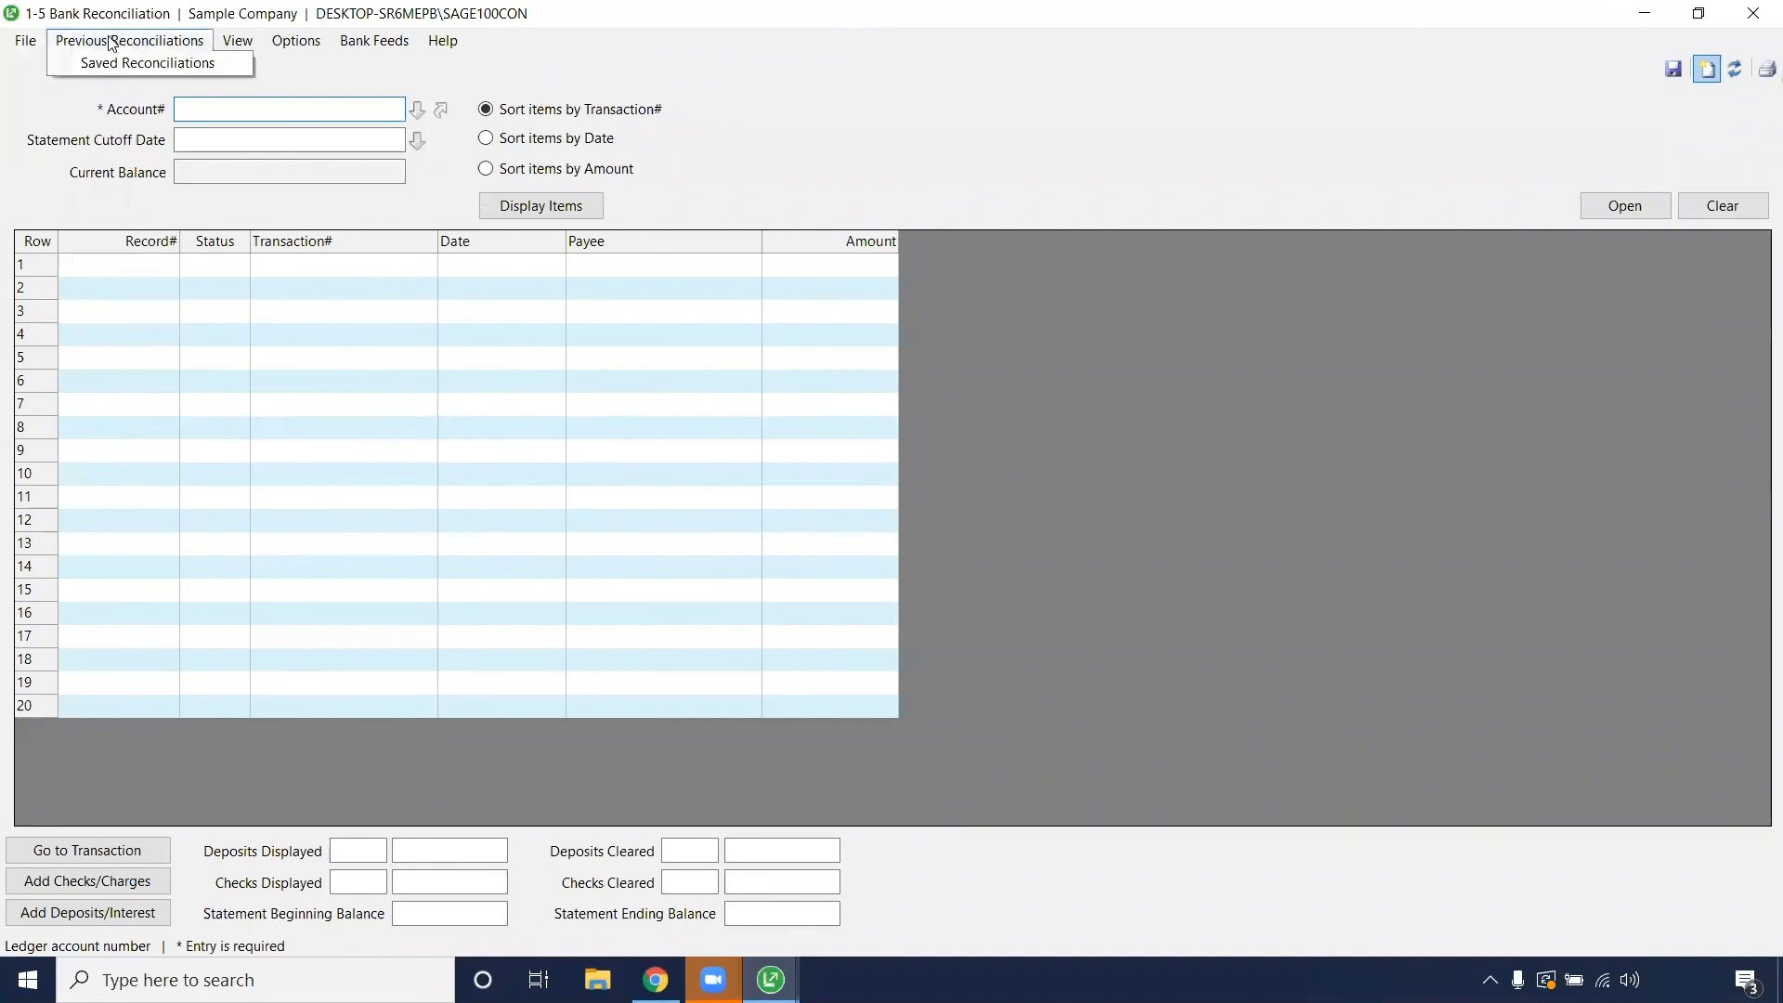
click(236, 39)
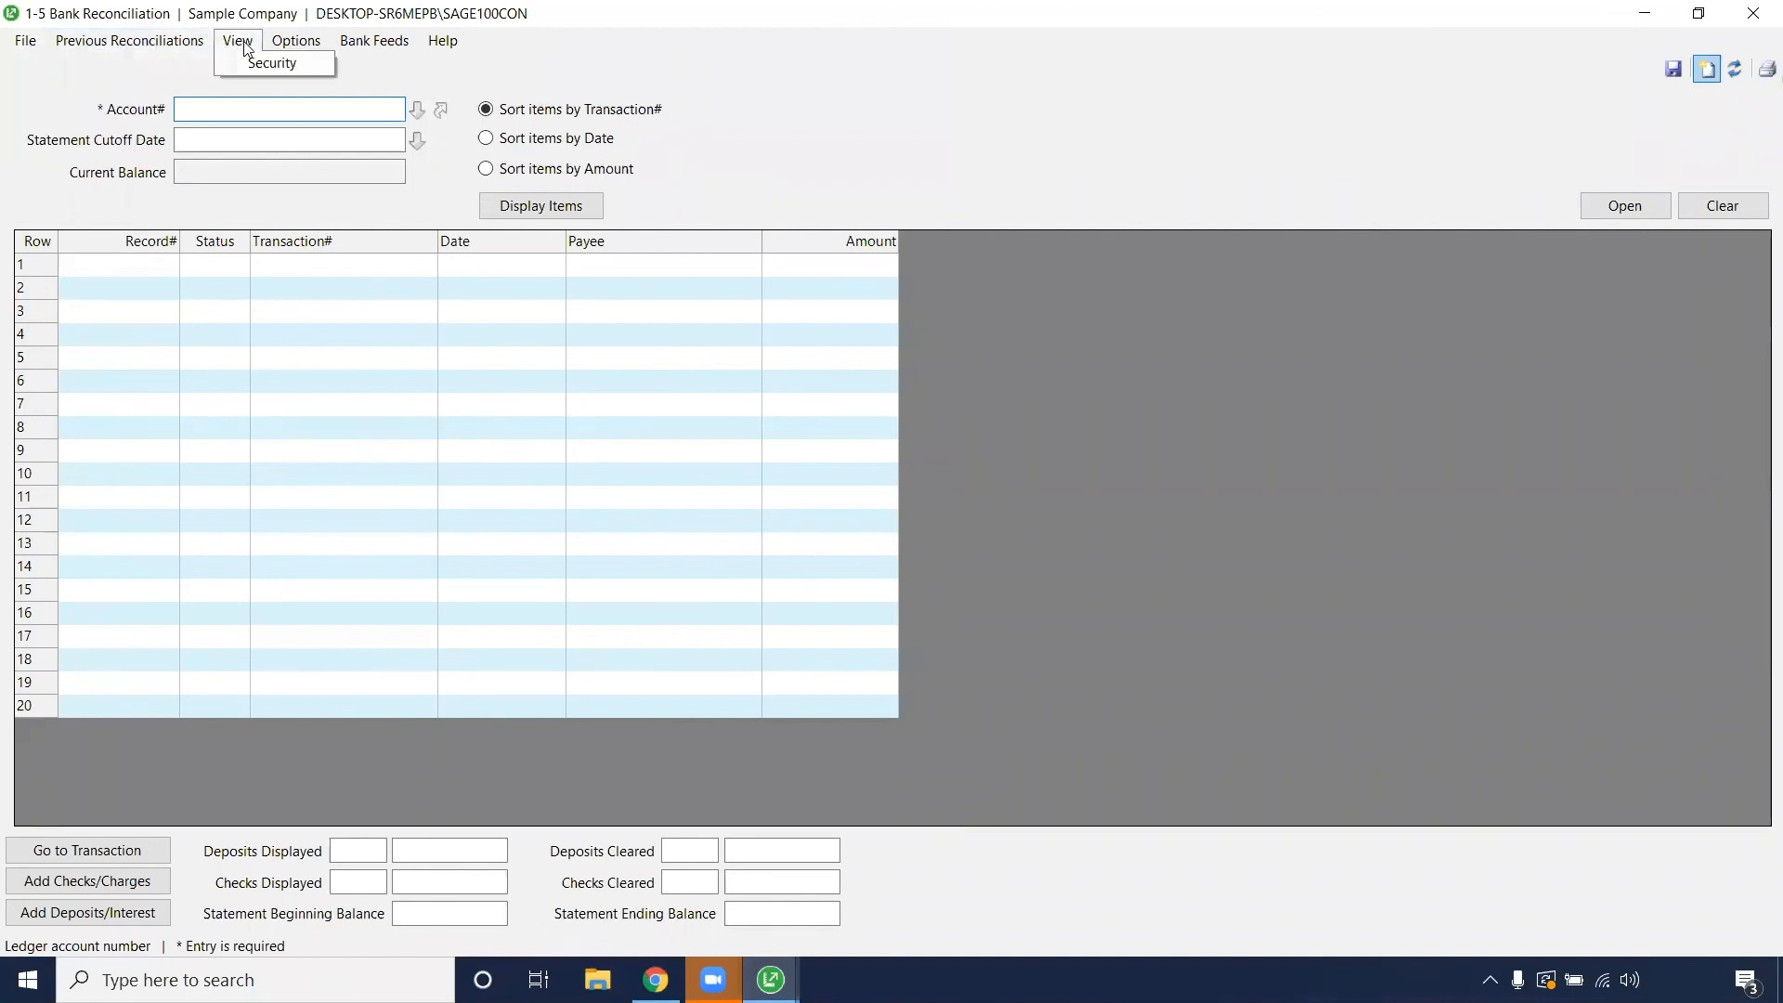
click(295, 39)
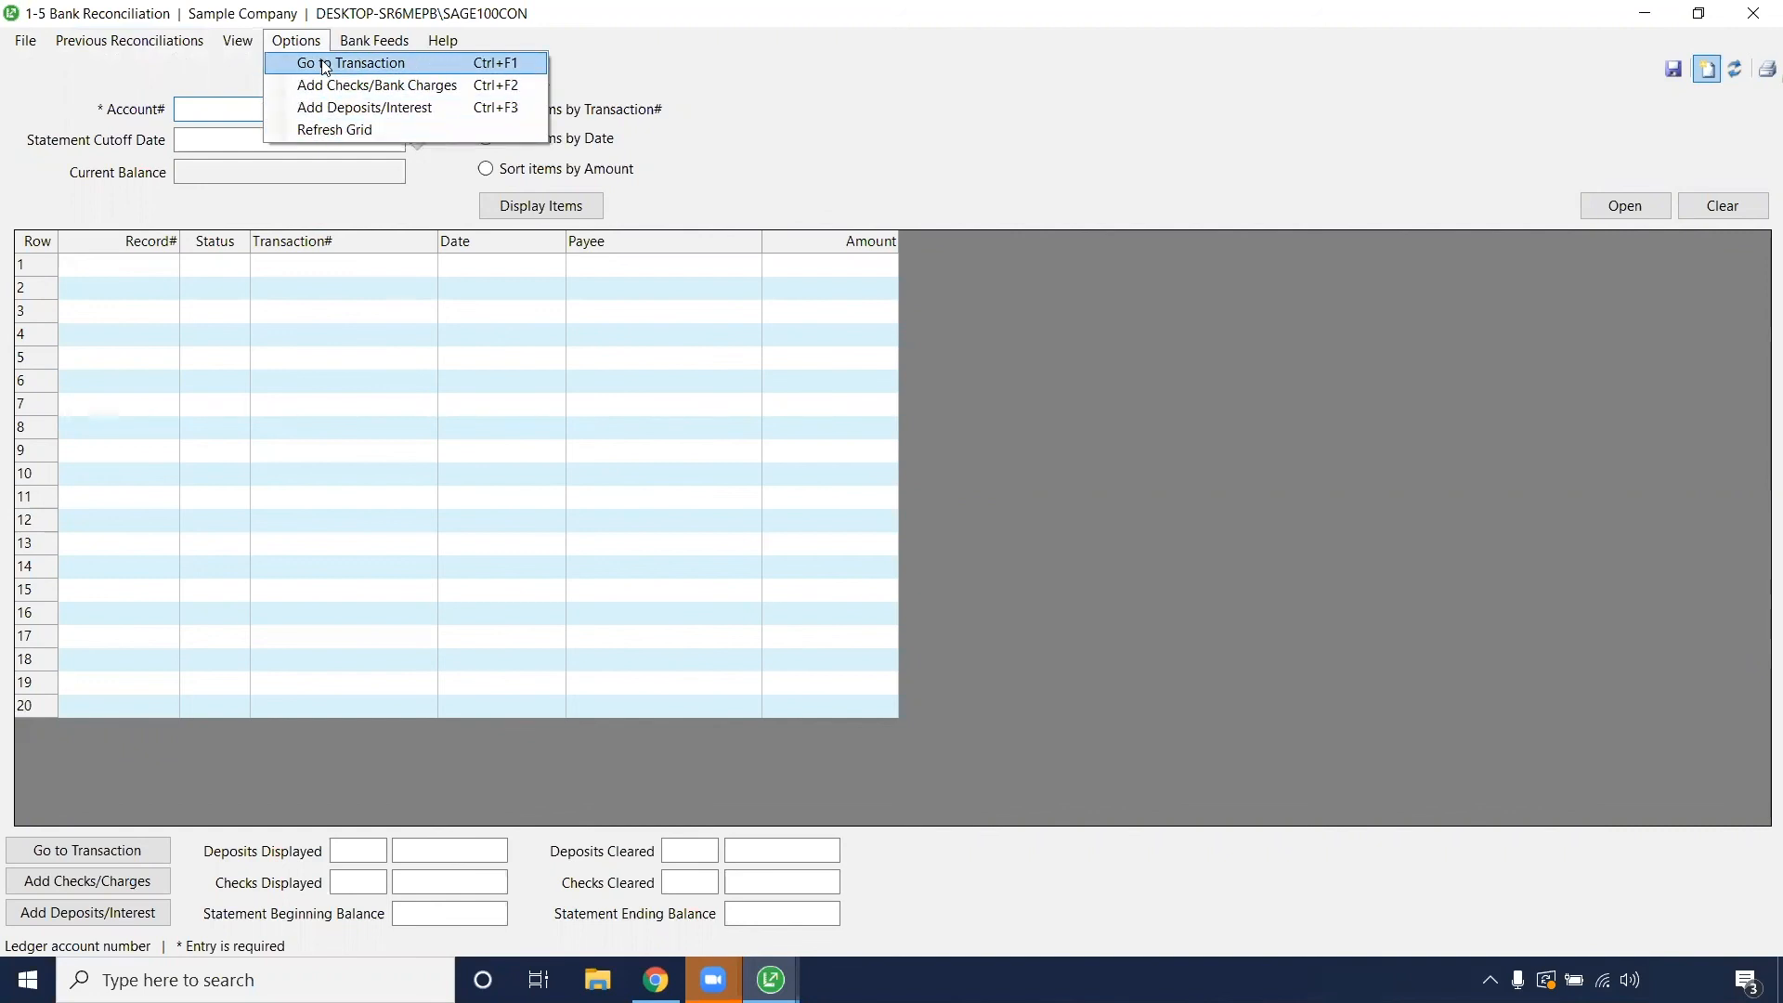
click(373, 39)
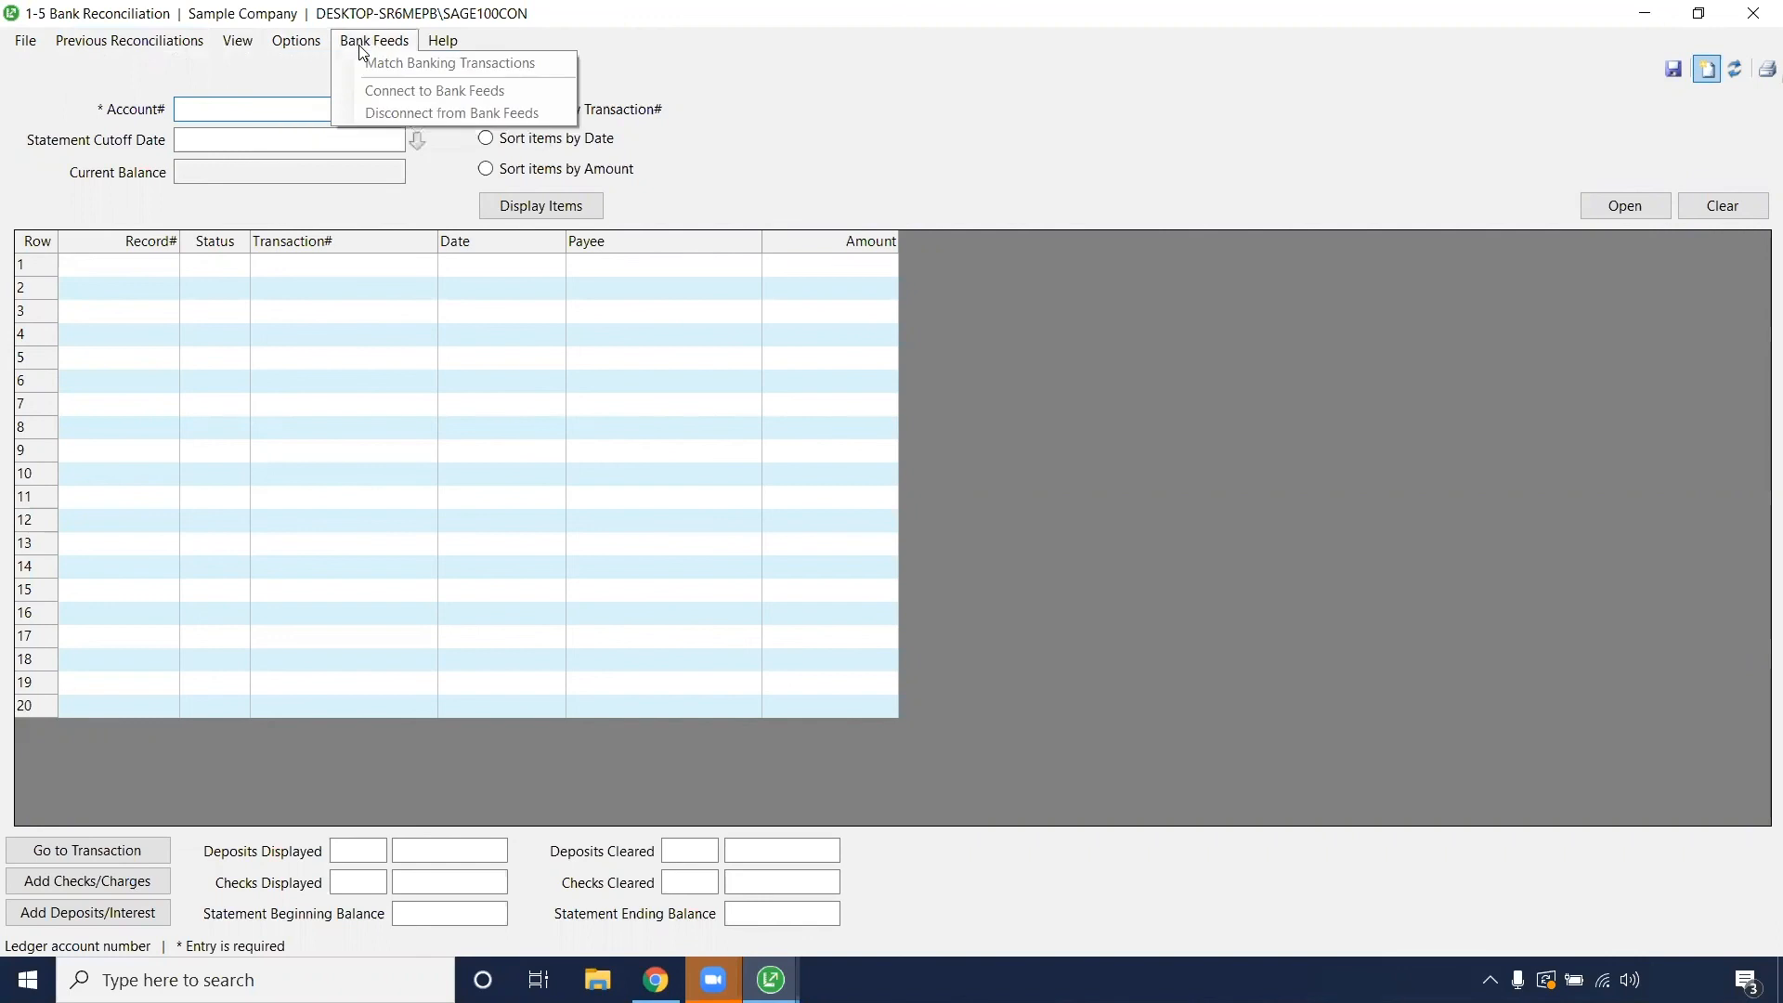
click(1432, 148)
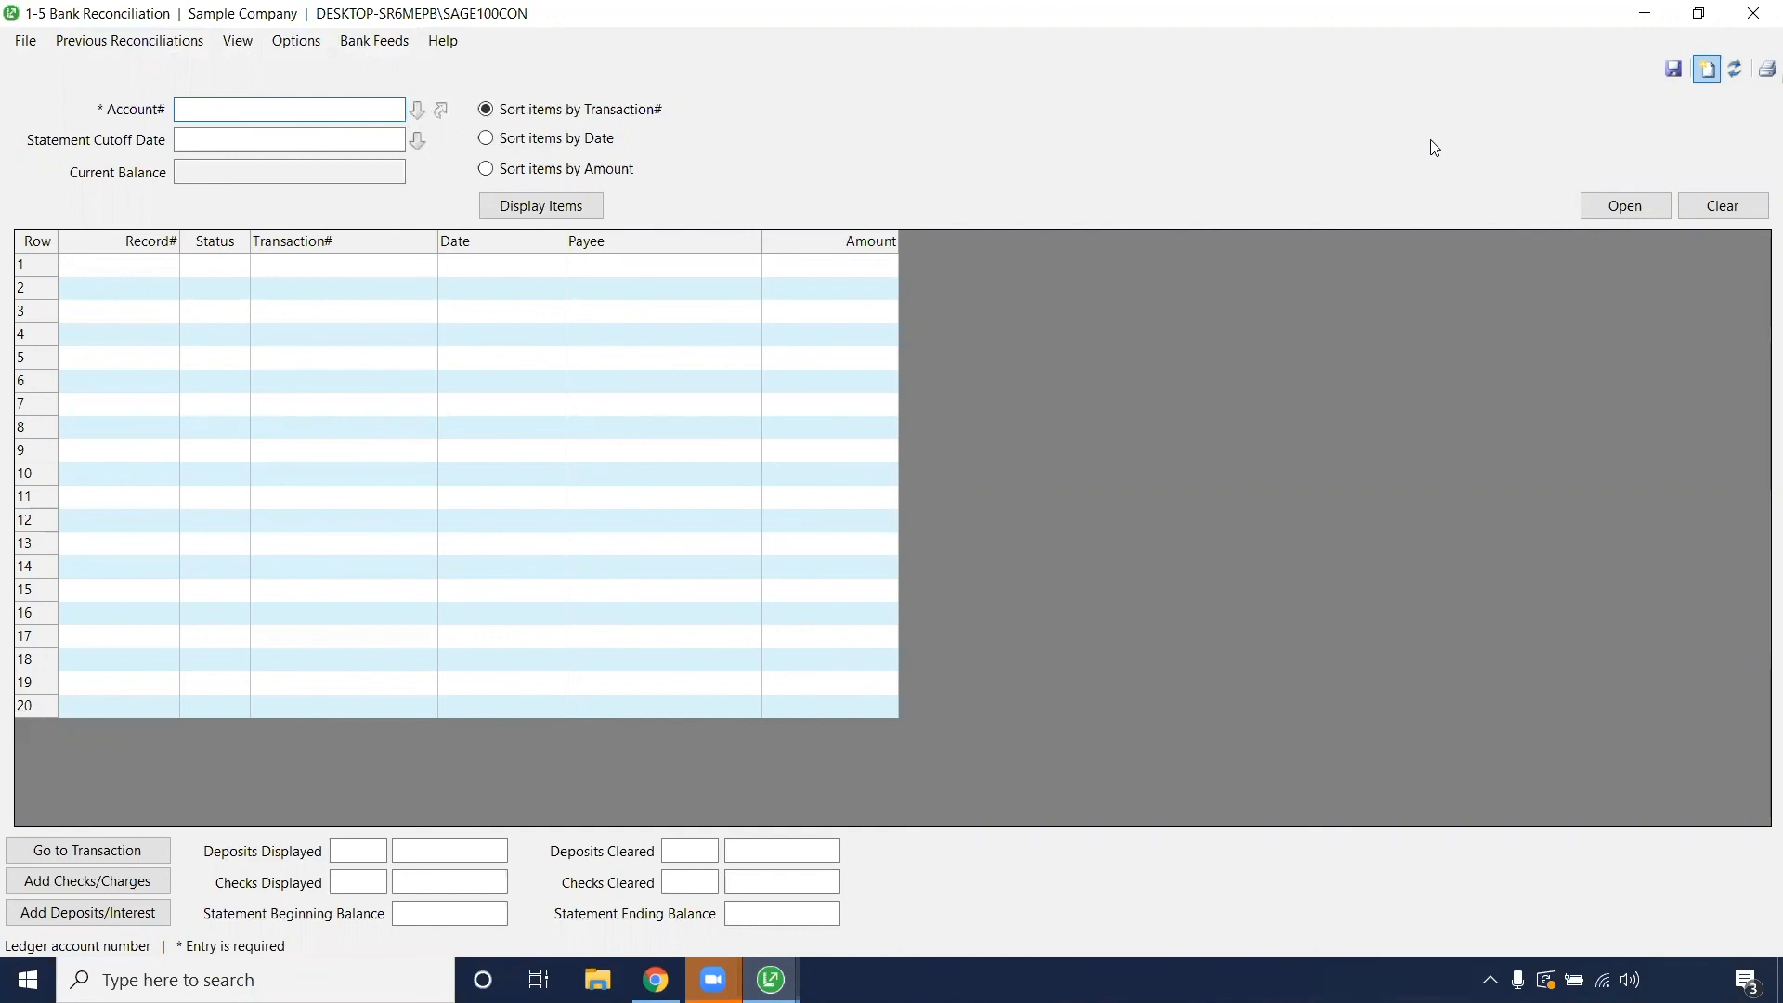
mouse_move(1623, 130)
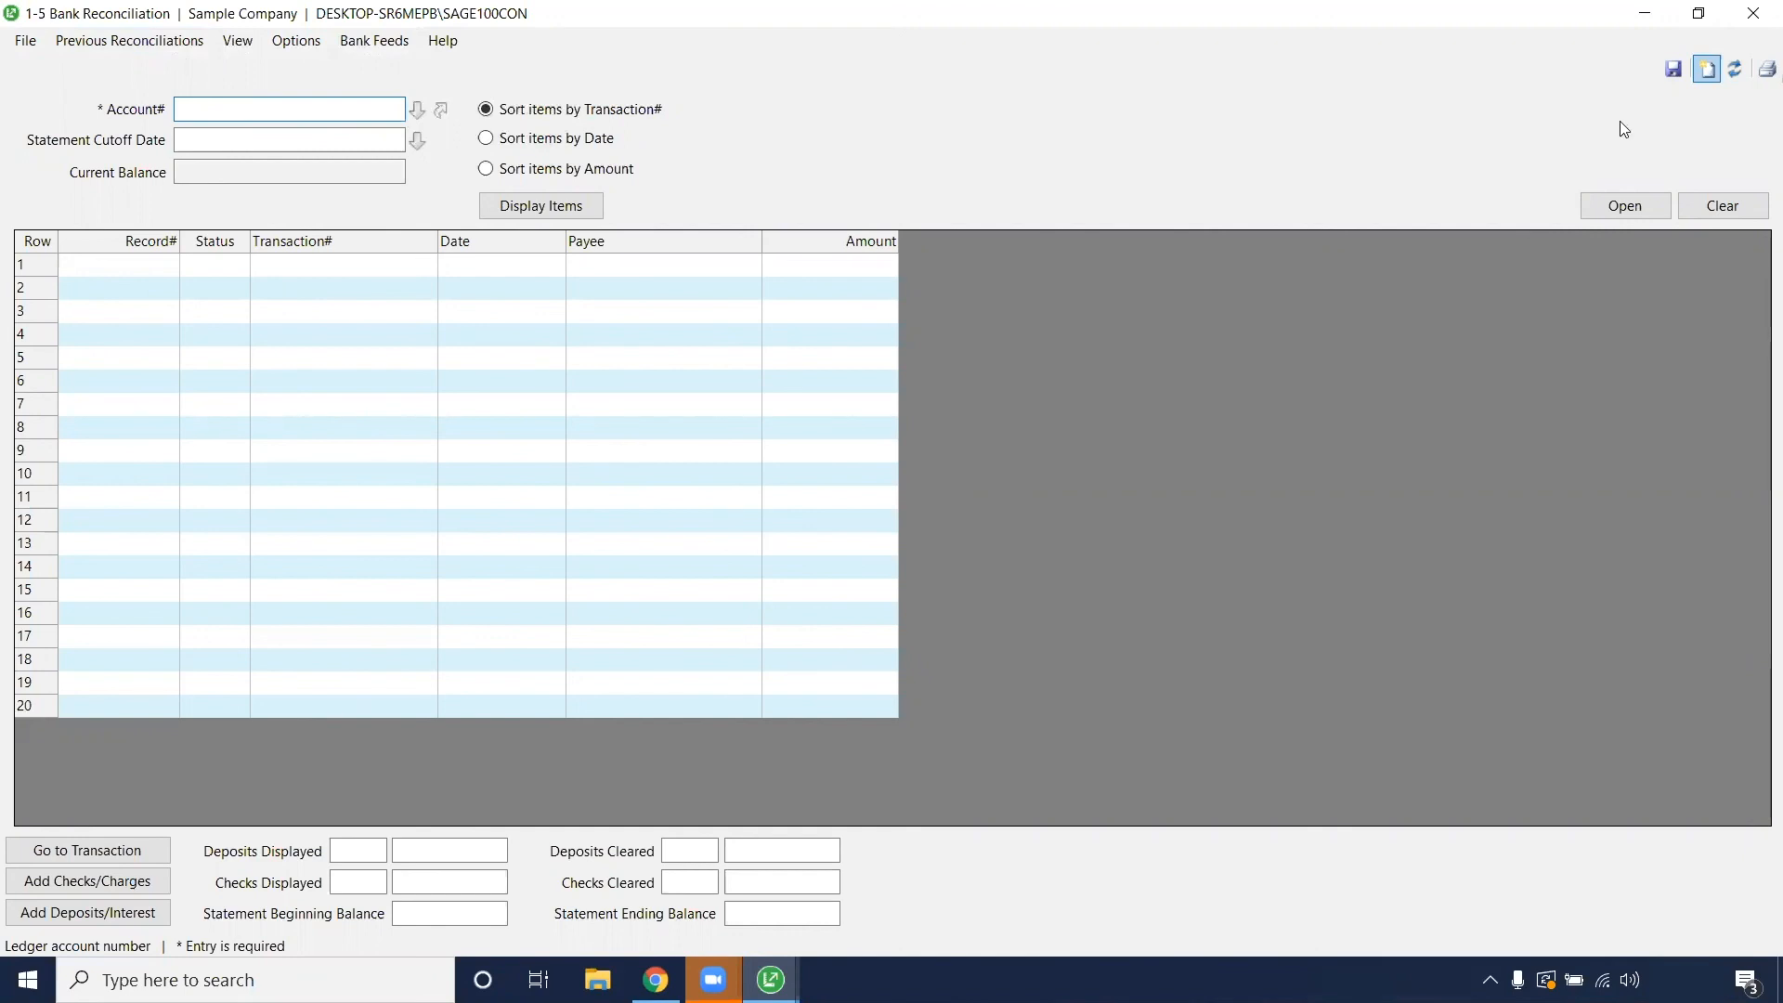
mouse_move(1736, 91)
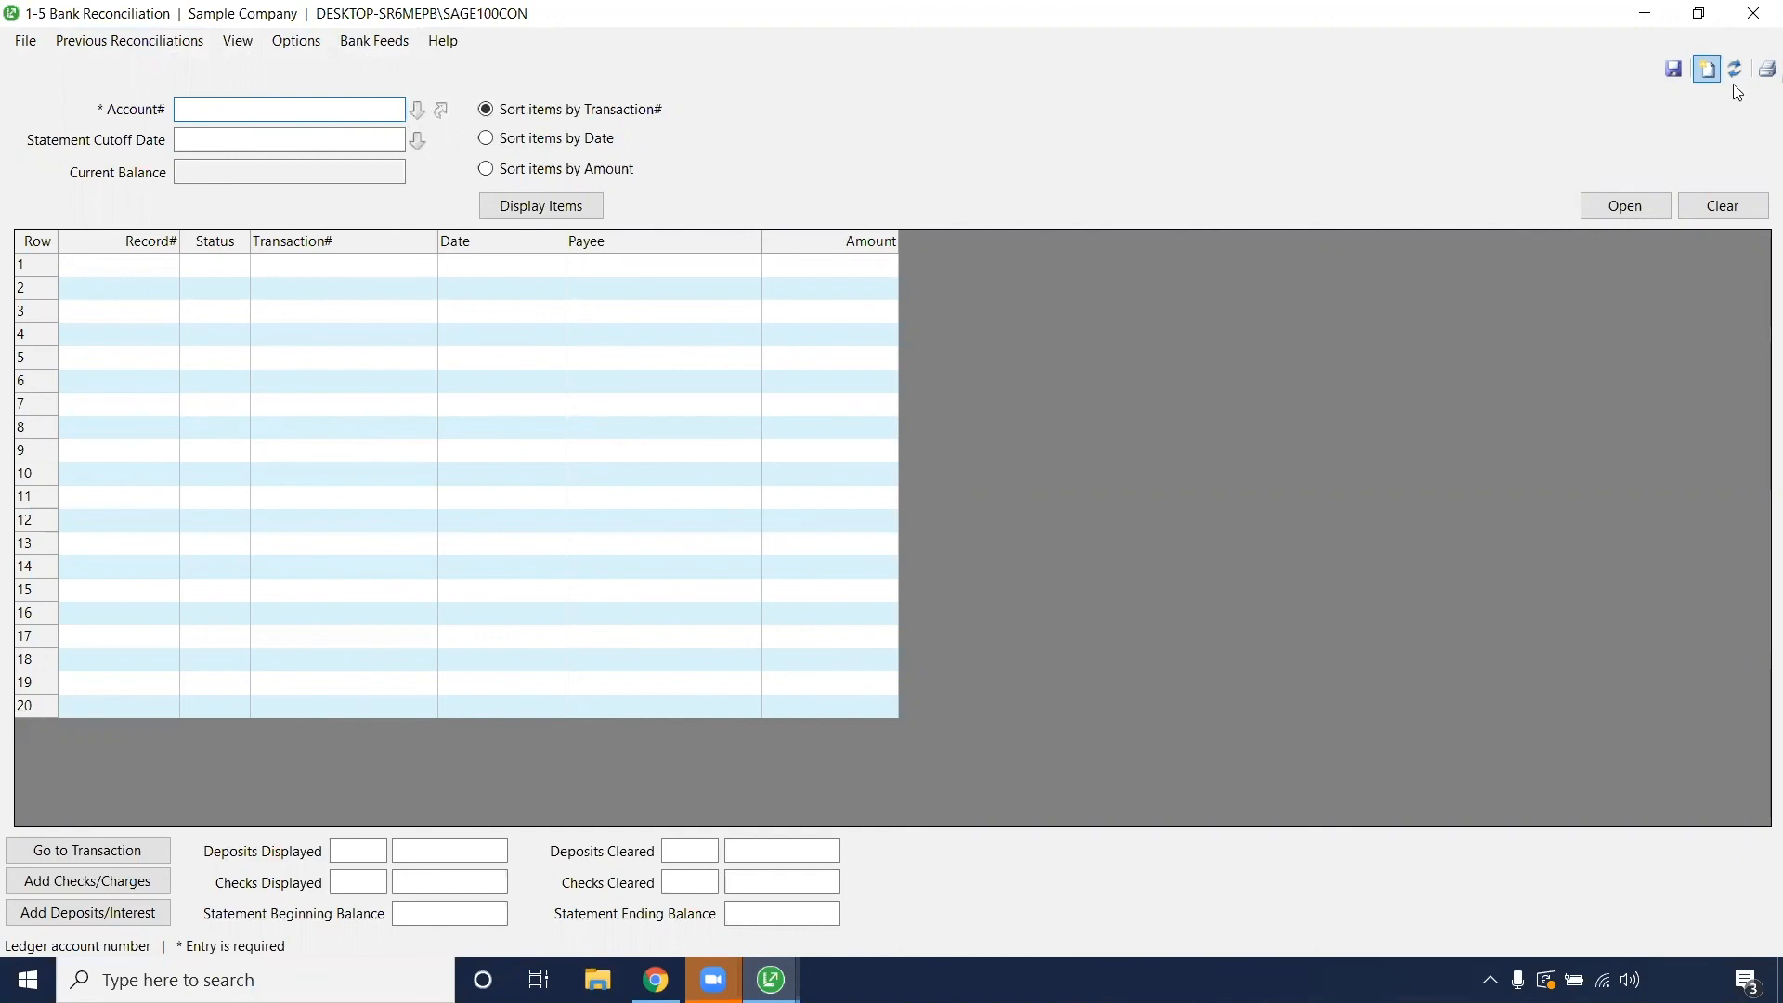
mouse_move(1754, 13)
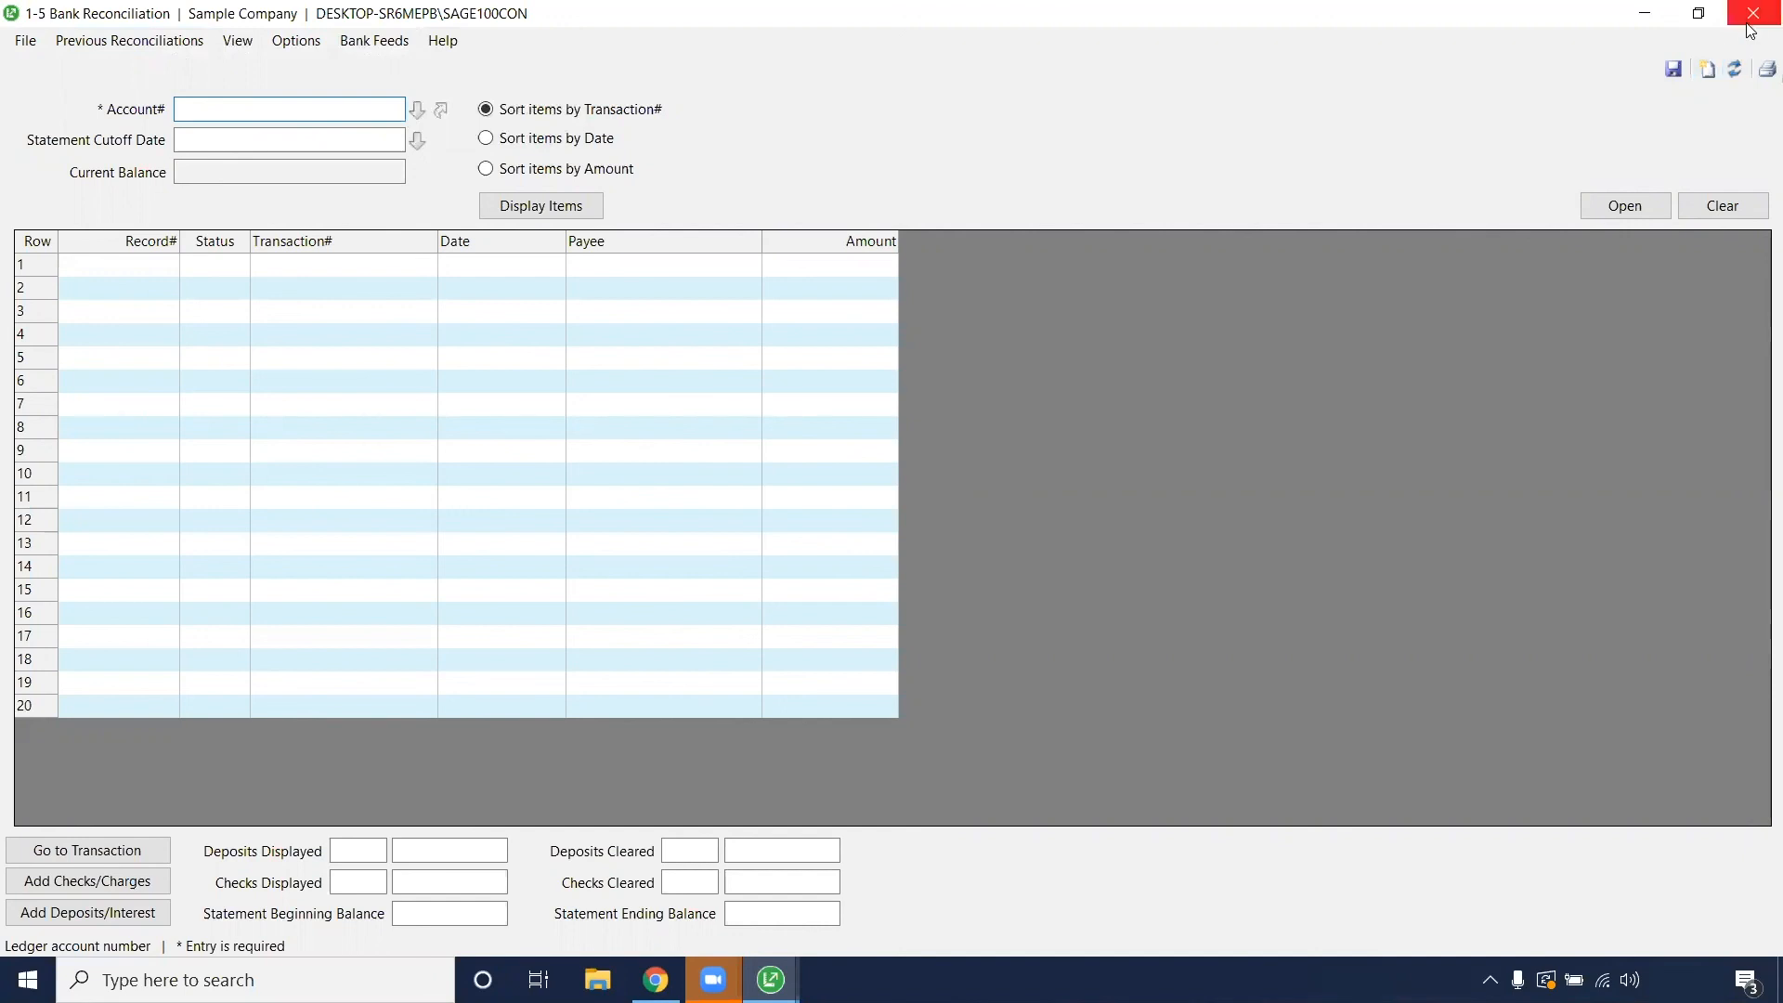
mouse_move(1768, 13)
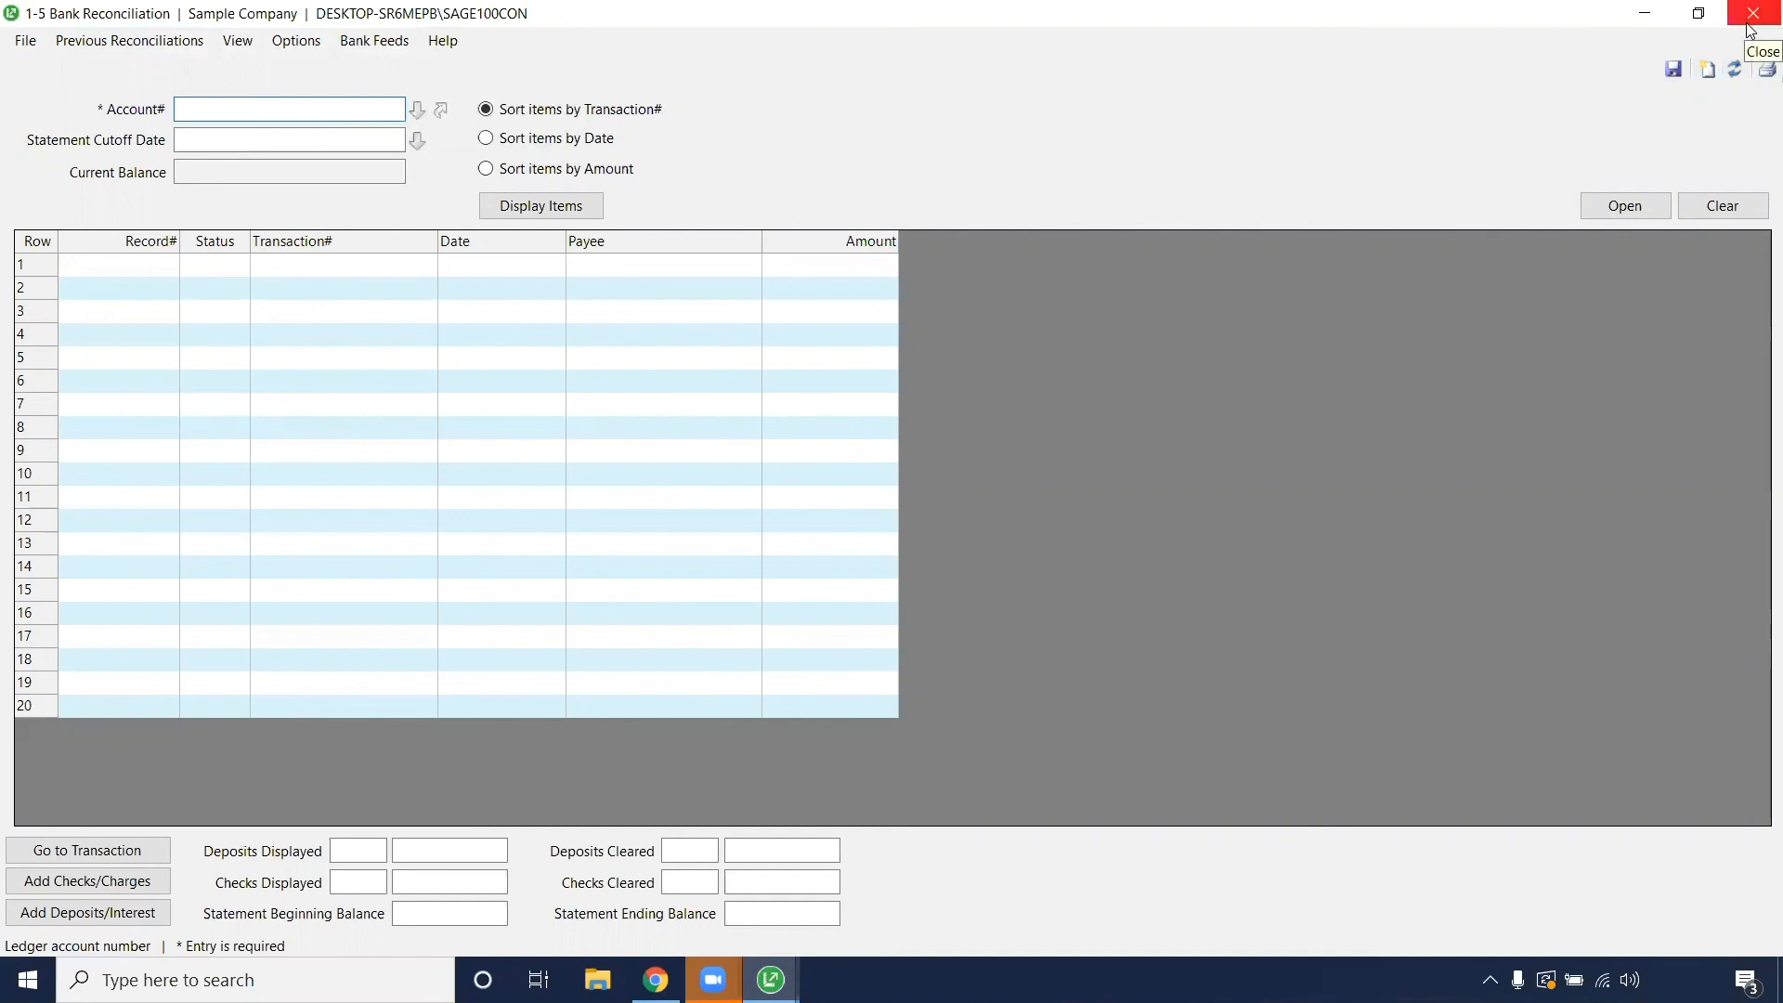